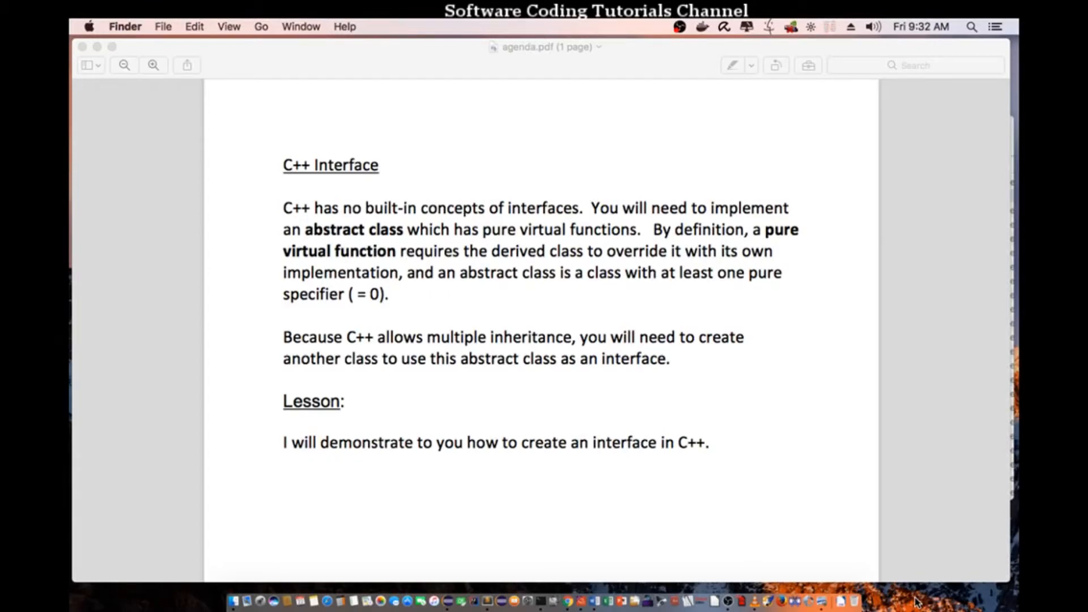
mouse_move(833, 588)
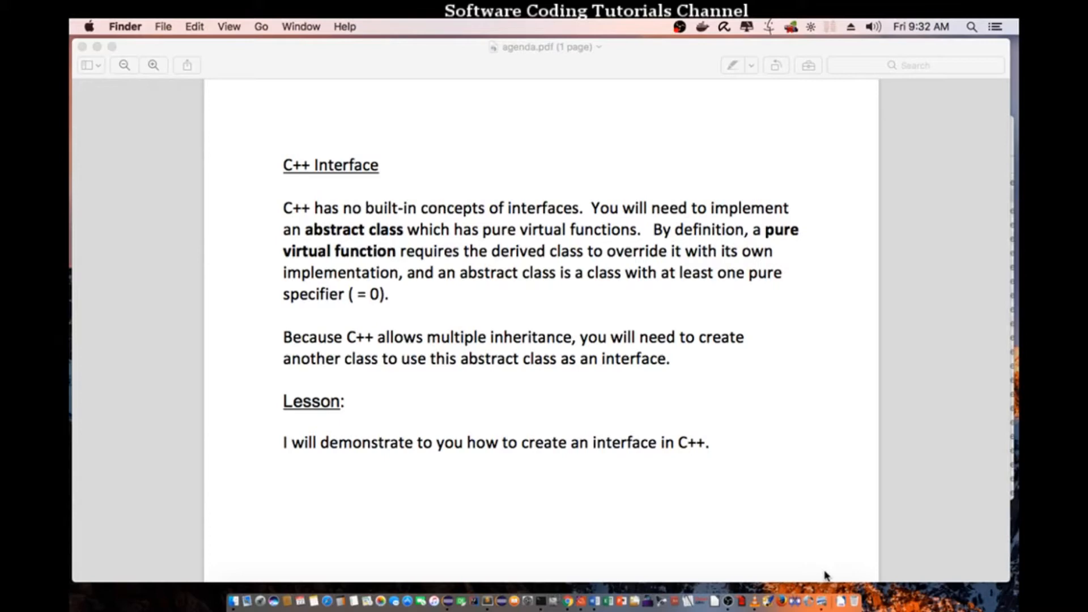
mouse_move(359, 305)
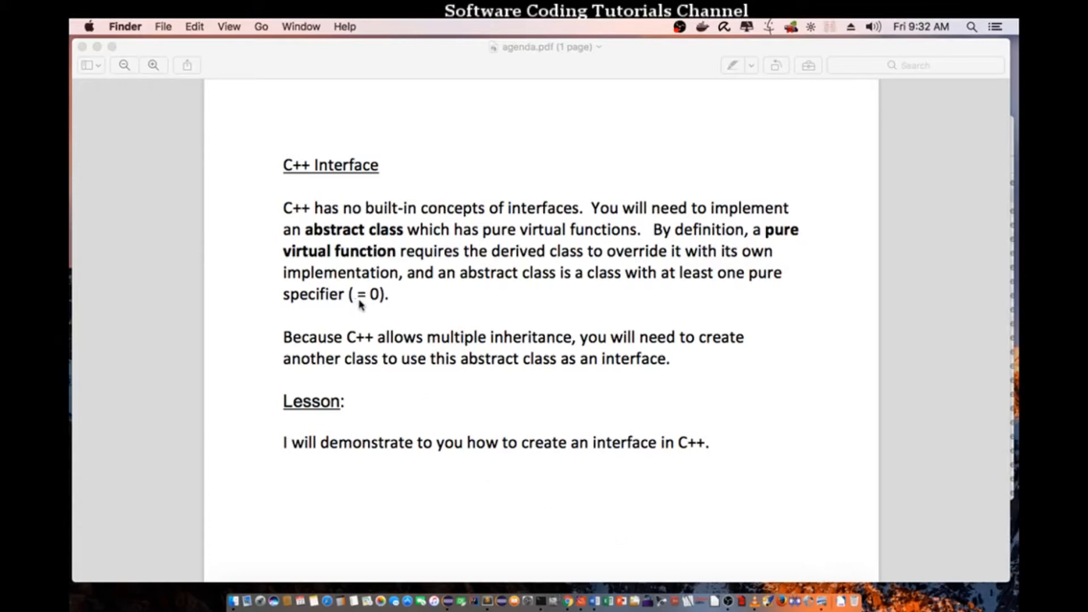
mouse_move(370, 320)
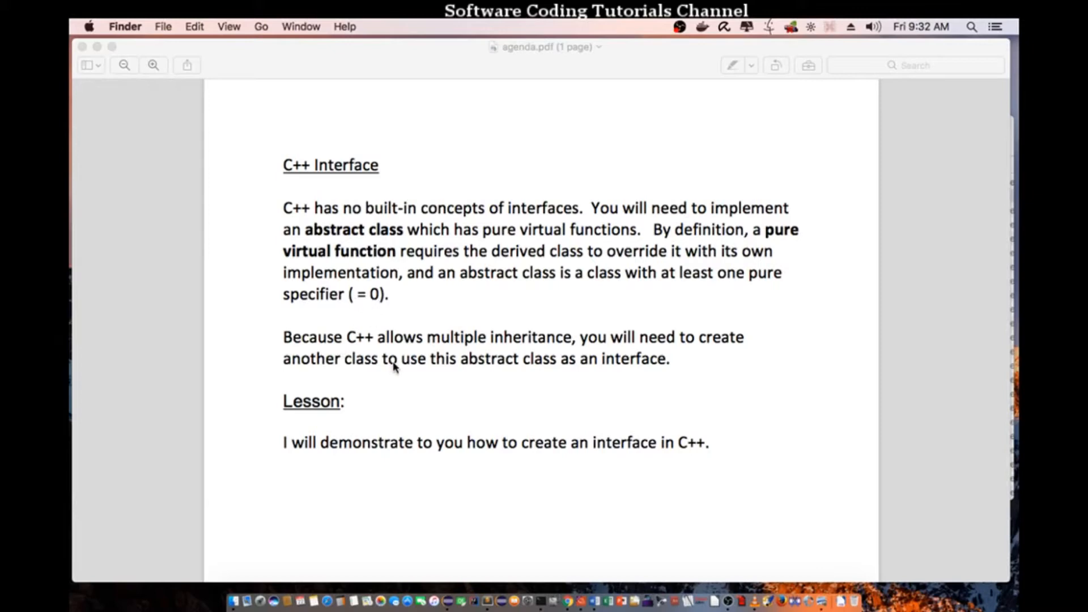
mouse_move(399, 367)
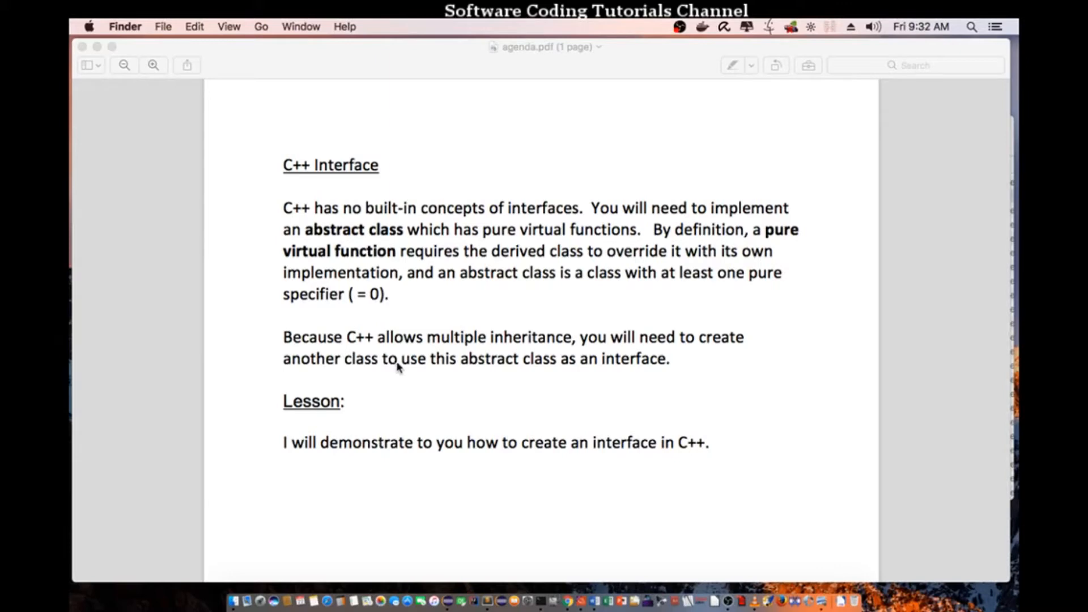
mouse_move(406, 380)
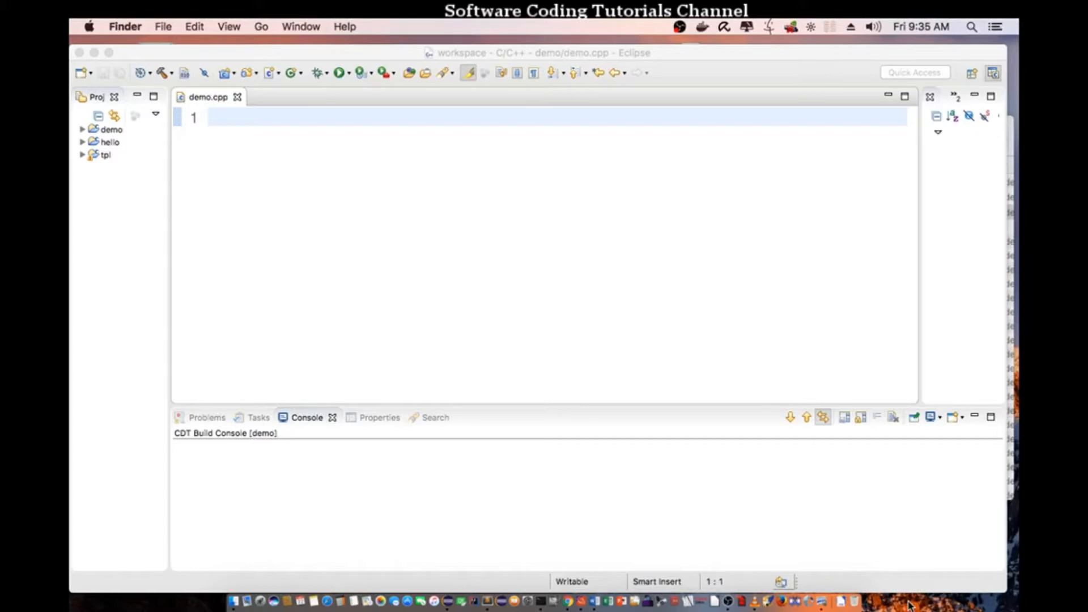
mouse_move(640, 524)
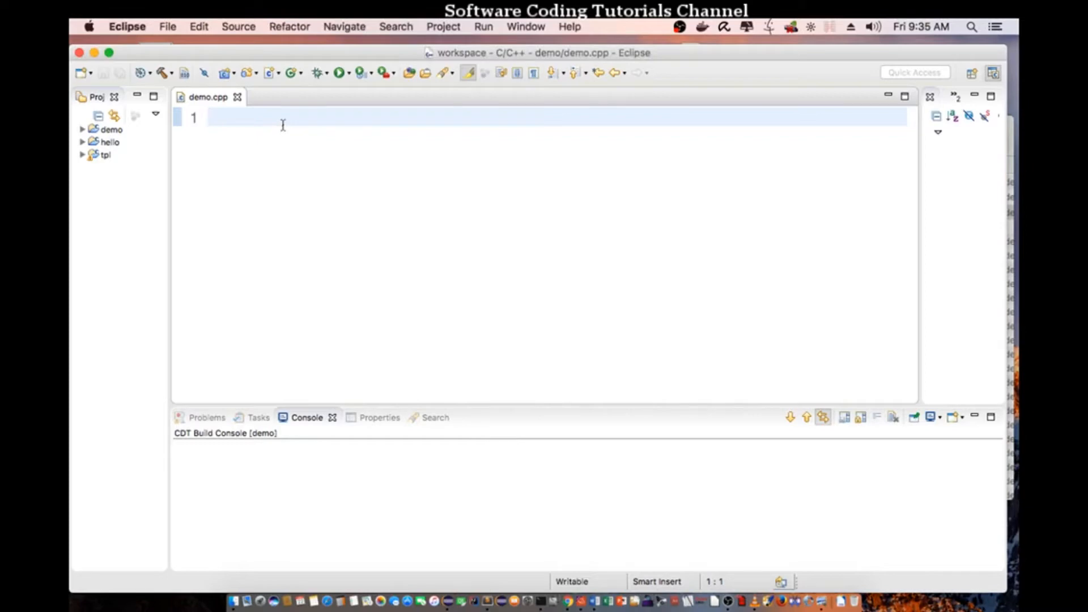
Step: Add #include<iostream>, #include<string> and using namespace std; at the top of demo.cpp
text(#inl)
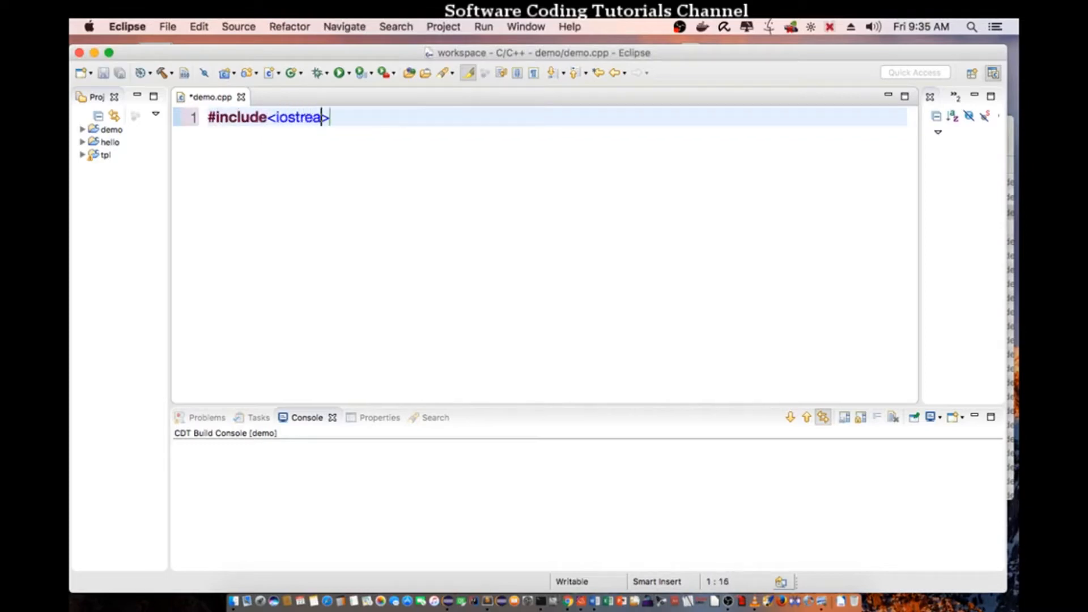
text(m>)
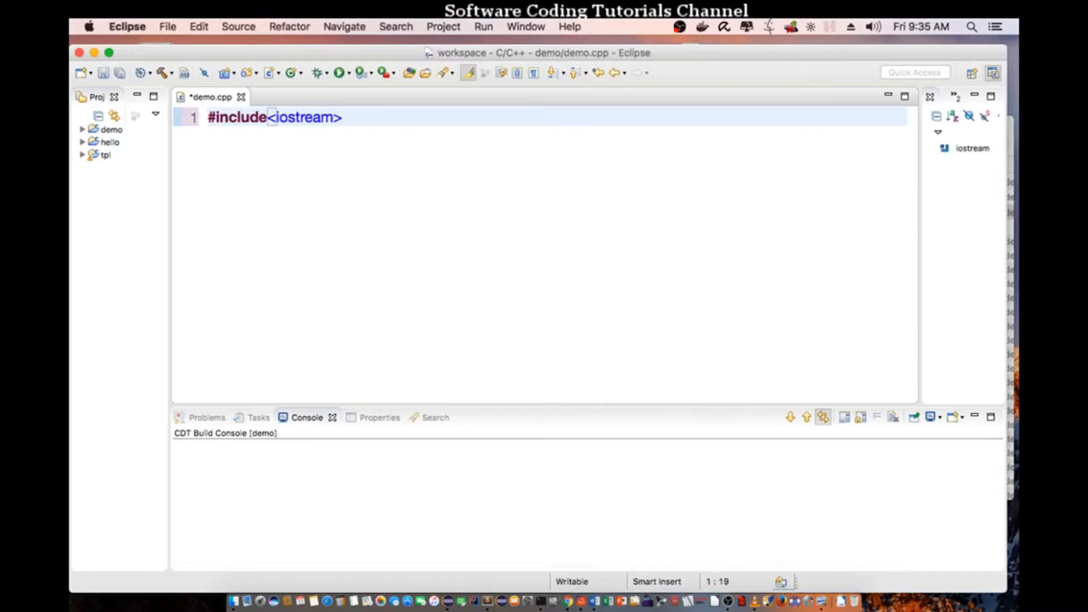
text(#include<>)
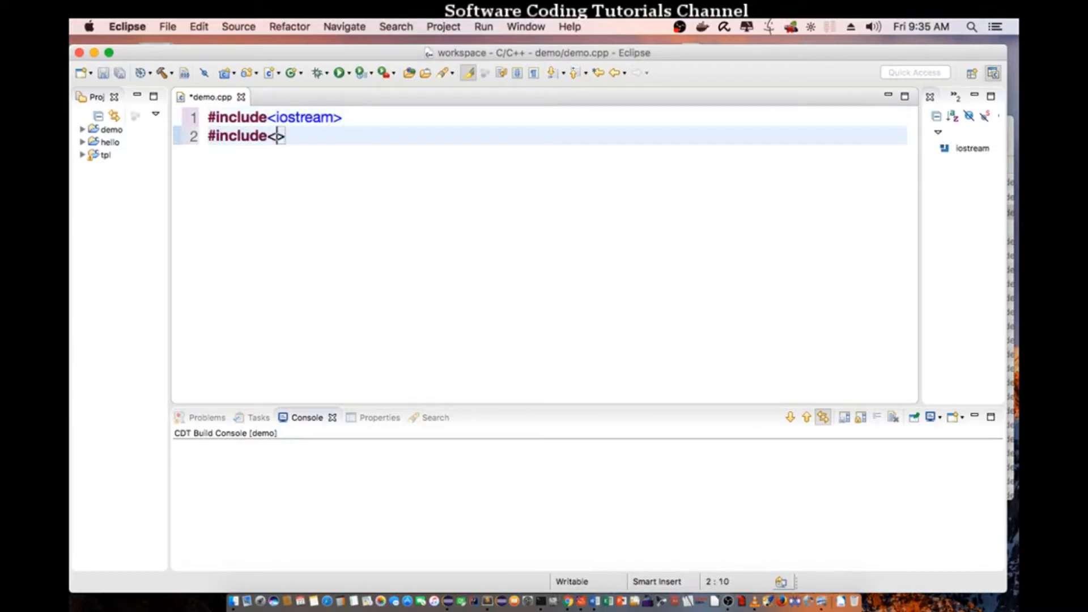
text(string)
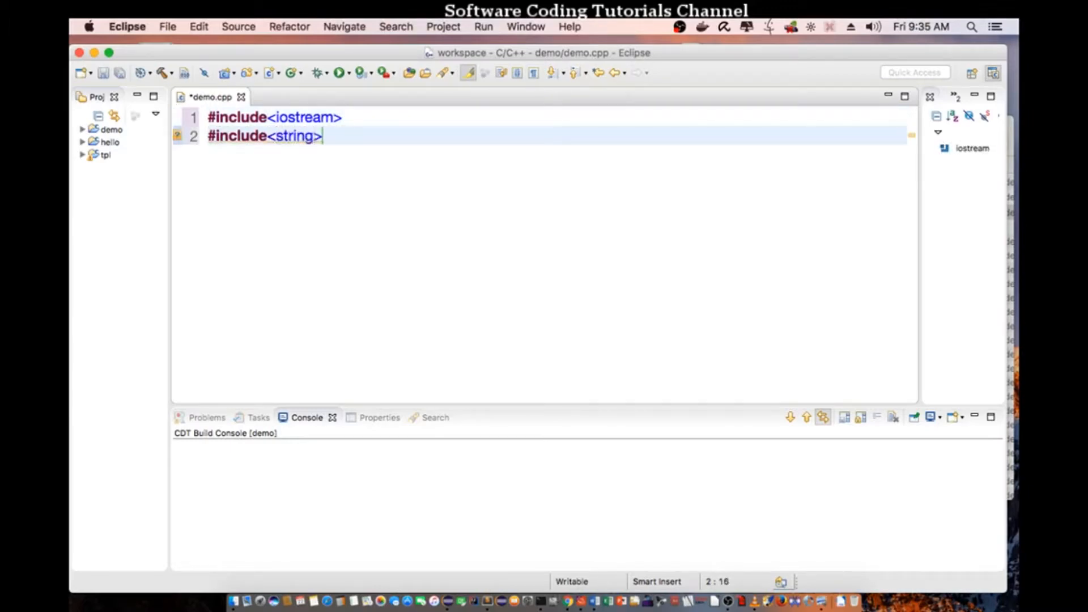
key(enter)
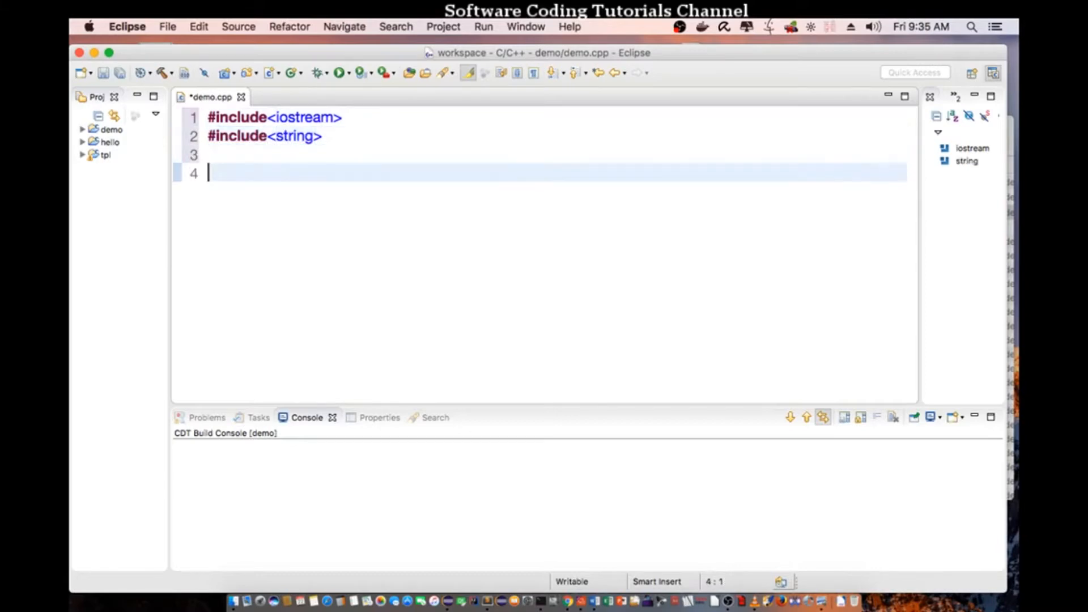
text(using na)
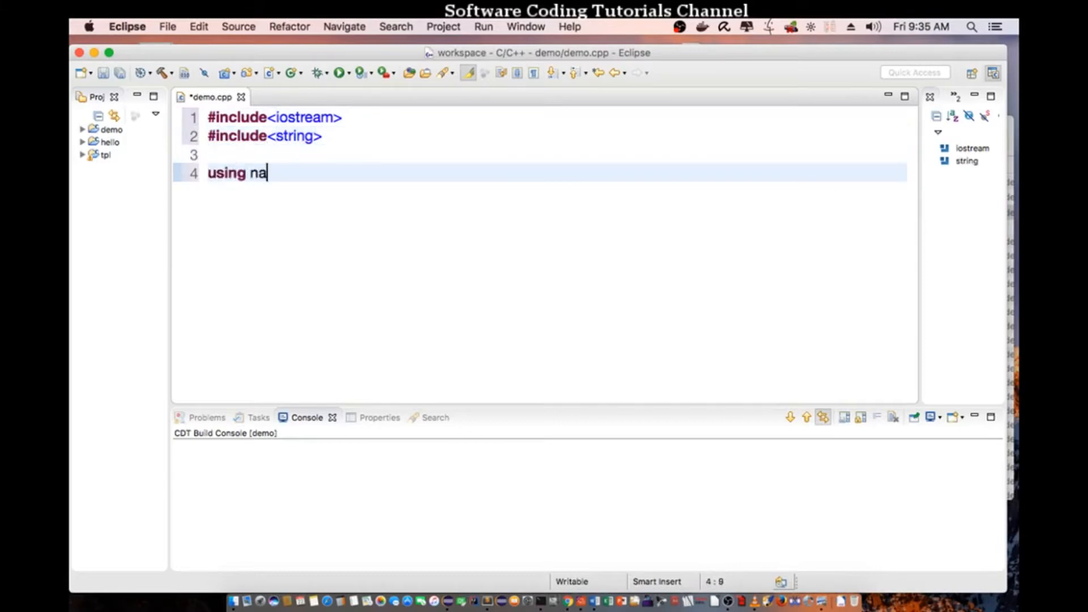
text(mespace std;)
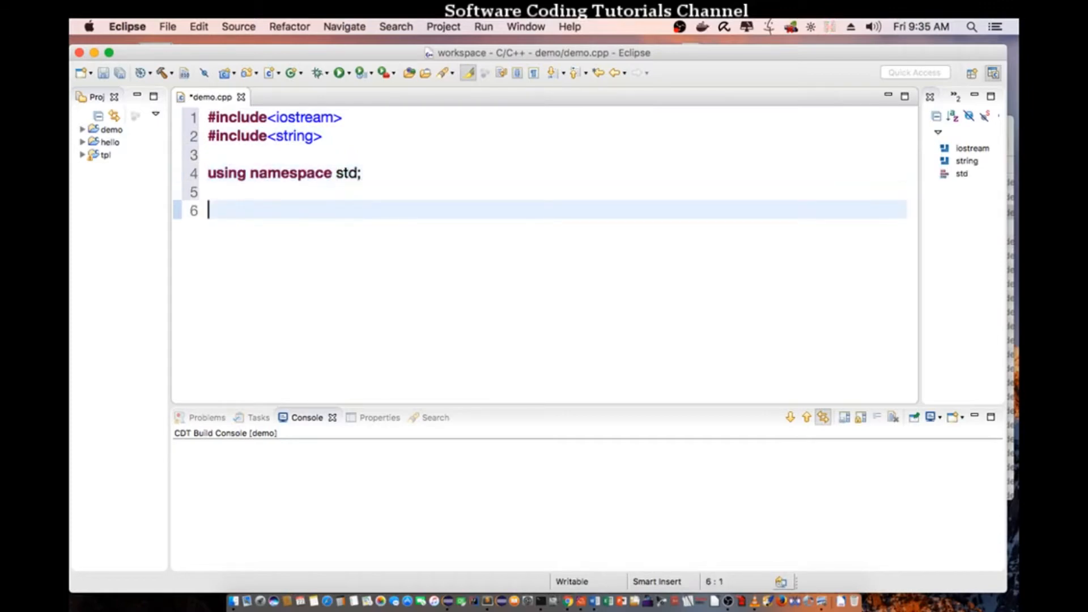
Step: Add the comment //Base class (abstract/interface) below the includes
text(//)
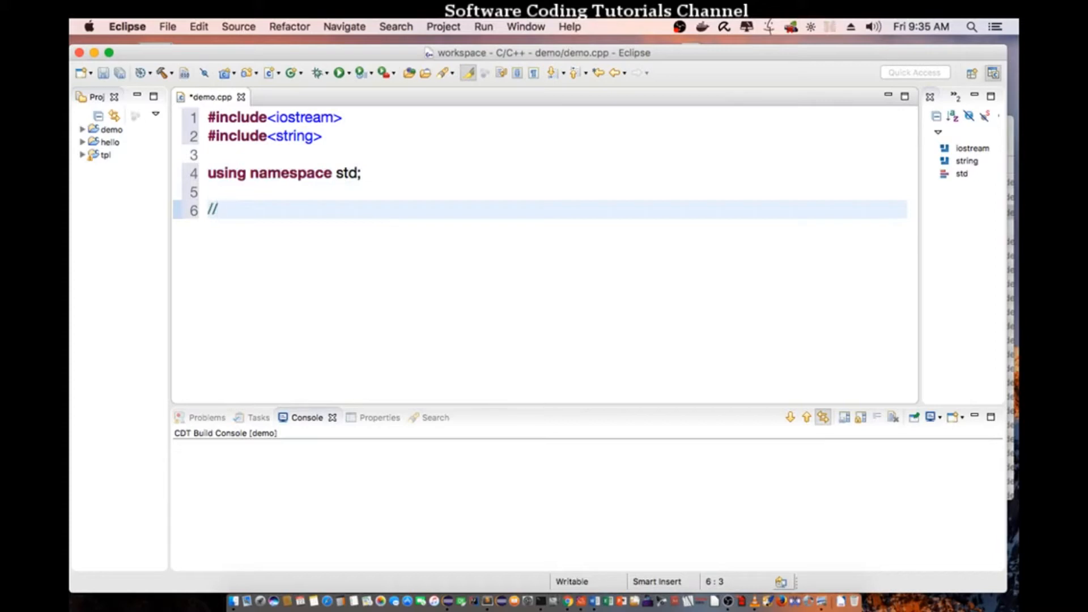
text(Base class)
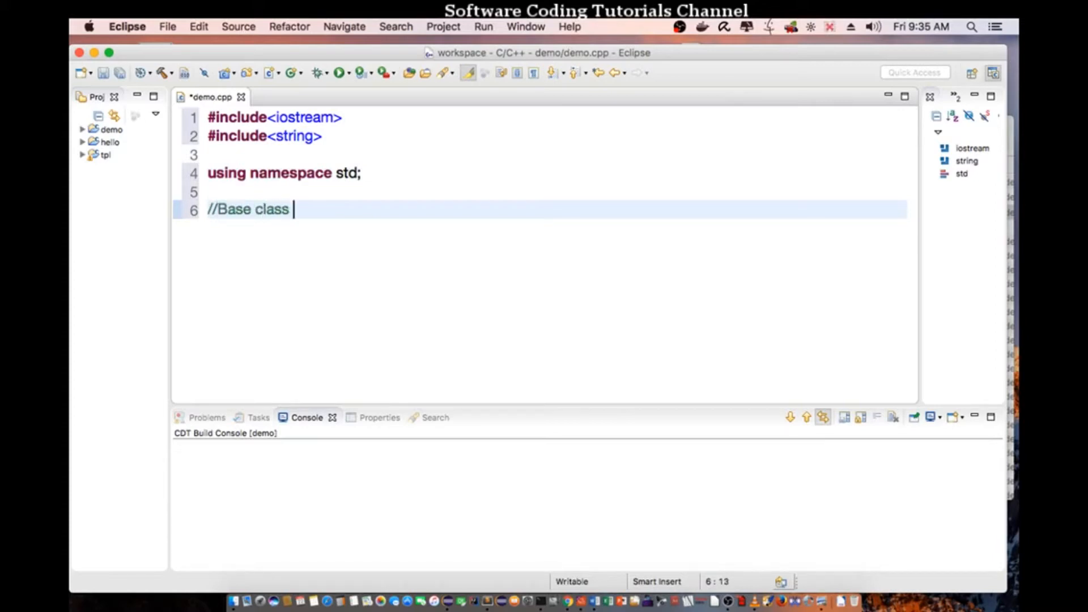
text((abs)
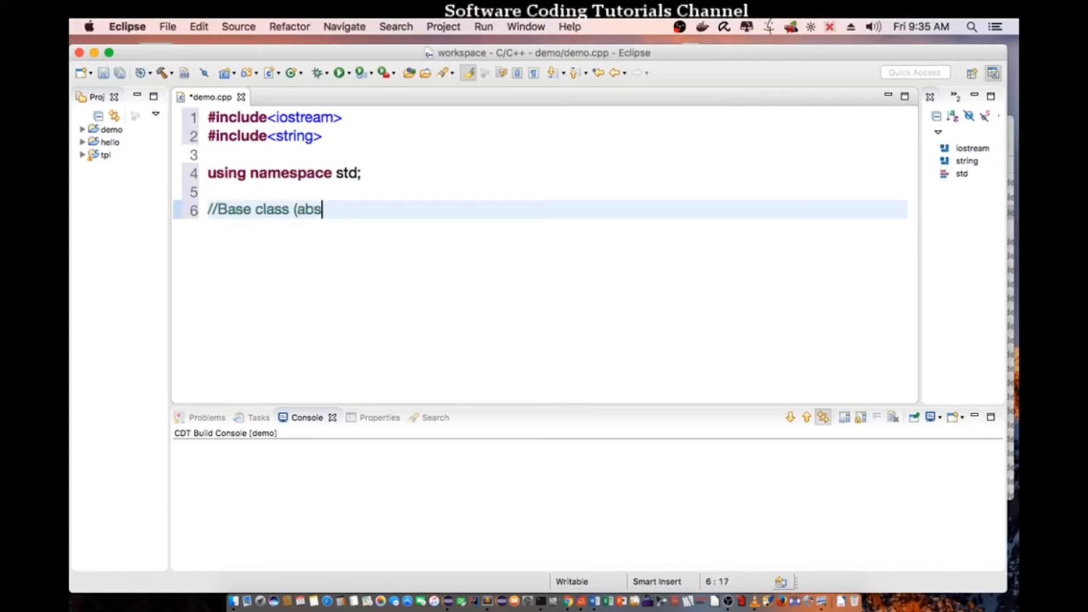
text(tract/)
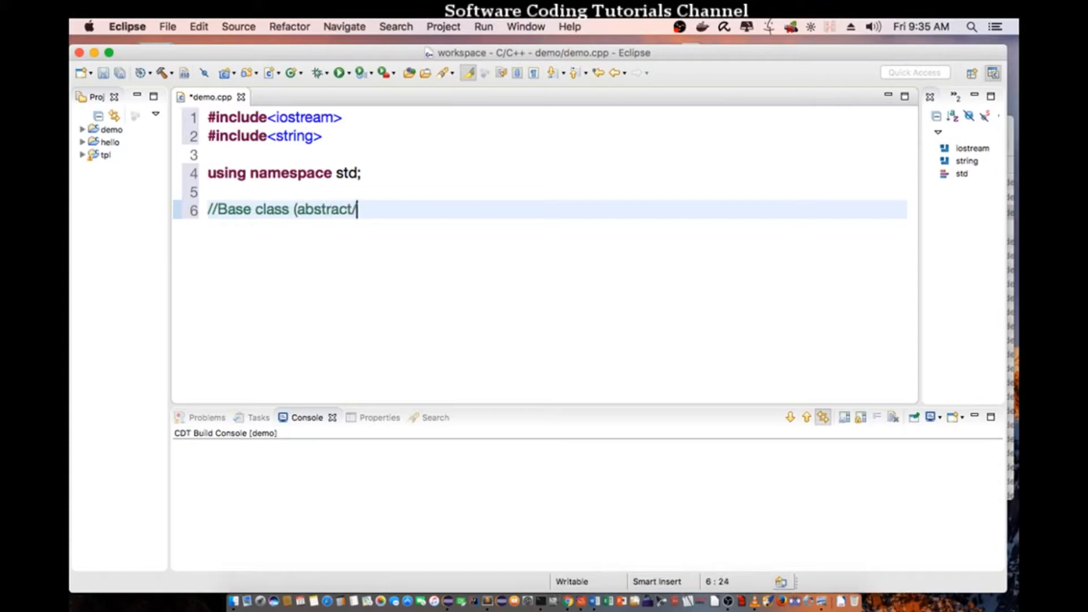
text(intef)
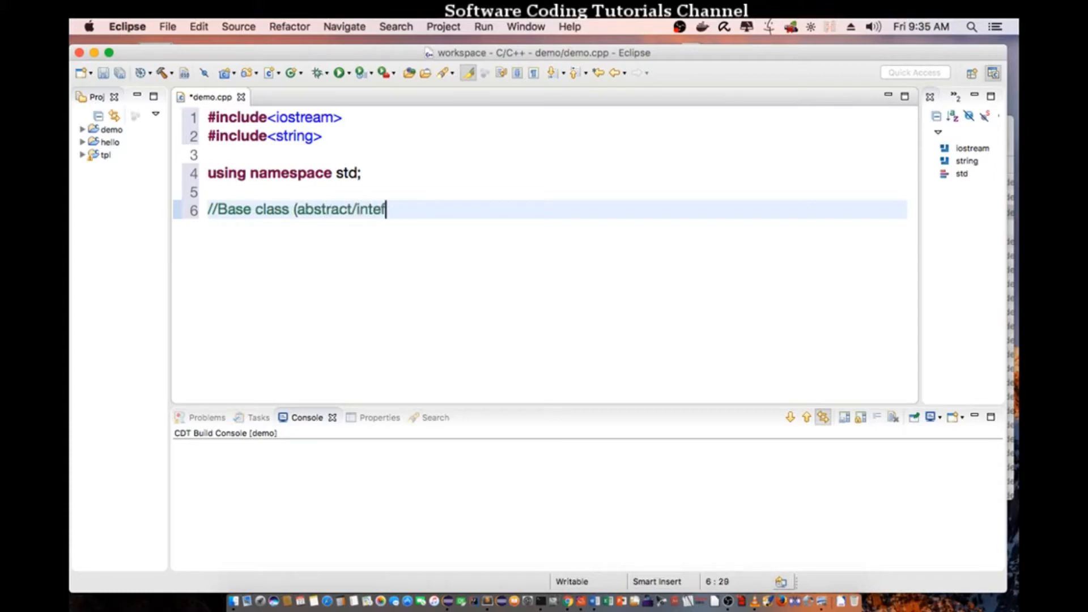
text(rface))
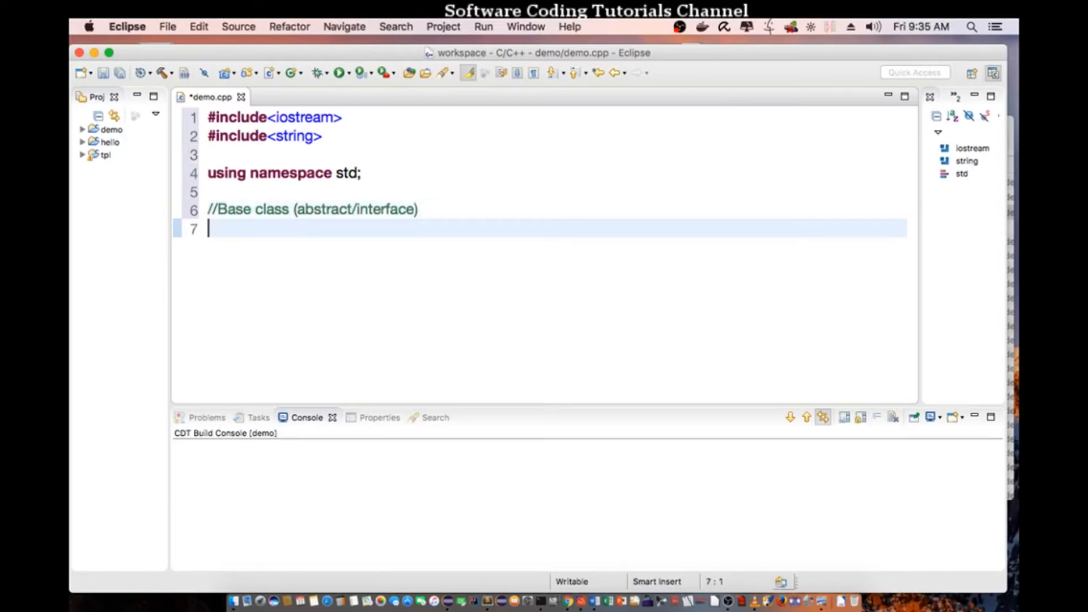
Step: Declare class Monitor with a public pure virtual getDimension() = 0
text(class M)
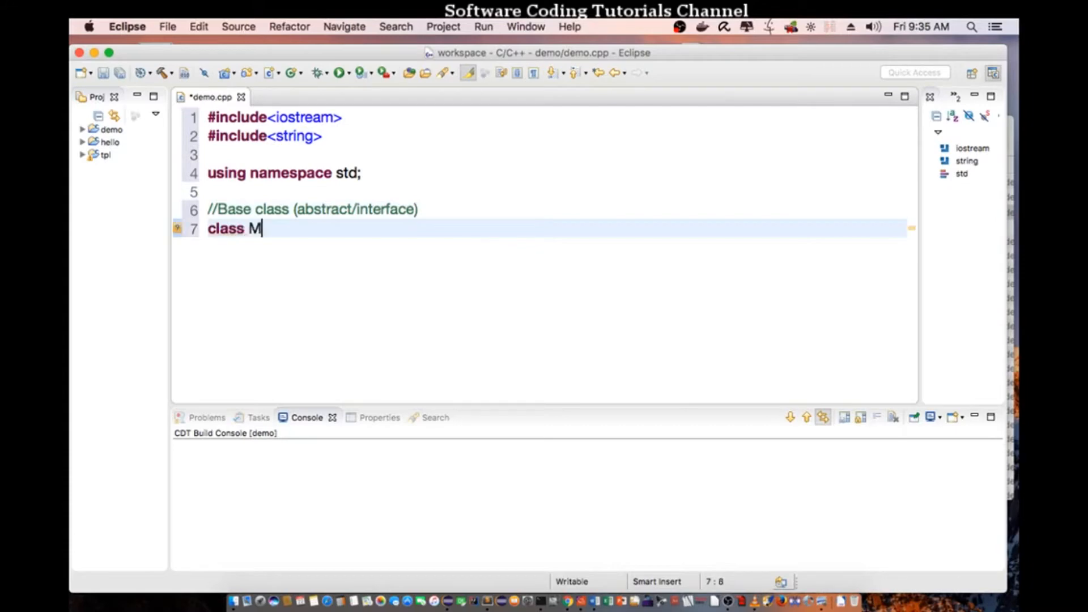
text(onitor)
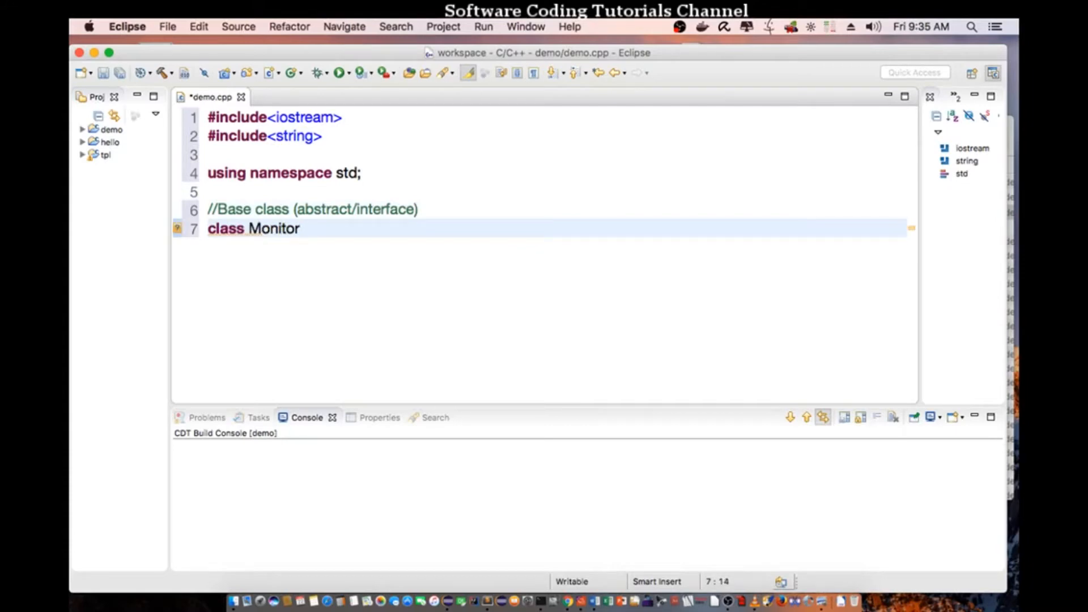
text({)
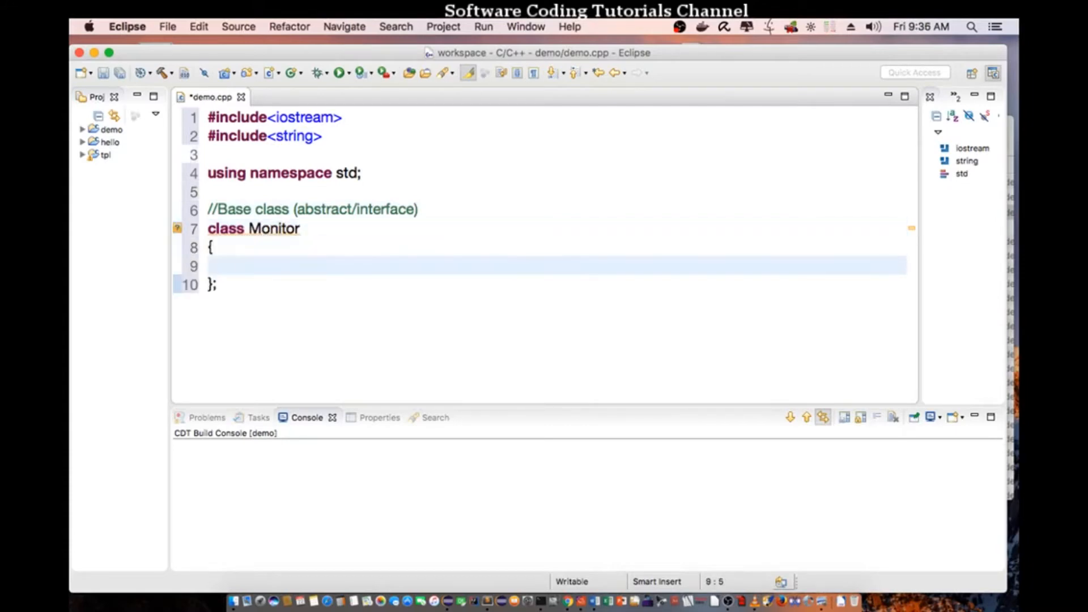
text(public:)
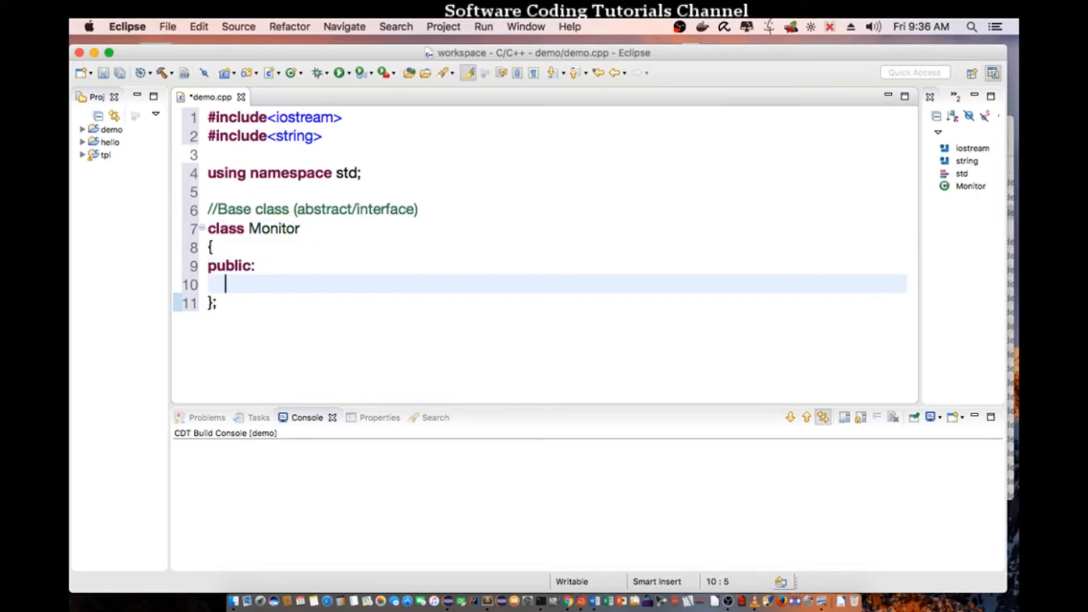
text(vr)
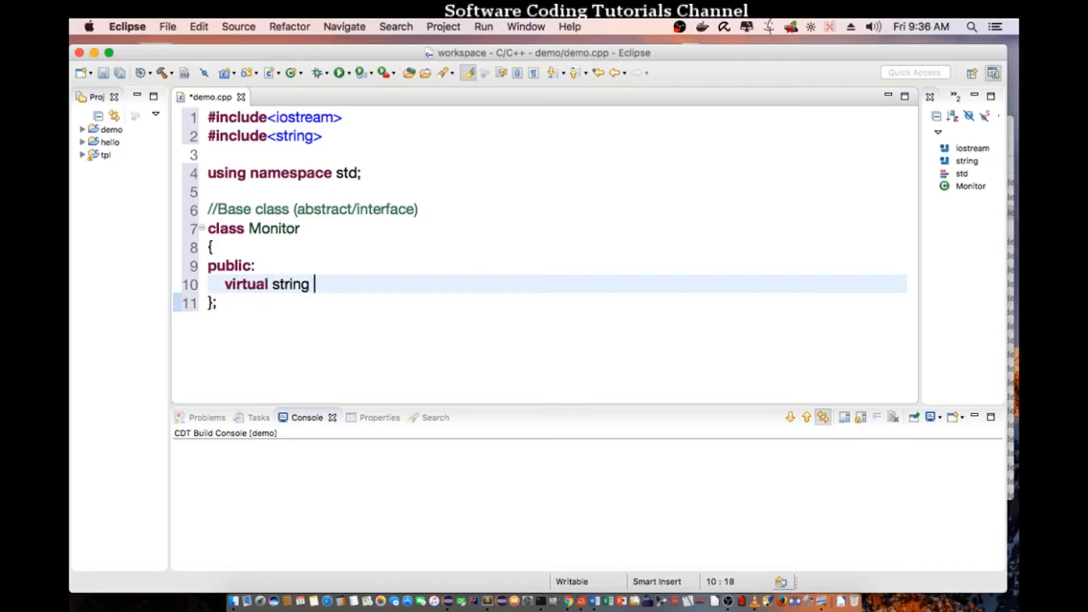
text(getDimens)
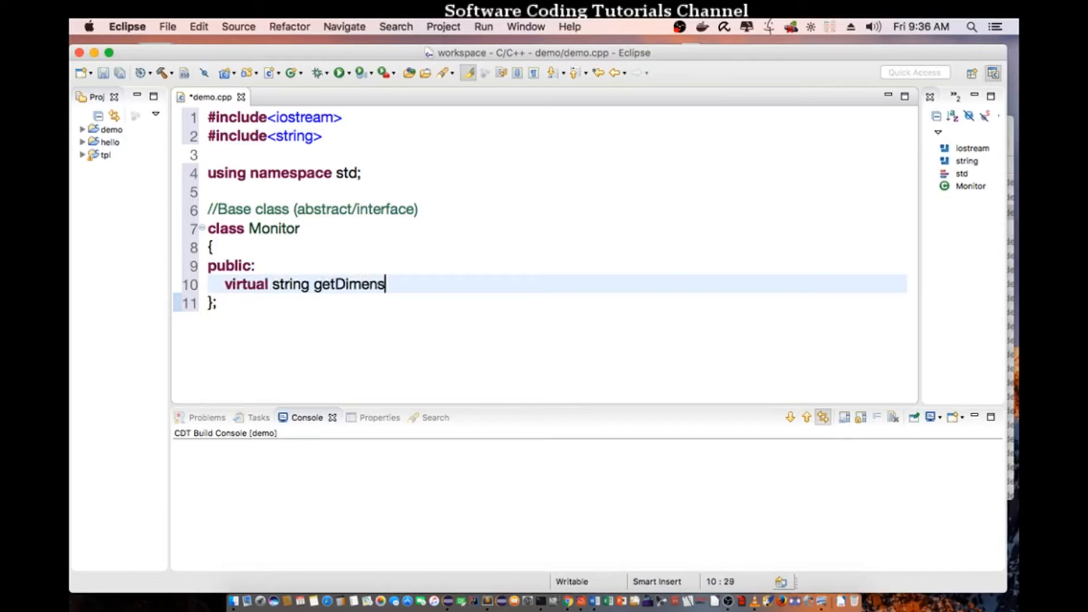
text(ion())
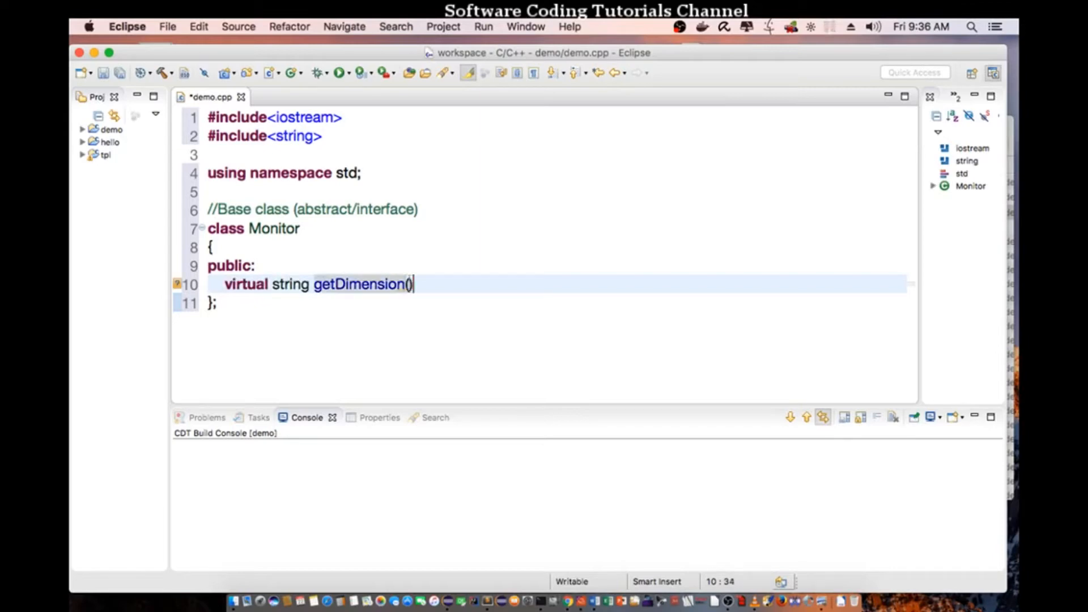
text(= 0;)
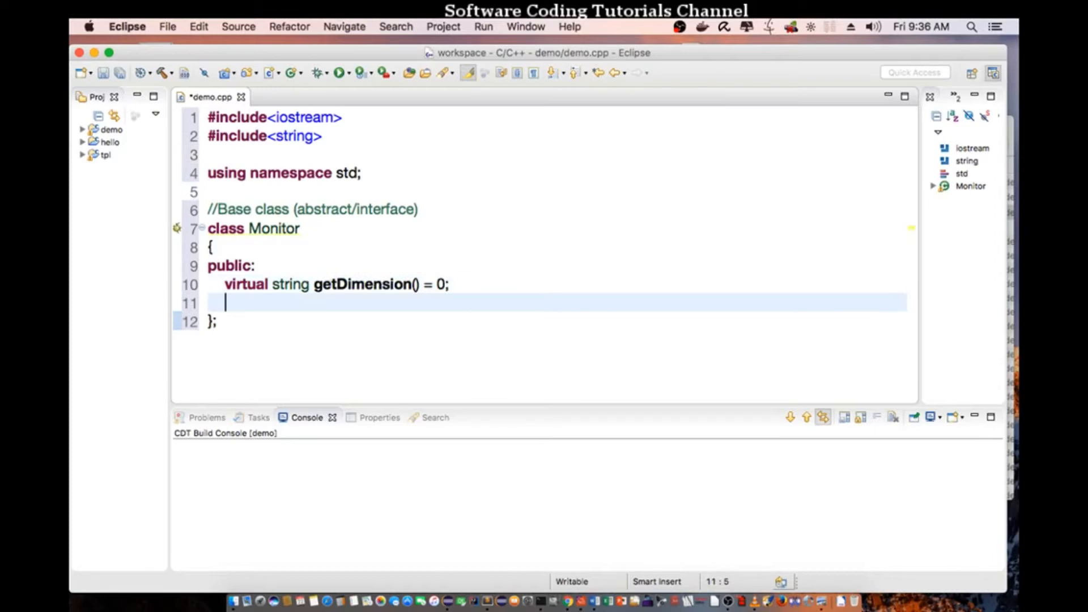
Step: Declare virtual void setResolution(int height, int width) = 0; in Monitor
text(virtual)
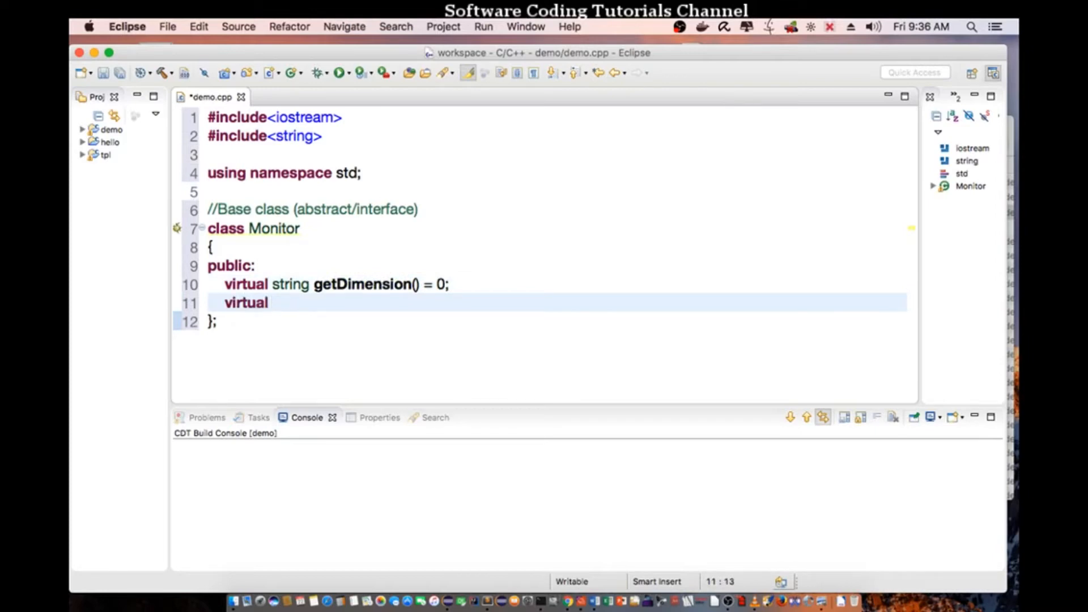
text(void set)
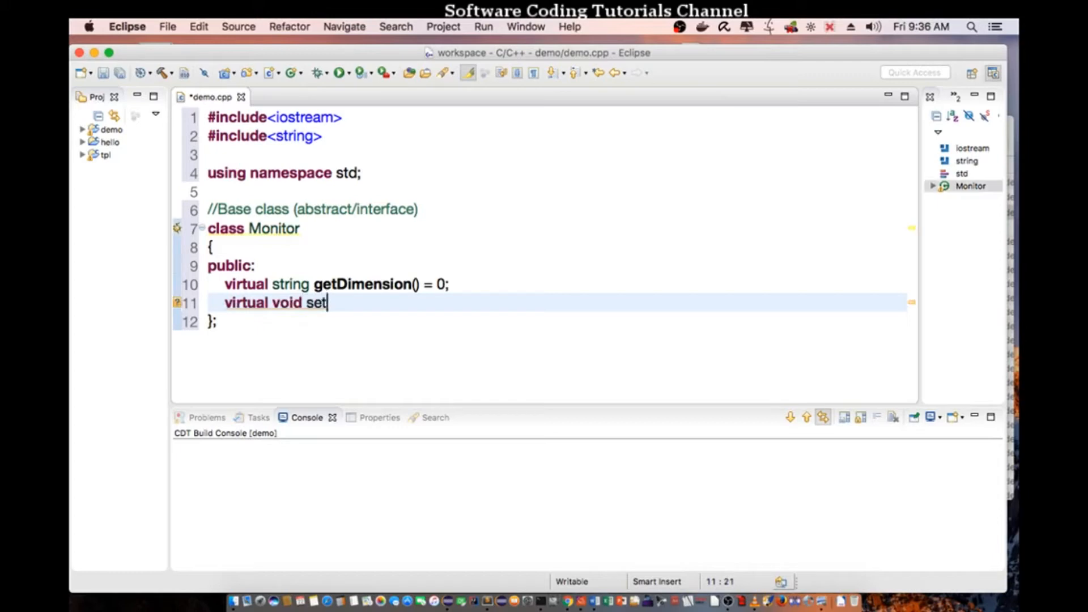
text(Resolution)
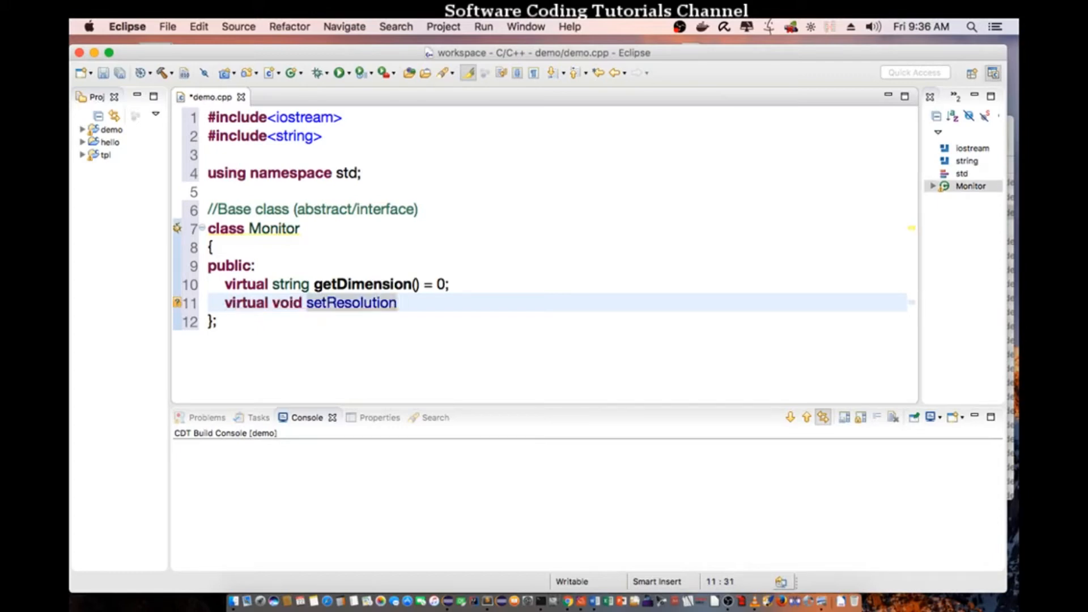
text((int hei)
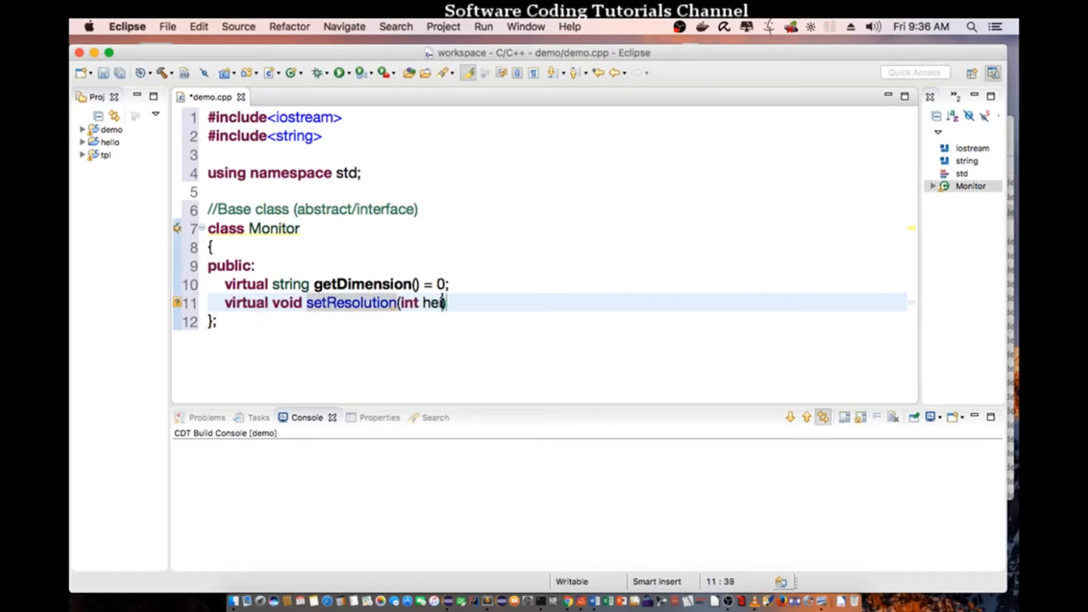
text(ght, int widt)
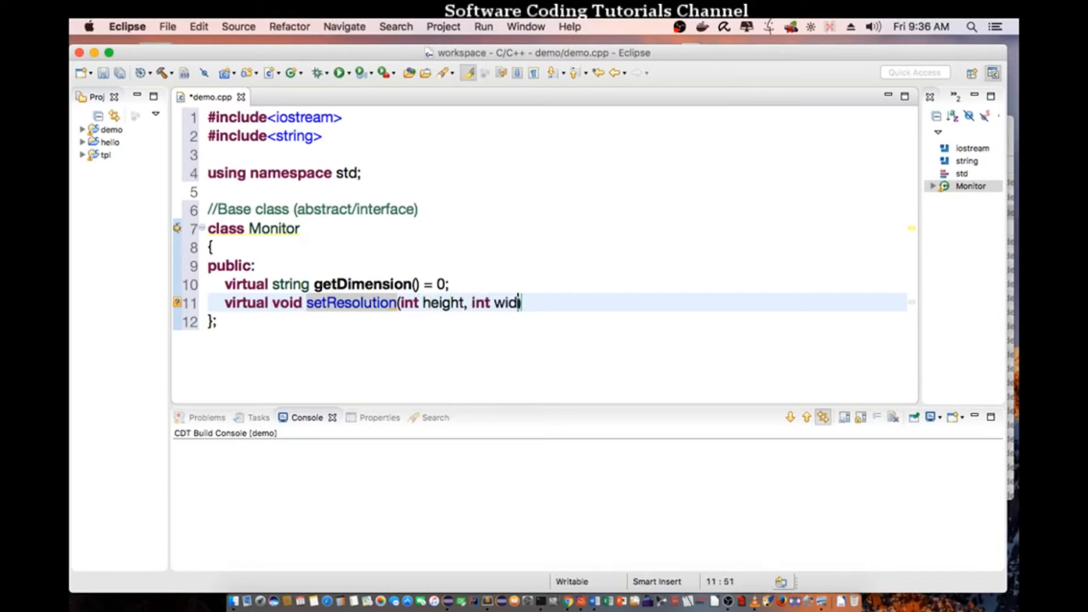
text(th) =)
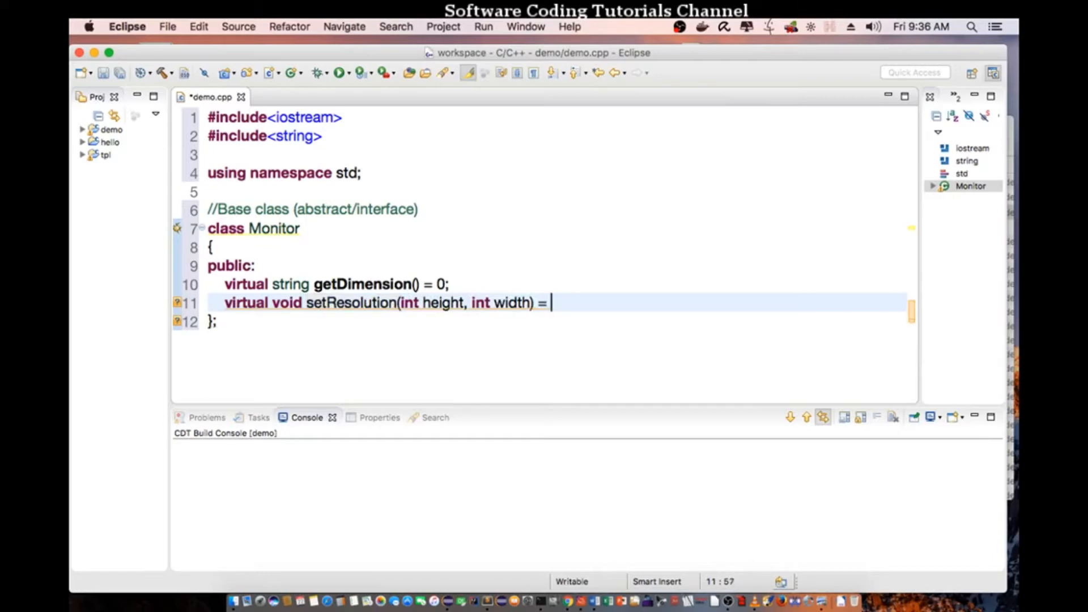
text(0;)
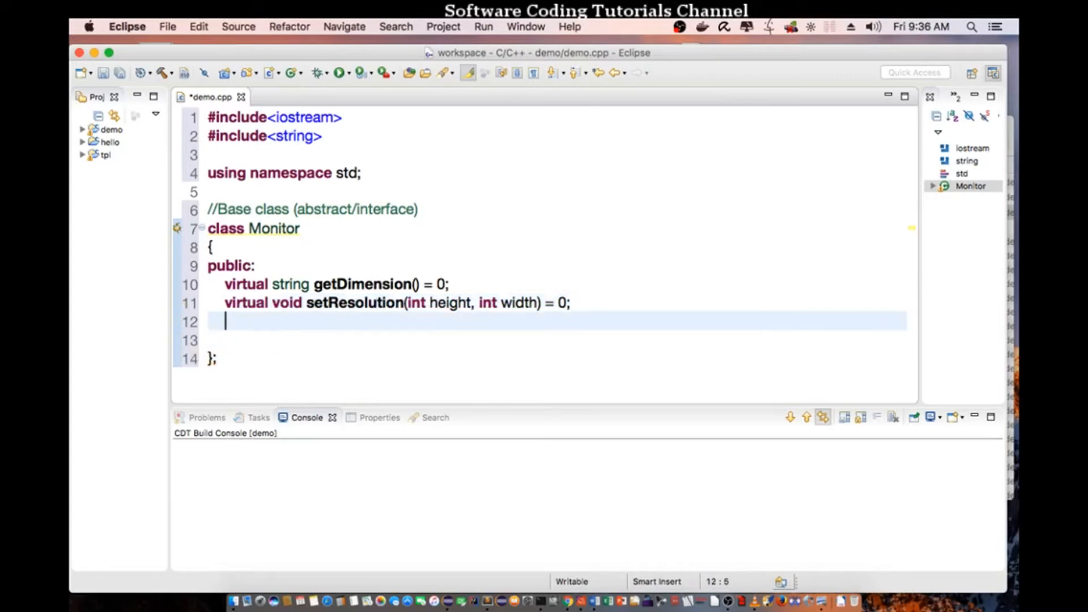
Step: Add protected: int height, width; to Monitor and close the class
text(prote)
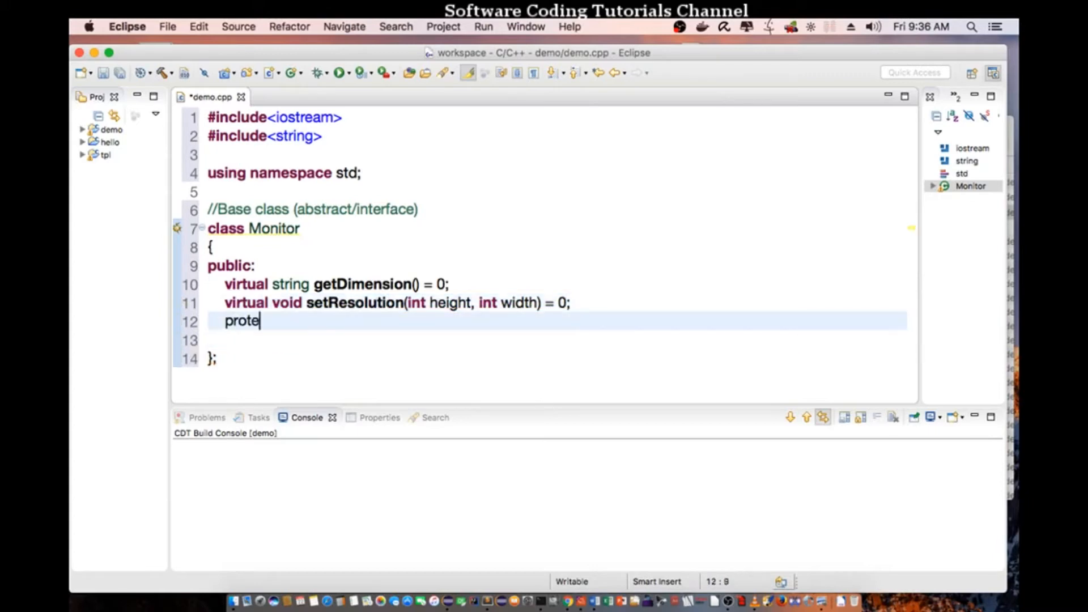
text(cted:)
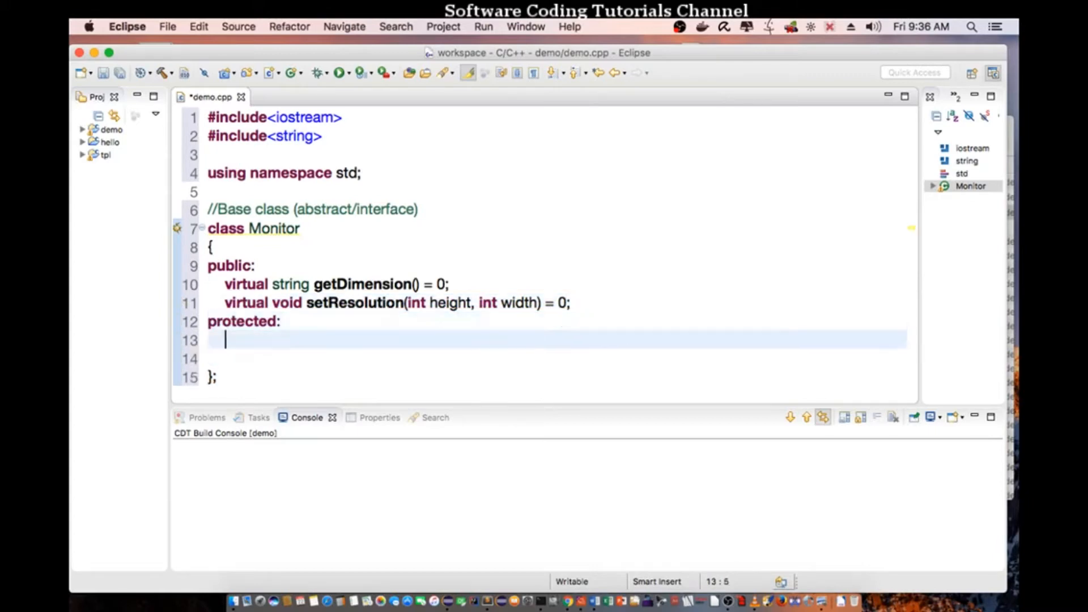
text(int)
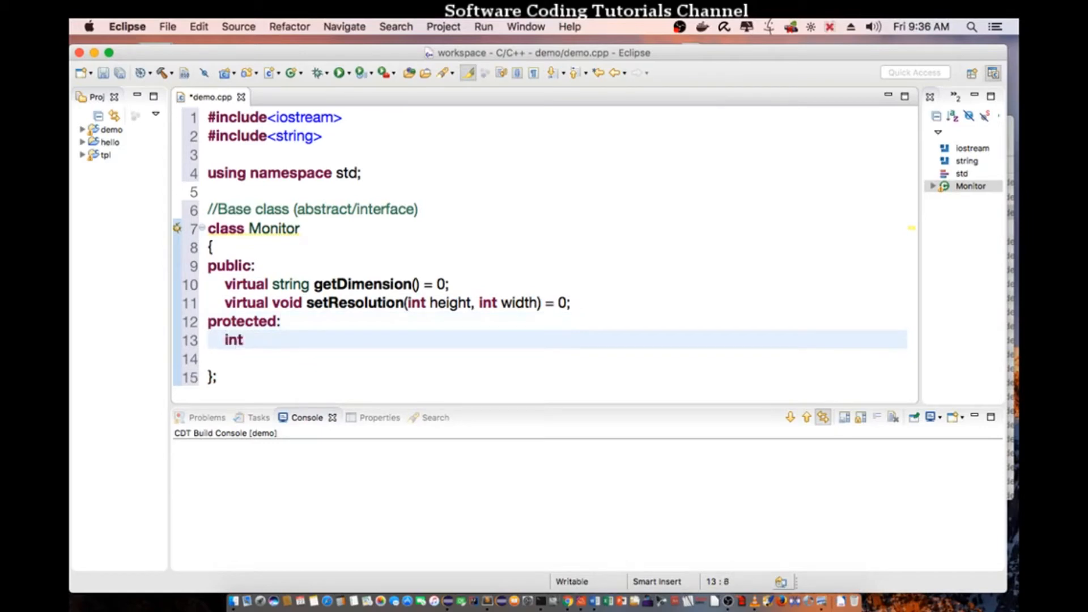
text(height,)
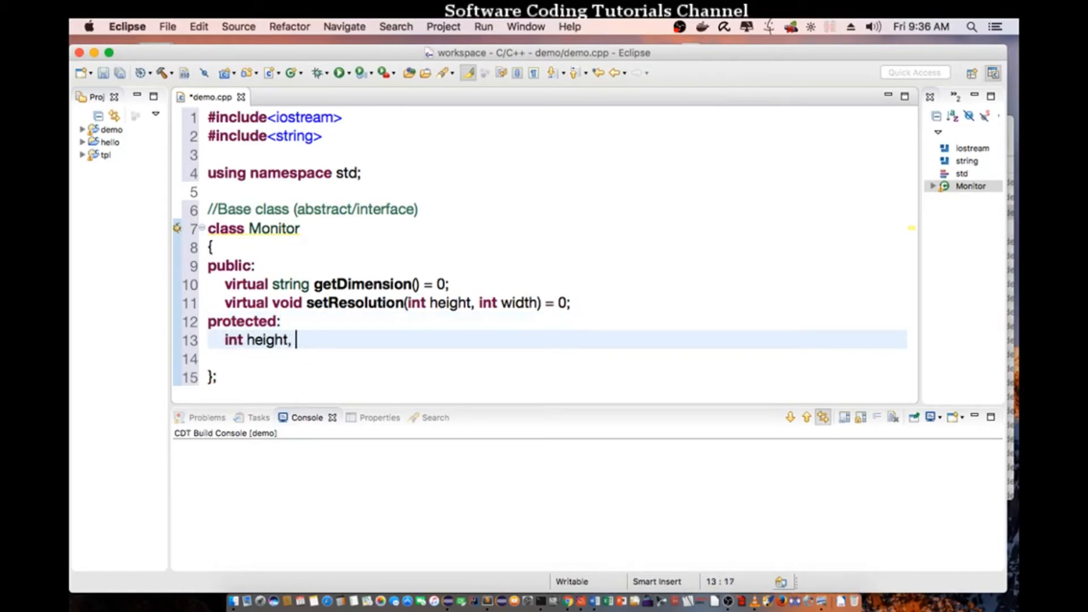
text(wdi)
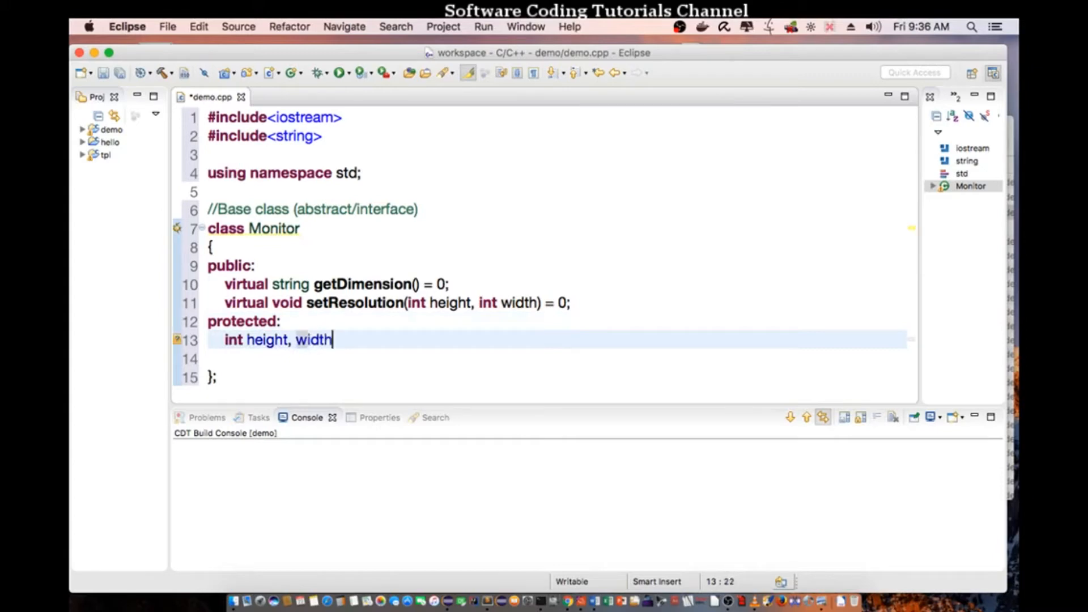
text(;)
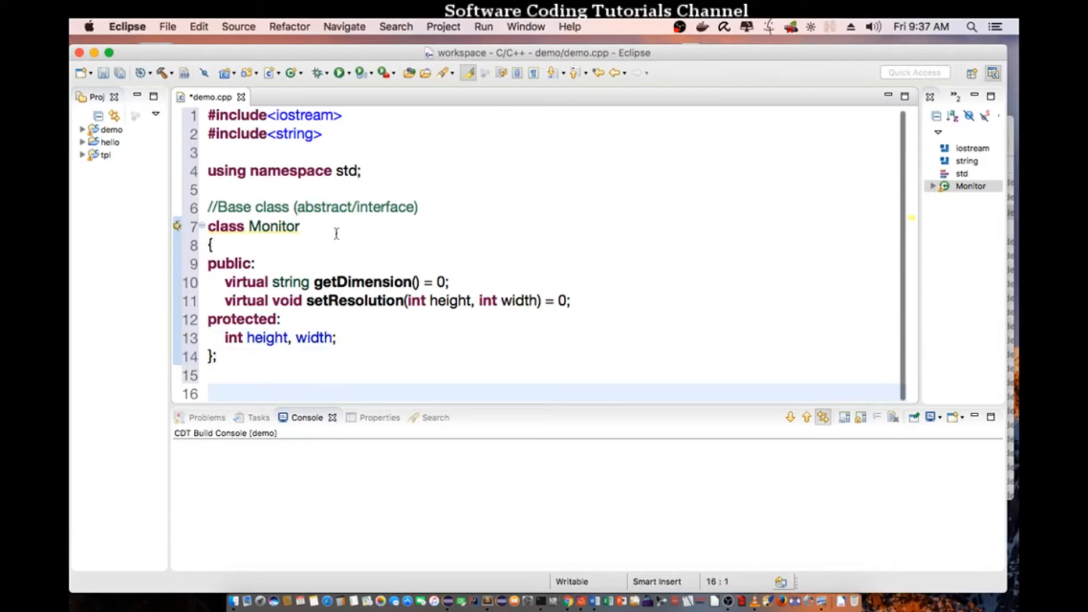
mouse_move(388, 238)
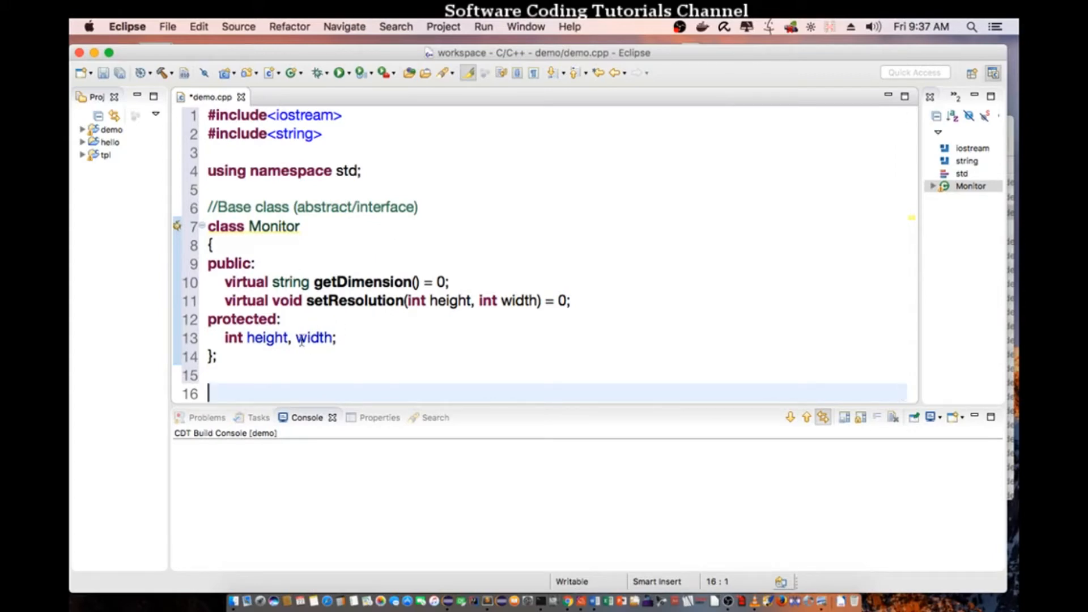
Step: Add a //Derived class comment and declare class Dell: public Monitor {
text(//d)
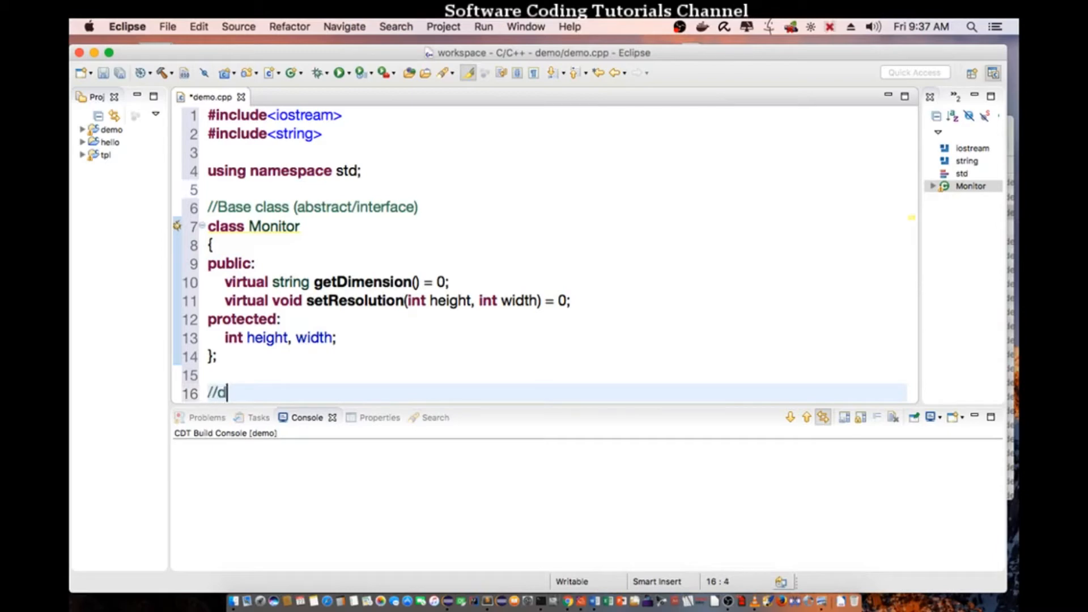
text(Deriv)
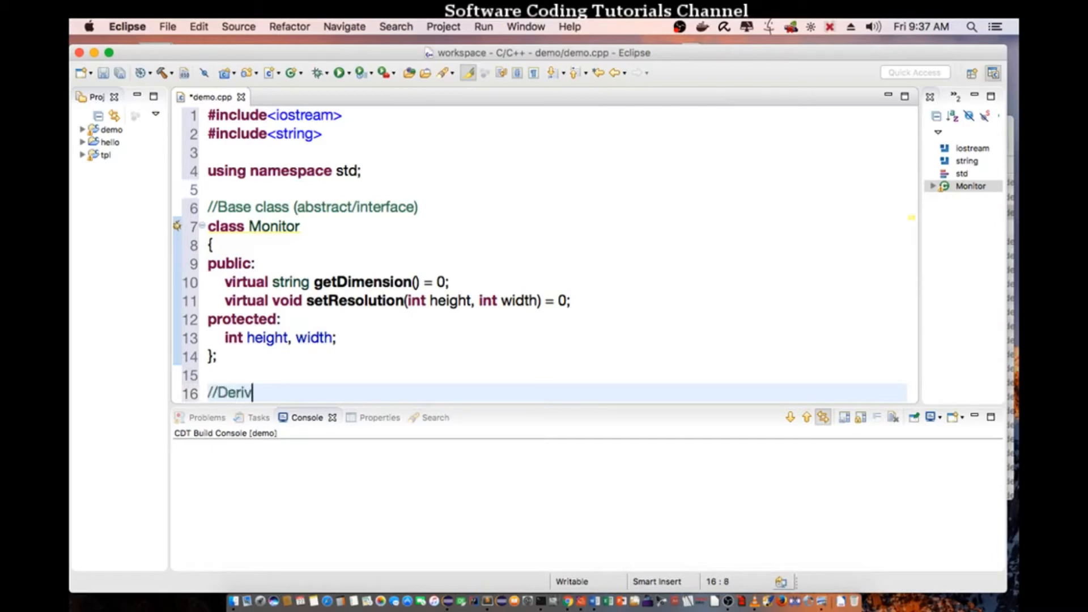
text(ed class)
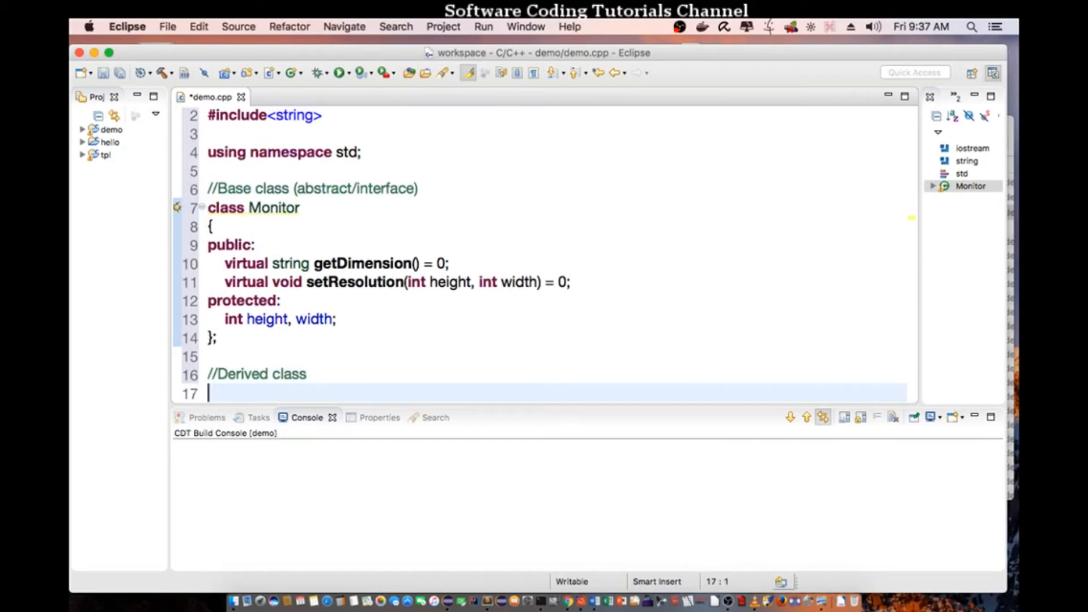
text(class D)
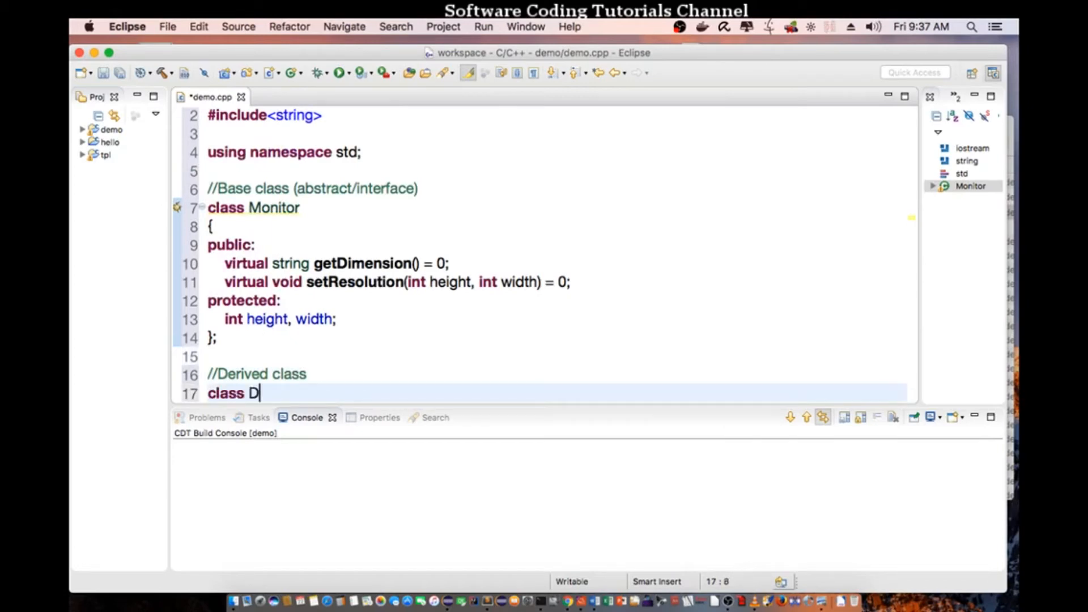
text(ell: pub)
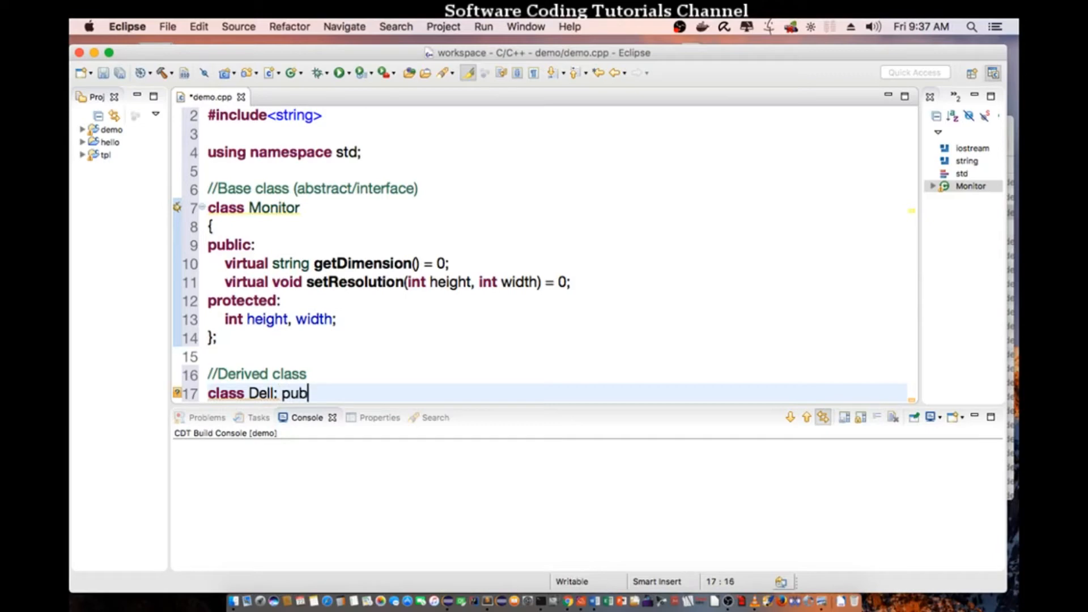
text(lic)
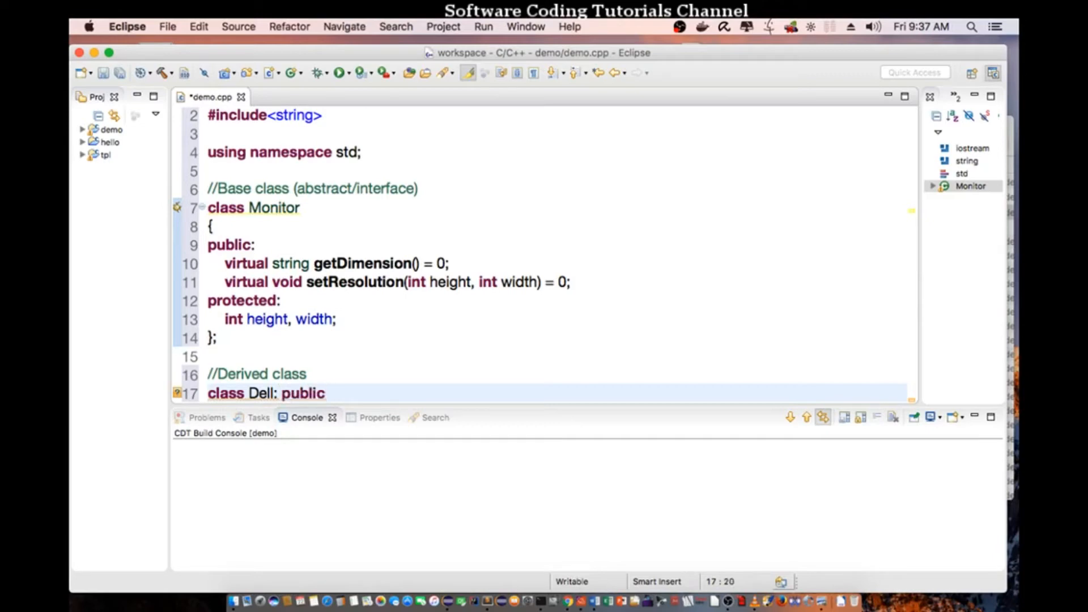
text(Mo)
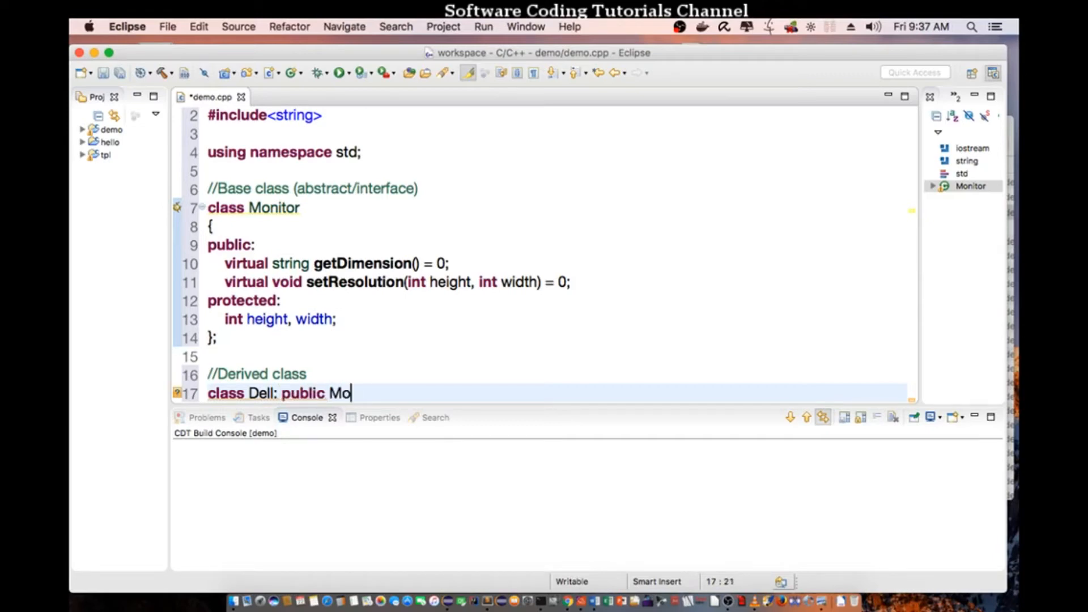
text(nitor)
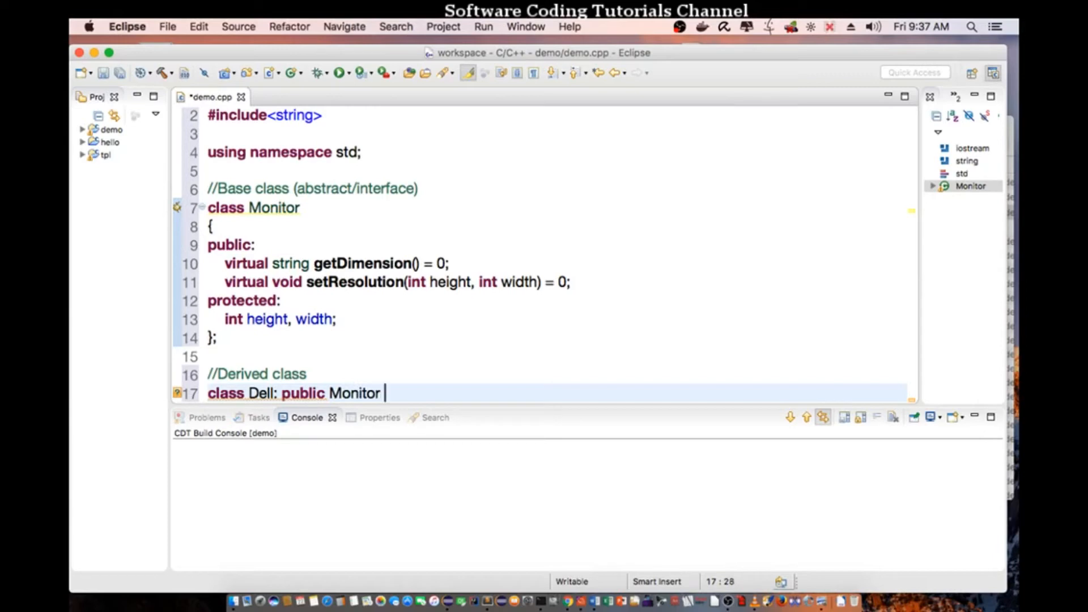
text({)
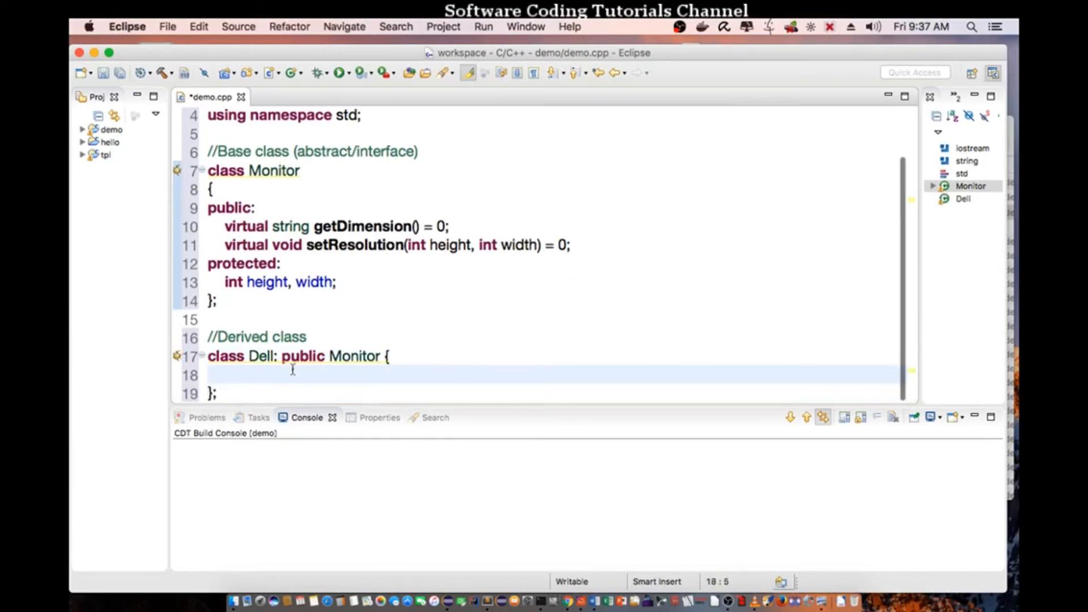
Step: Start a public: section inside the Dell class body
click(225, 376)
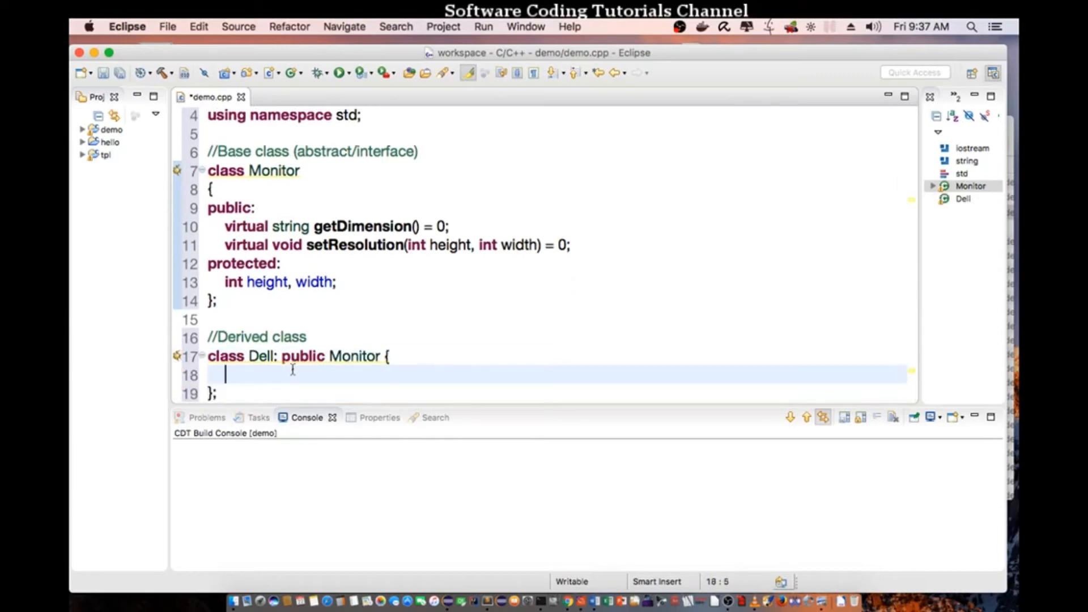
text(public)
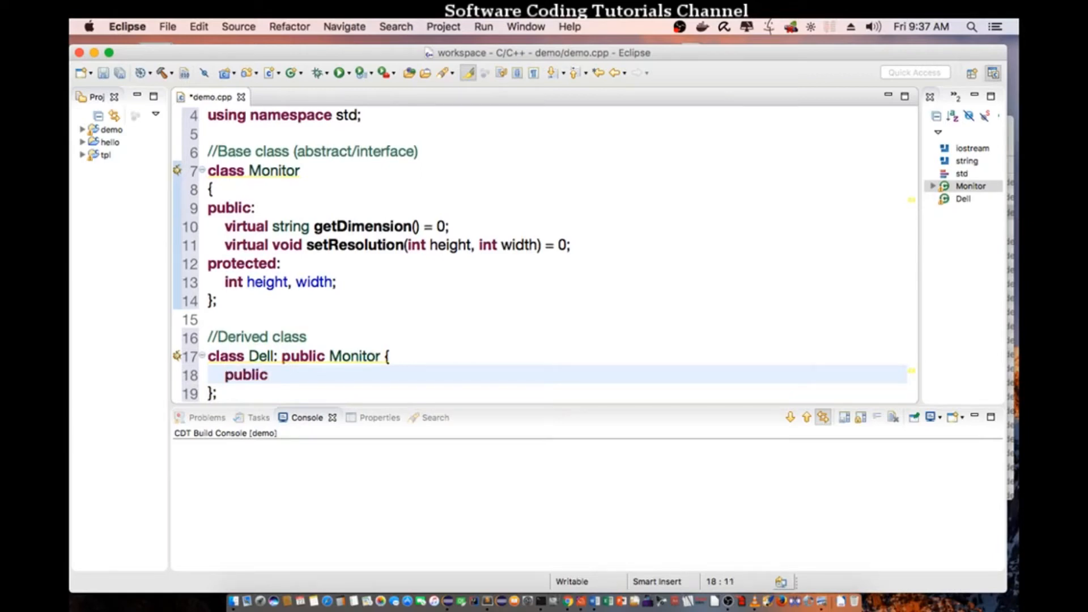
text(:)
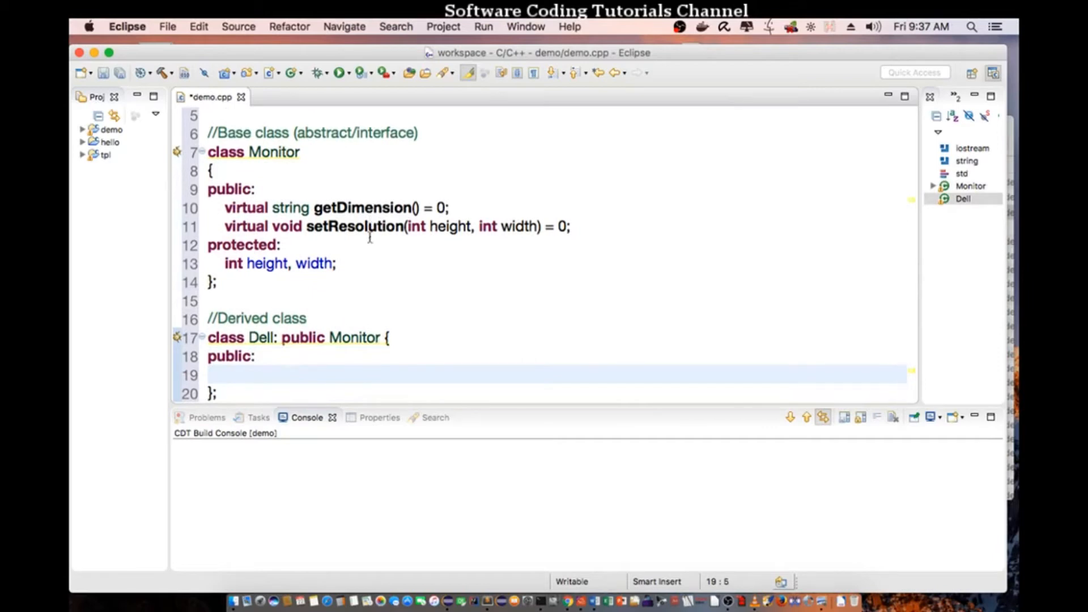
mouse_move(263, 380)
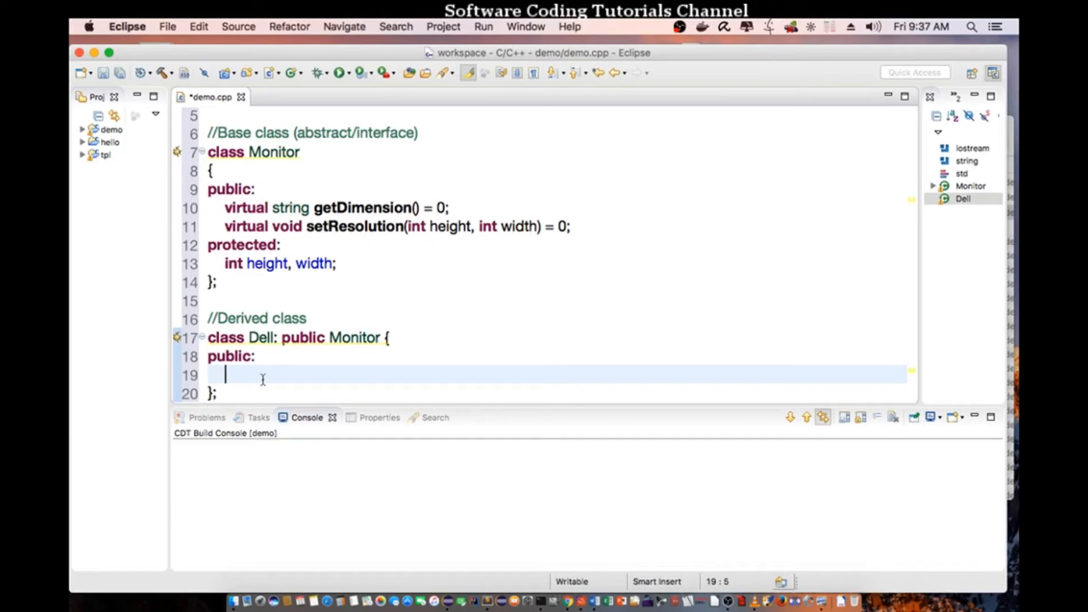
Step: Start Dell's void setResolution(int height, int width) { definition
text(void set)
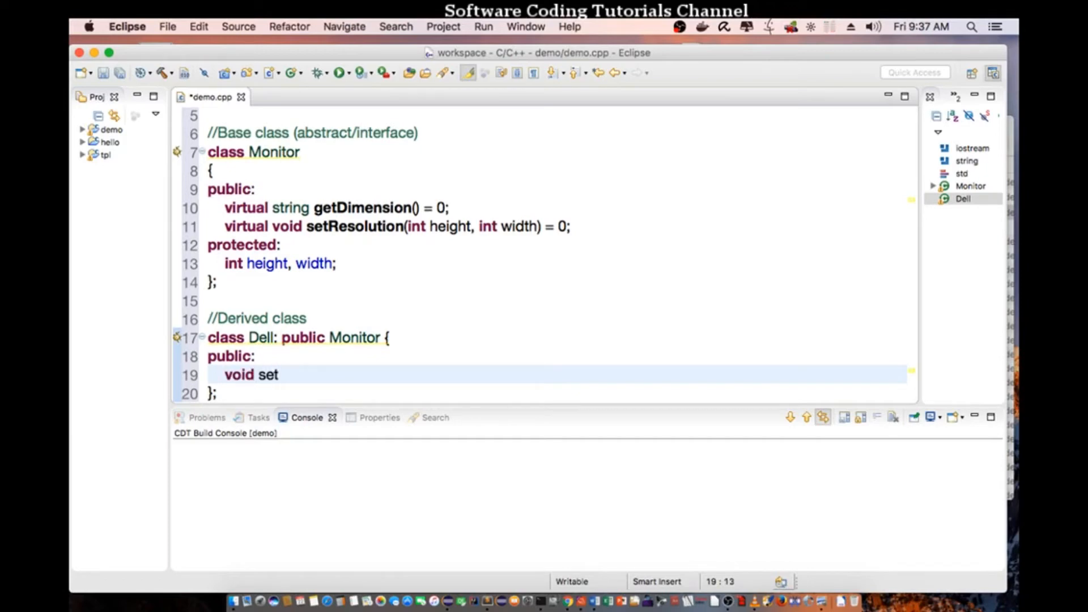
text(Resolution)
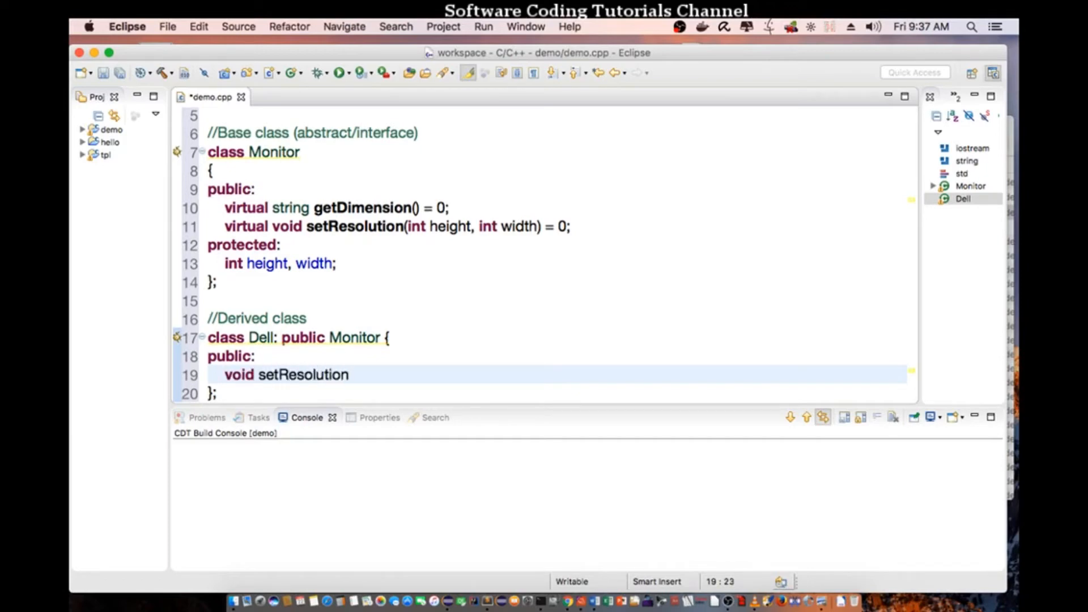
text((int height,)
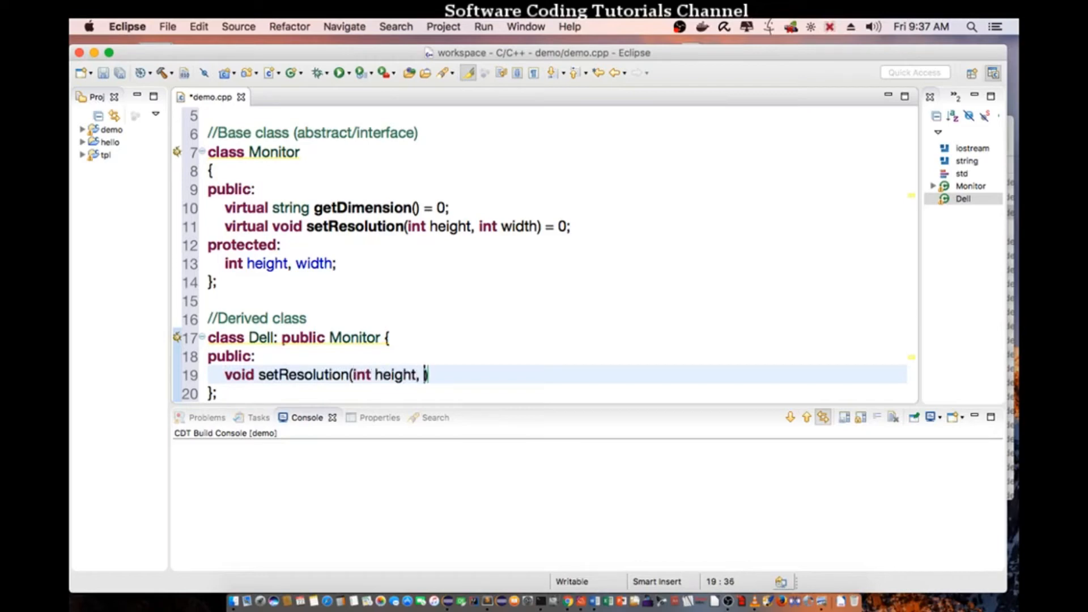
text(int width))
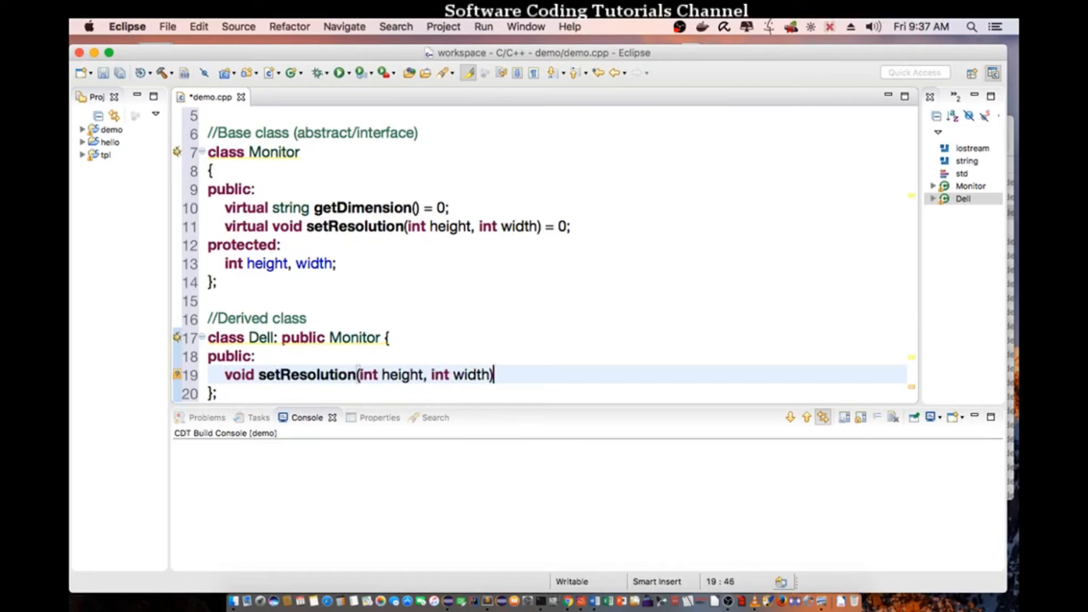
text({)
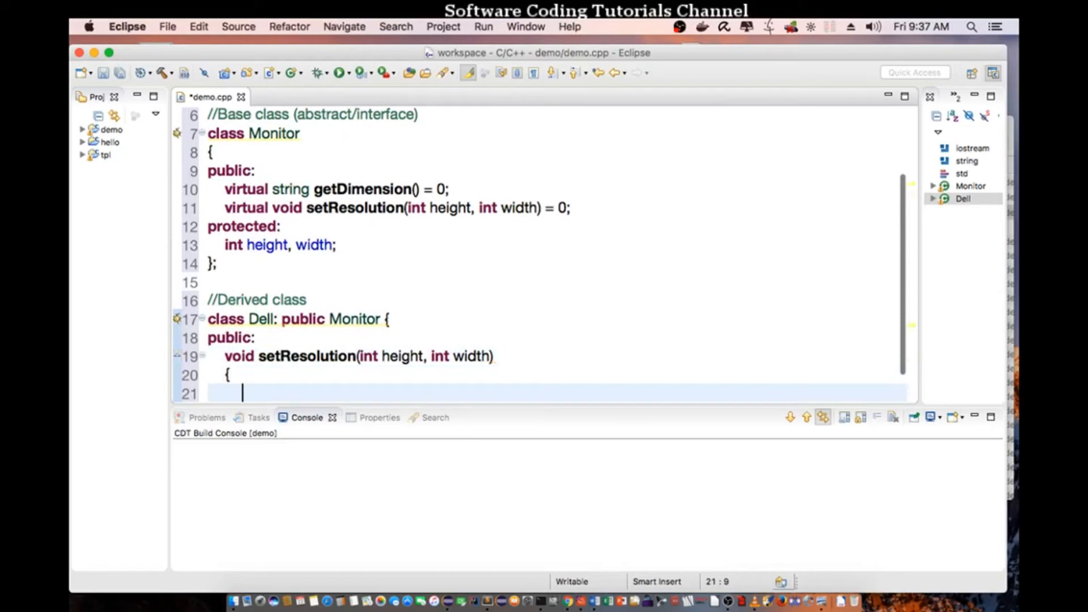
Step: Assign this->height = height; and this->width = width; in setResolution
text(this-)
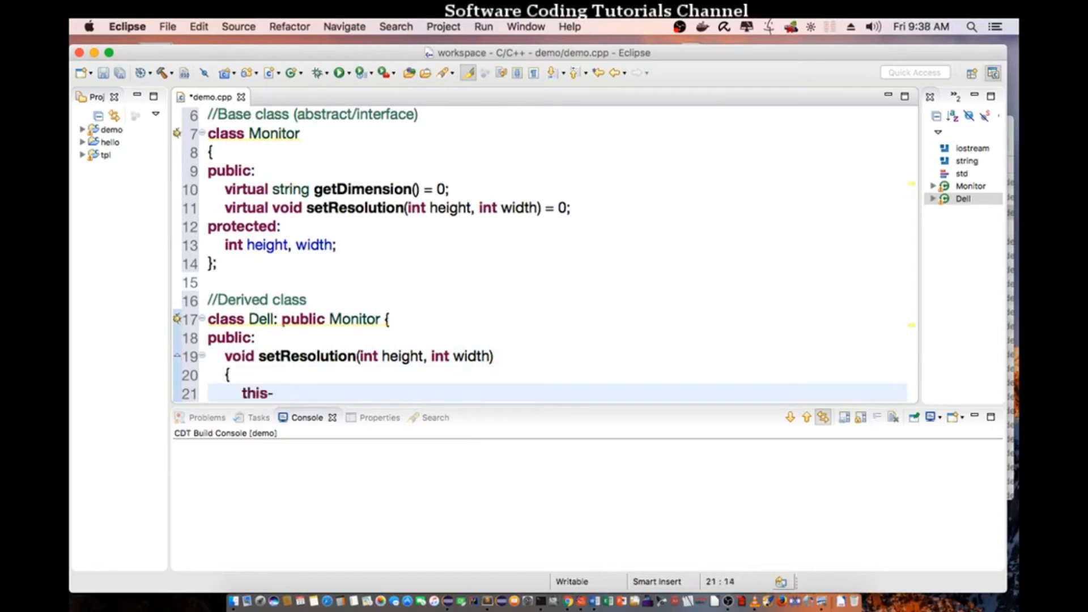
text(>)
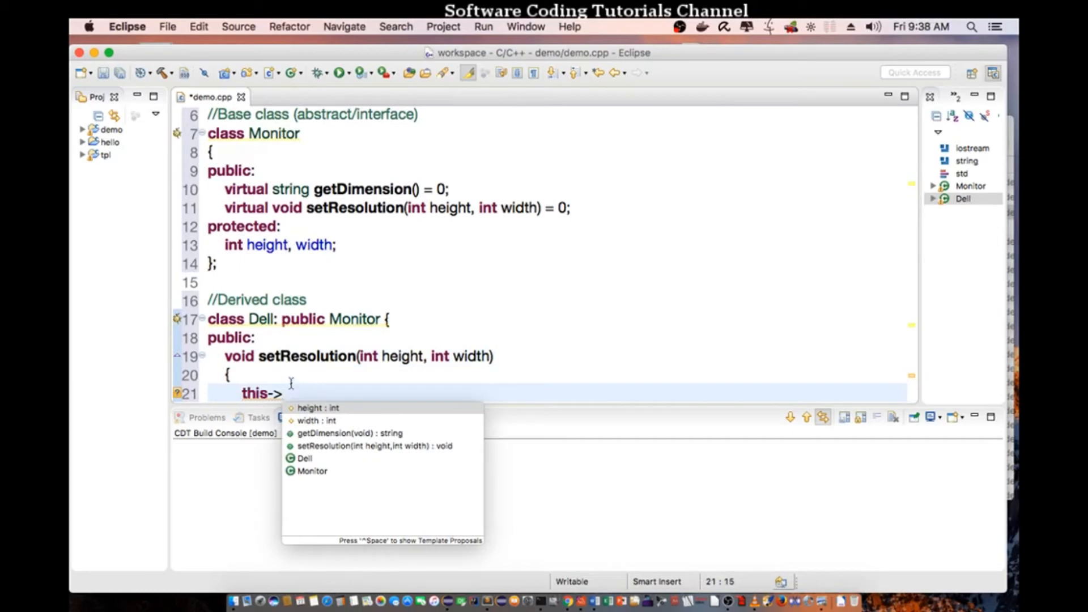
text(height = height;)
text(this-)
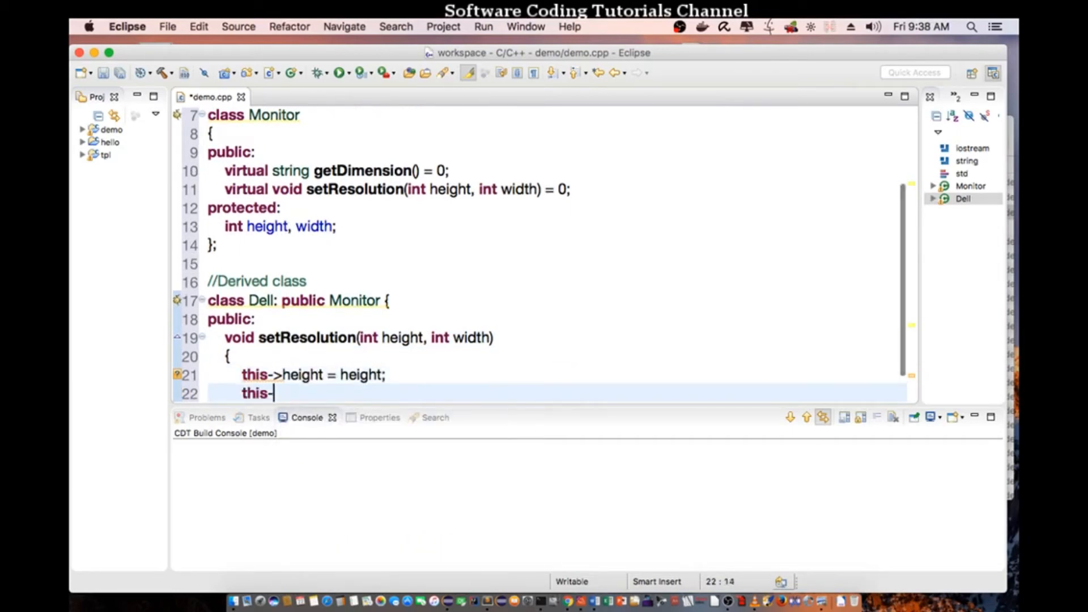
text(>width =)
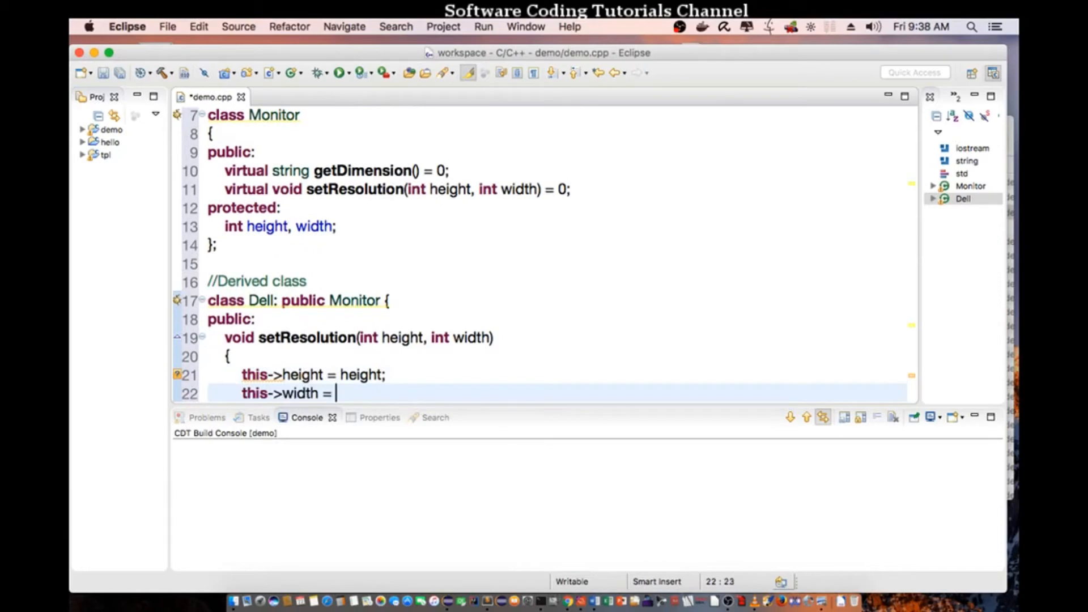
text(width;)
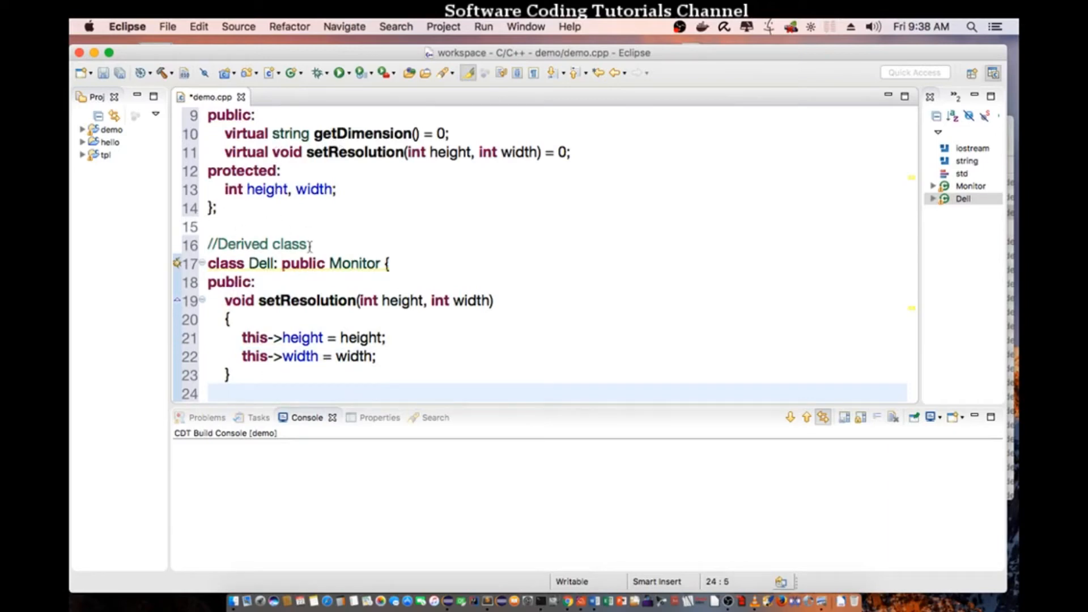
Step: Begin string getDimension() building strDim from std::to_string(this->height)
text(string getD)
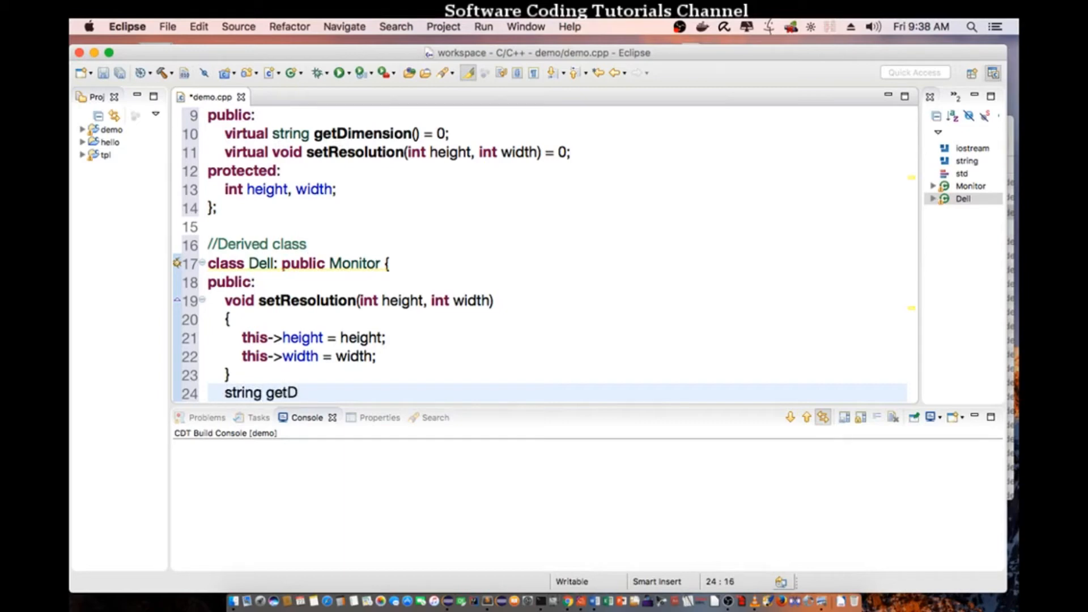
text(imes)
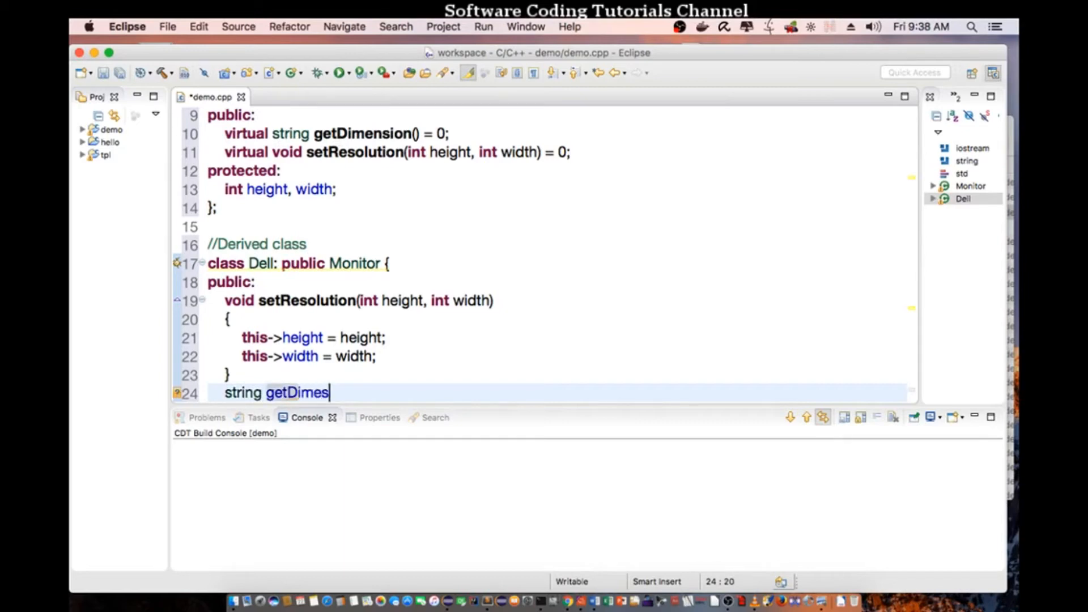
text(ion())
text({)
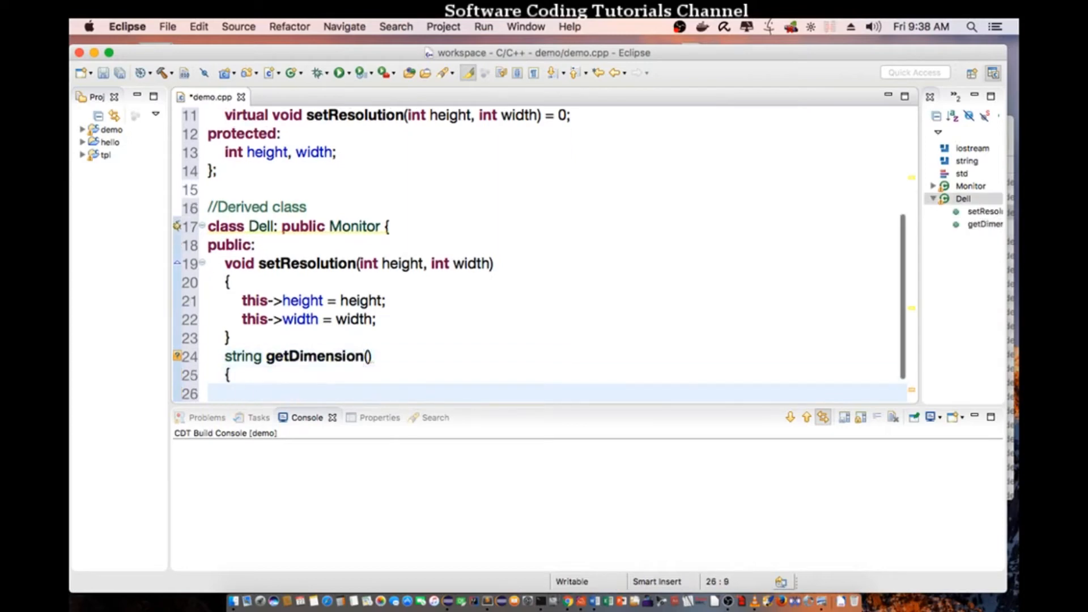
text(string)
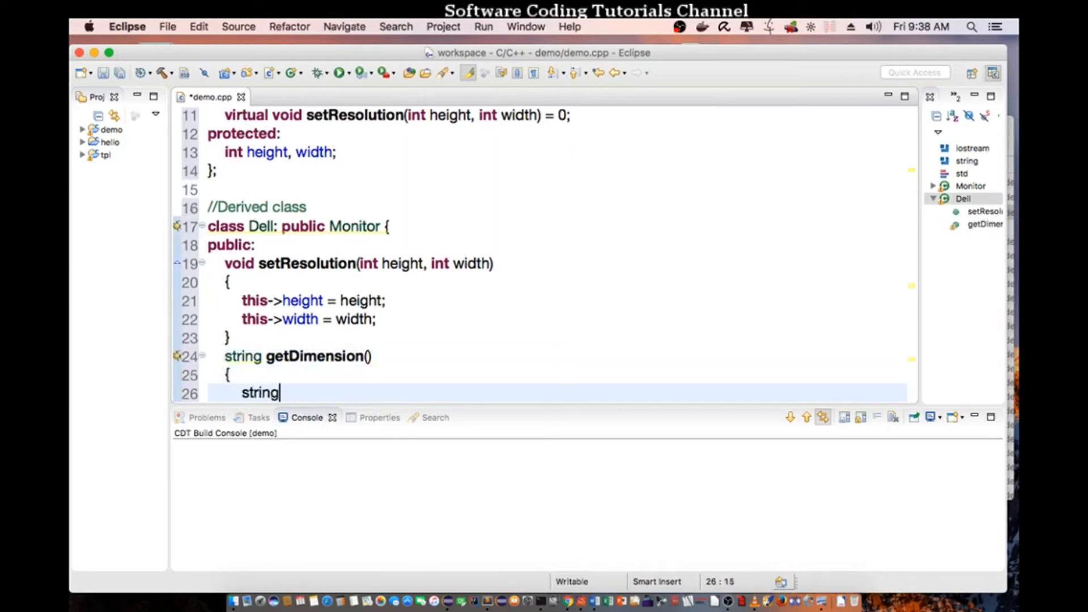
text(strDi)
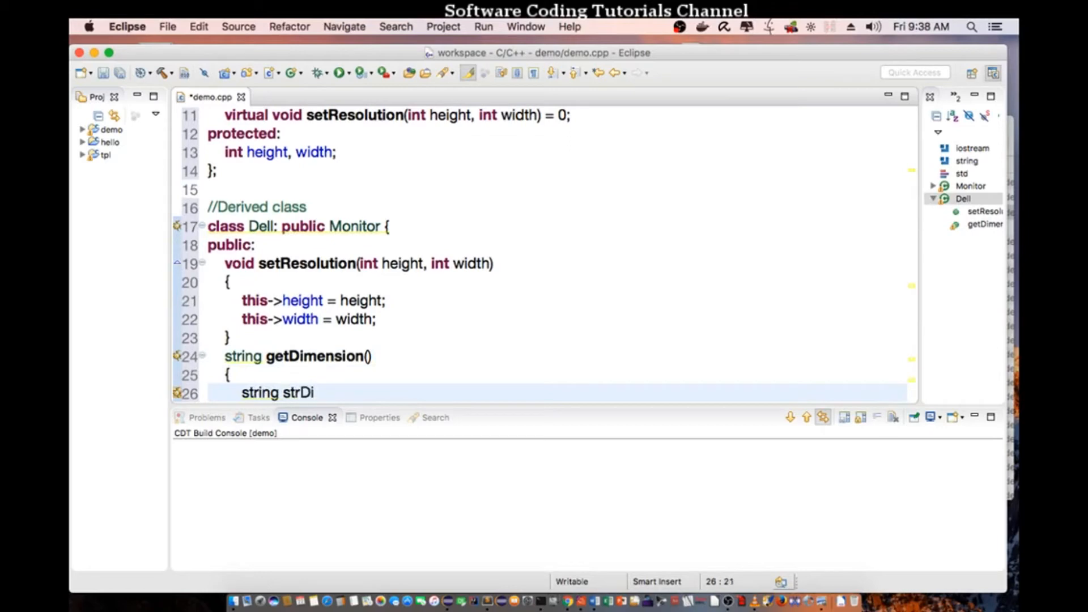
text(m = std)
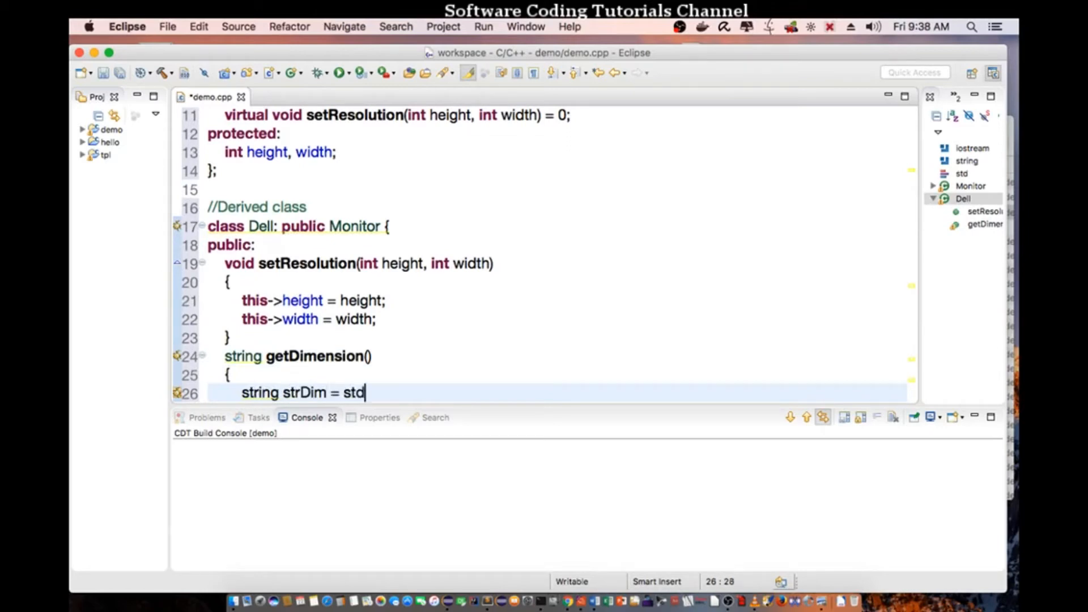
text(::to_string)
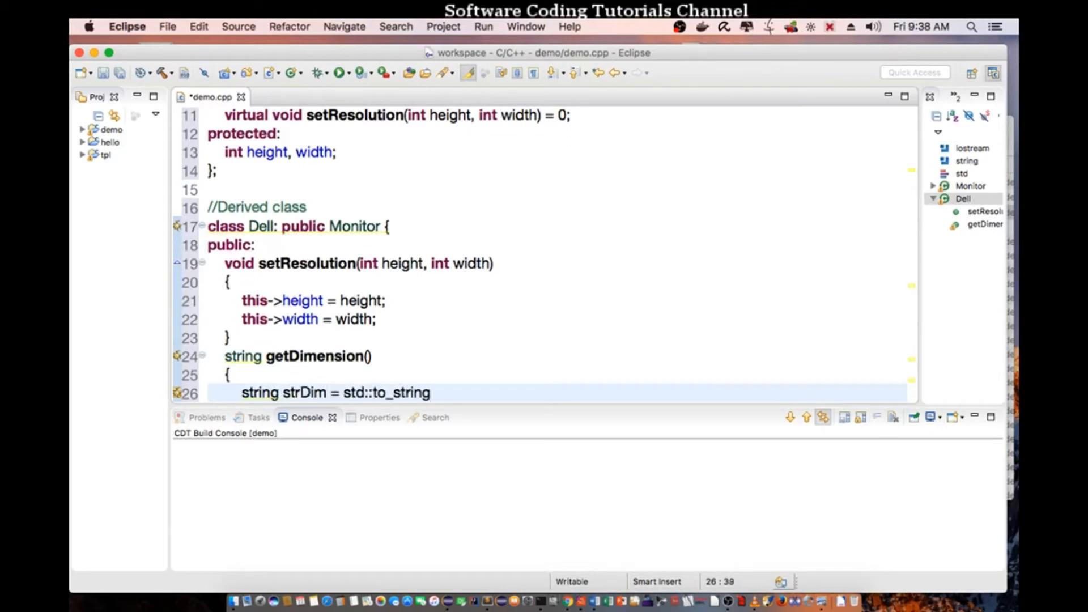
text((this))
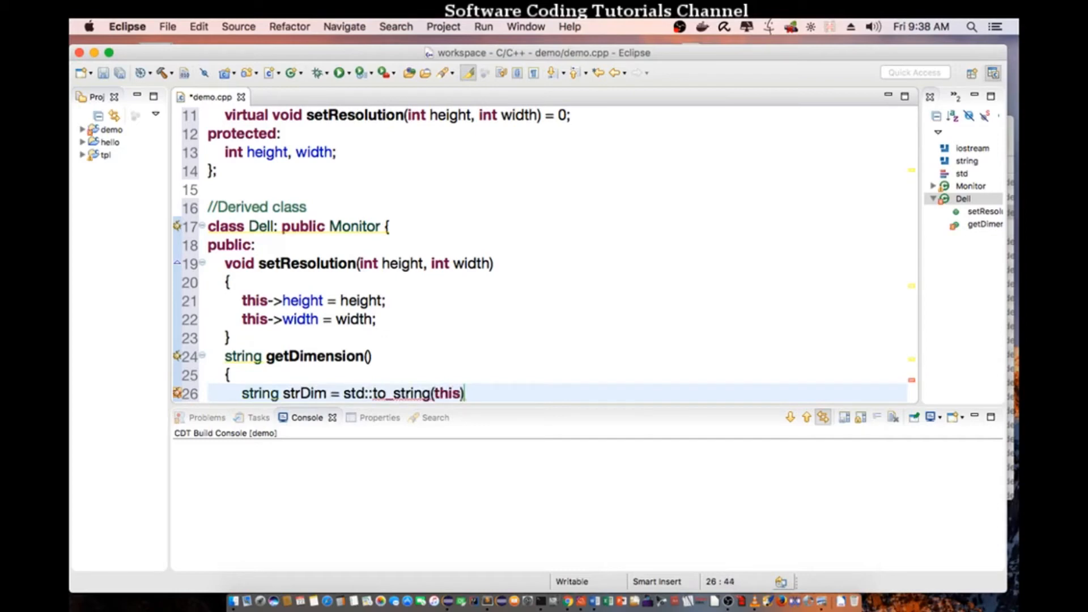
text(->height)
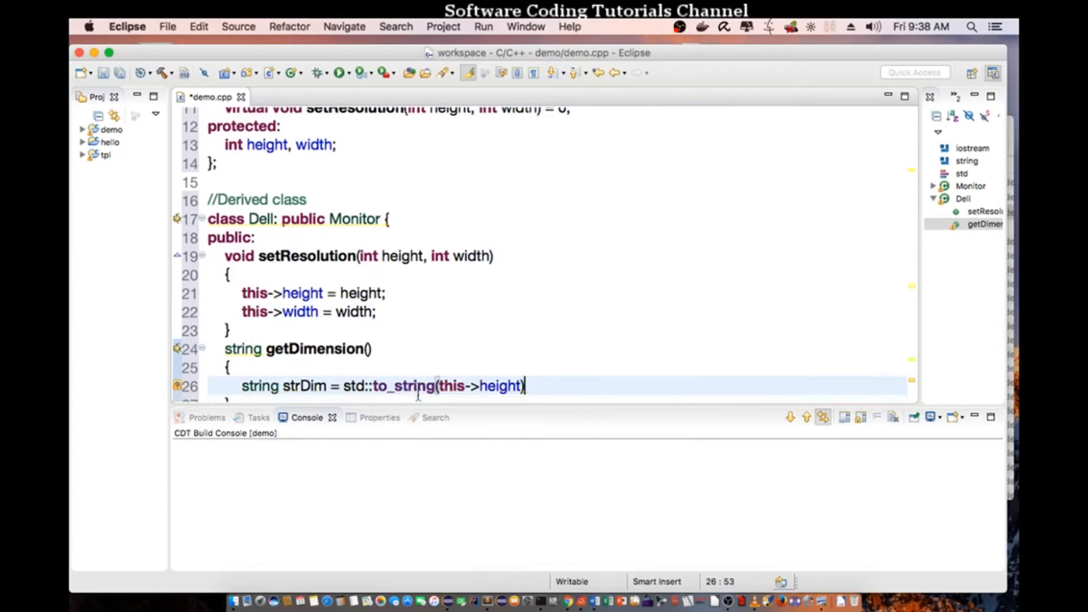
scroll(down, 3)
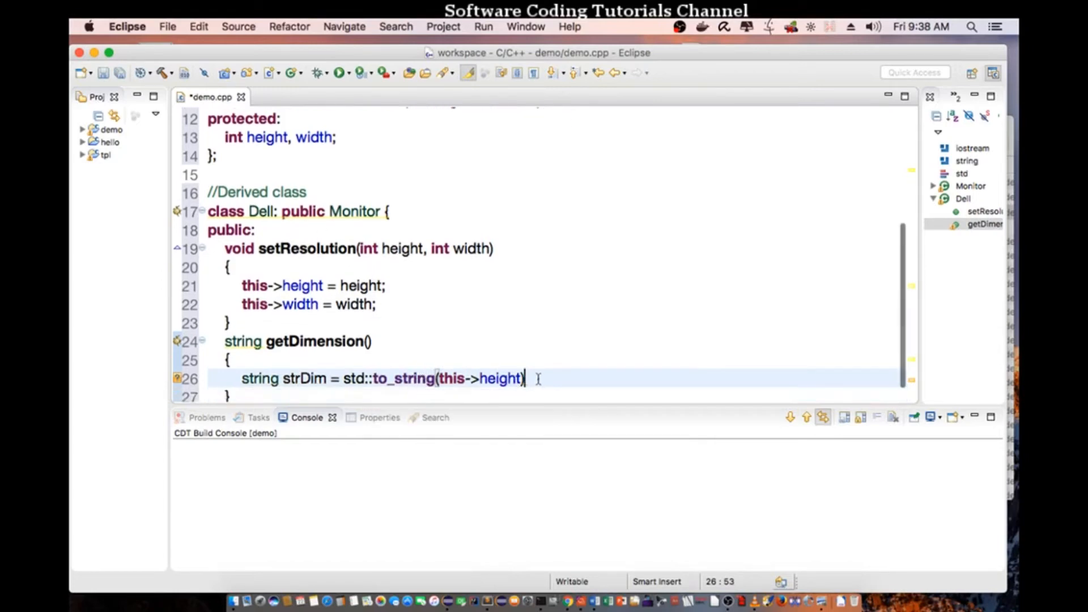
Step: Append "x" + std::to_string(this->width) to strDim and return strDim
text(+ "")
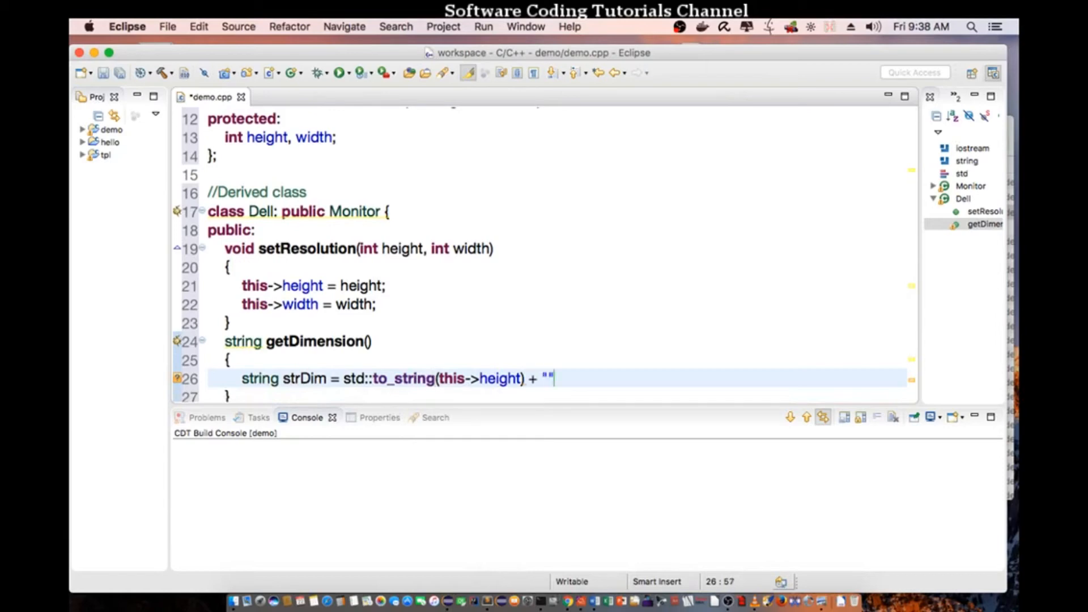
text(x)
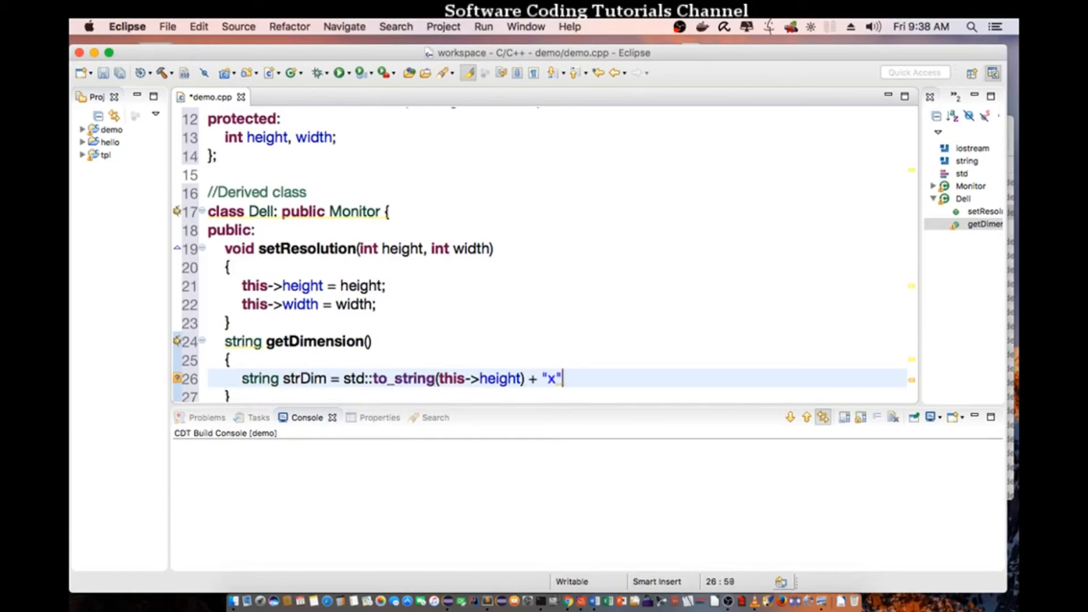
text(+ std)
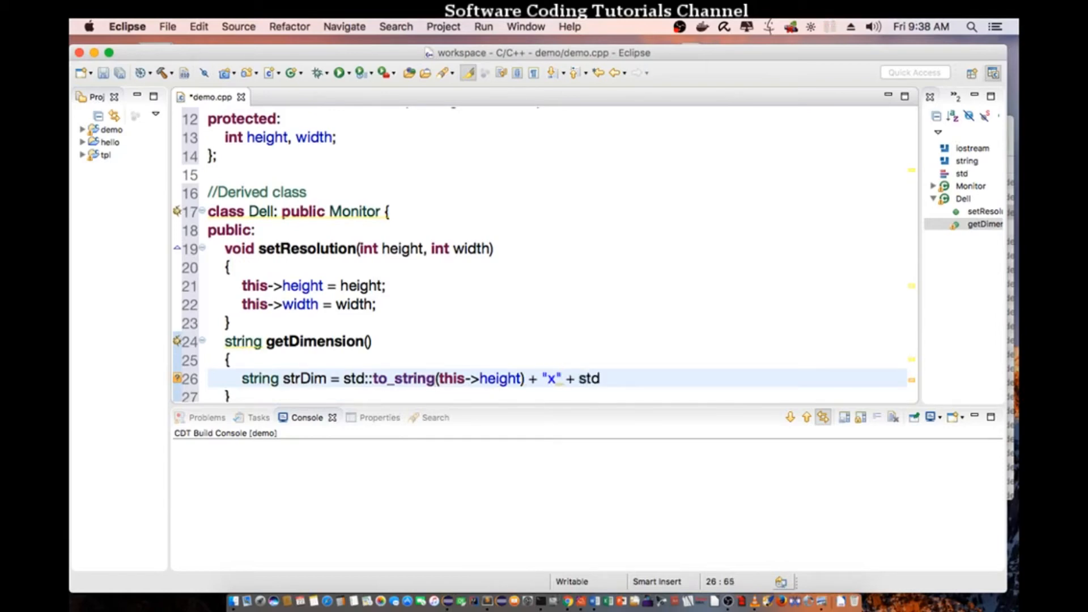
text(::to_string())
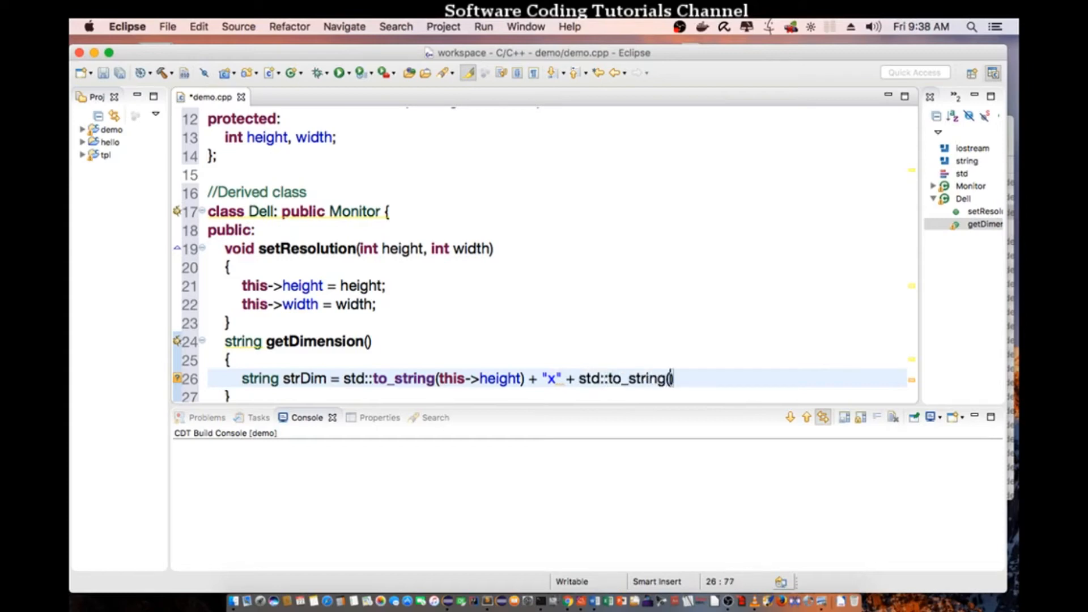
text(this->width)
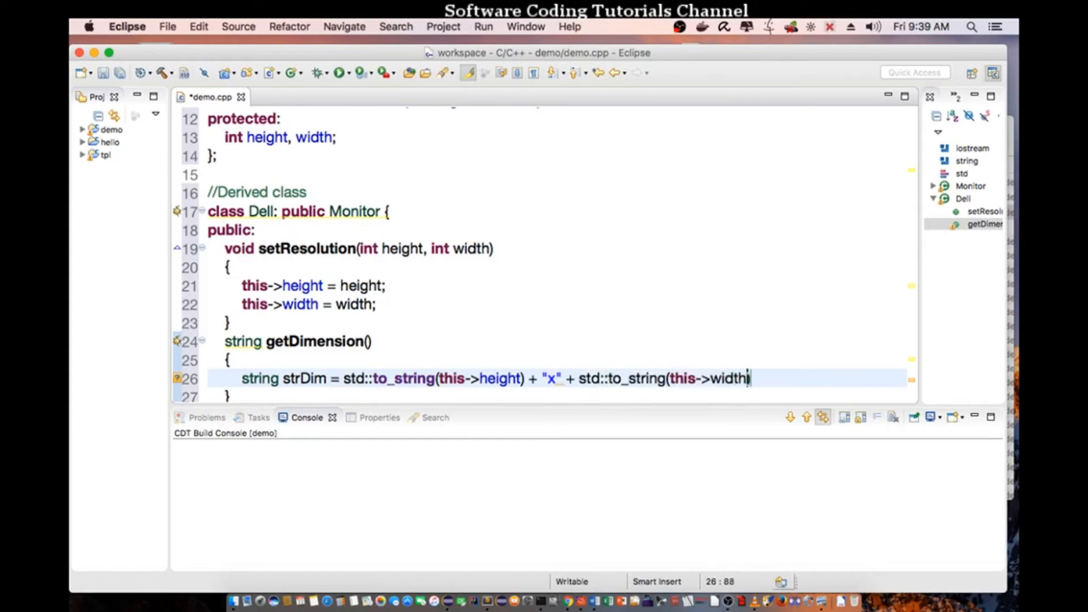
text();)
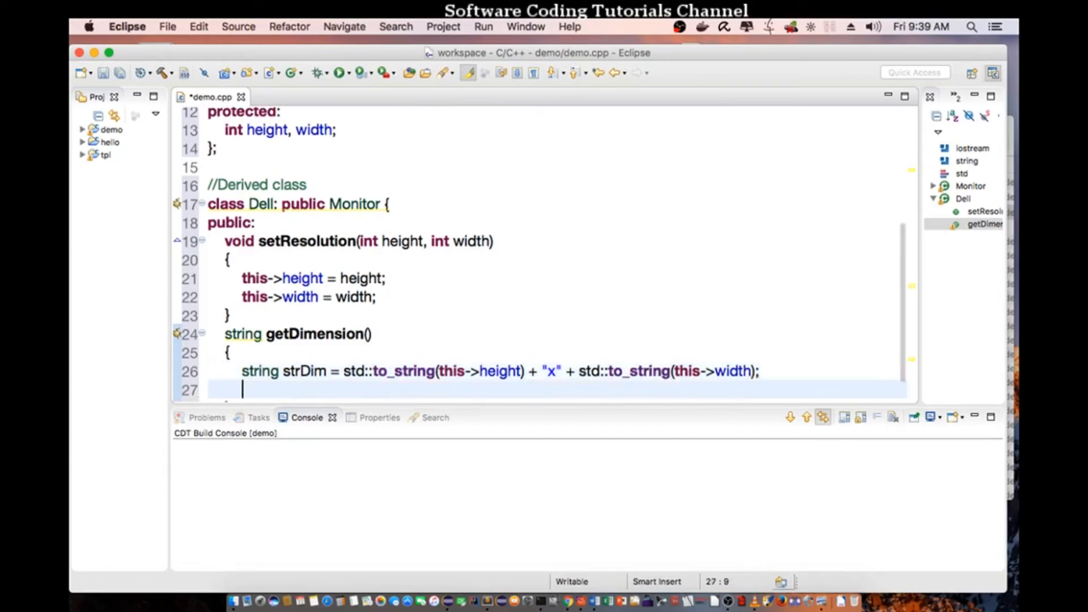
text(return strDim;)
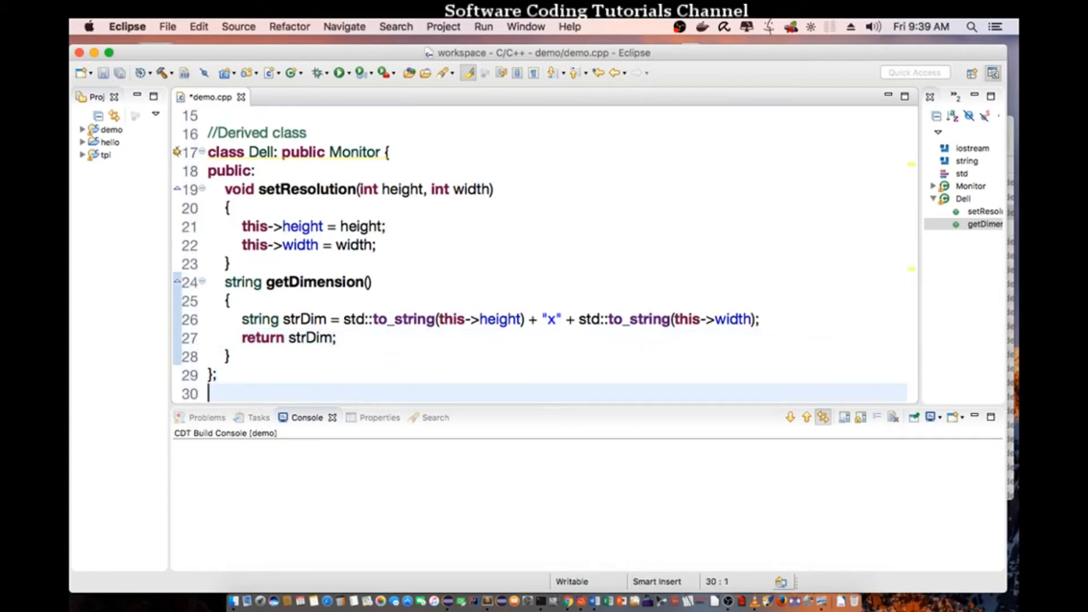
Step: Declare class Samsung: public Monitor { with its methods, followed by int main(void)
text(class)
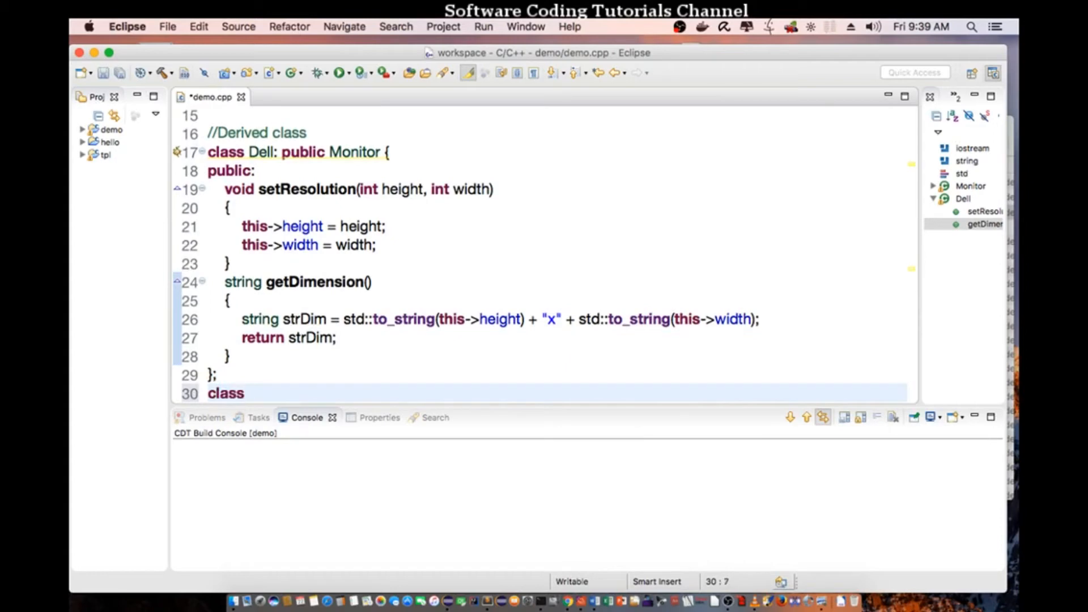
text(Samsung : public)
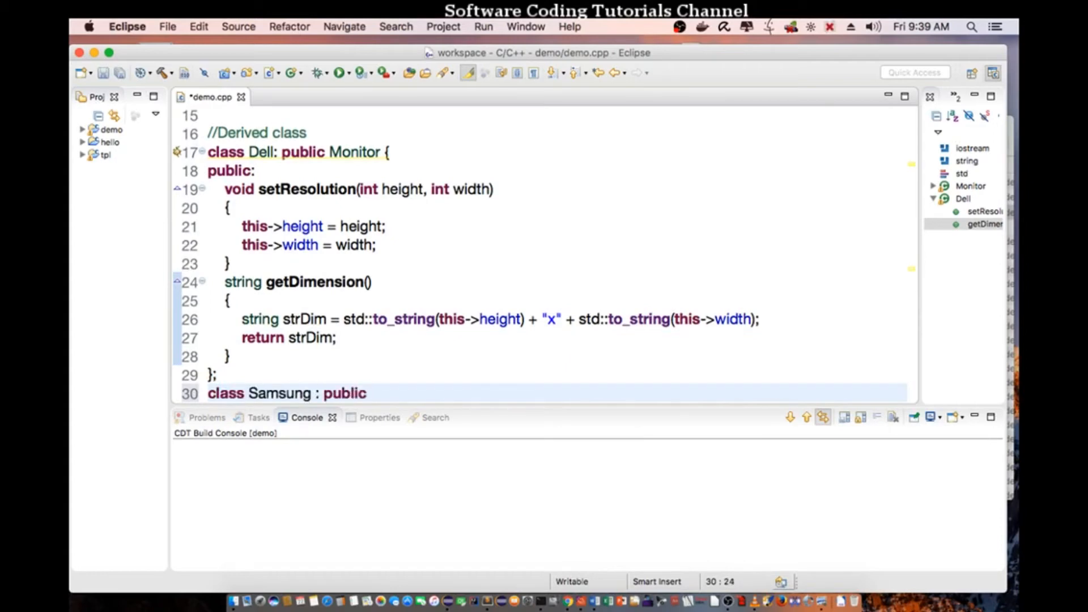
text(M)
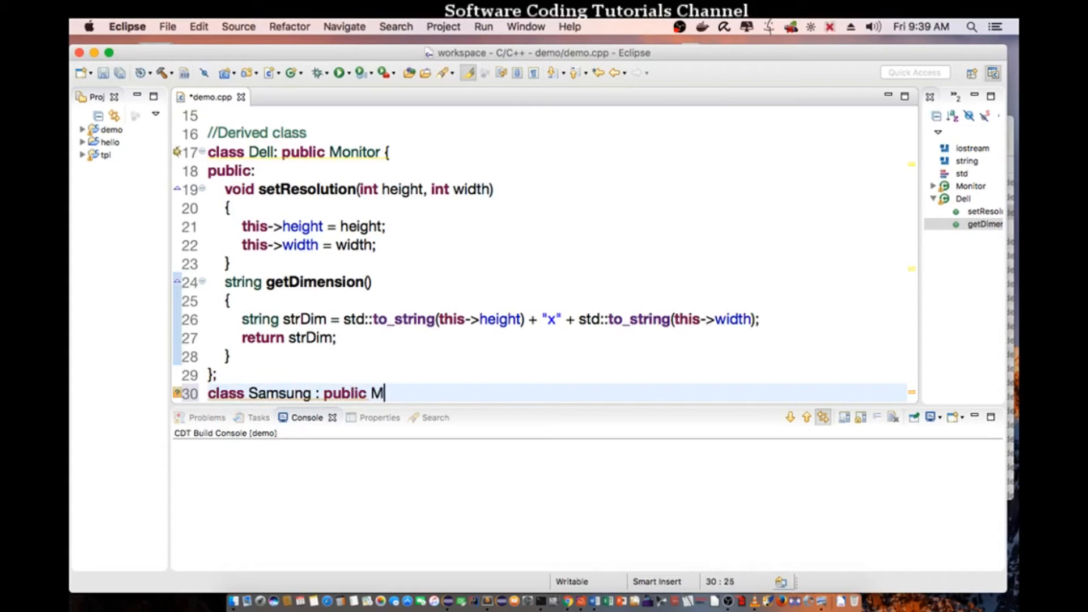
text(onitor {)
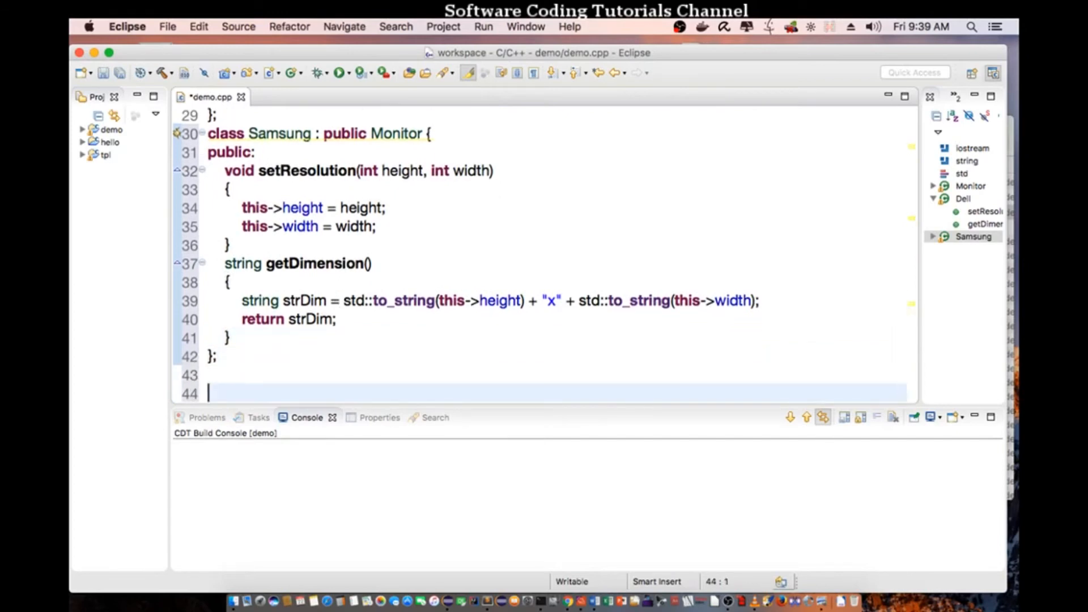
text(int main(void))
text({)
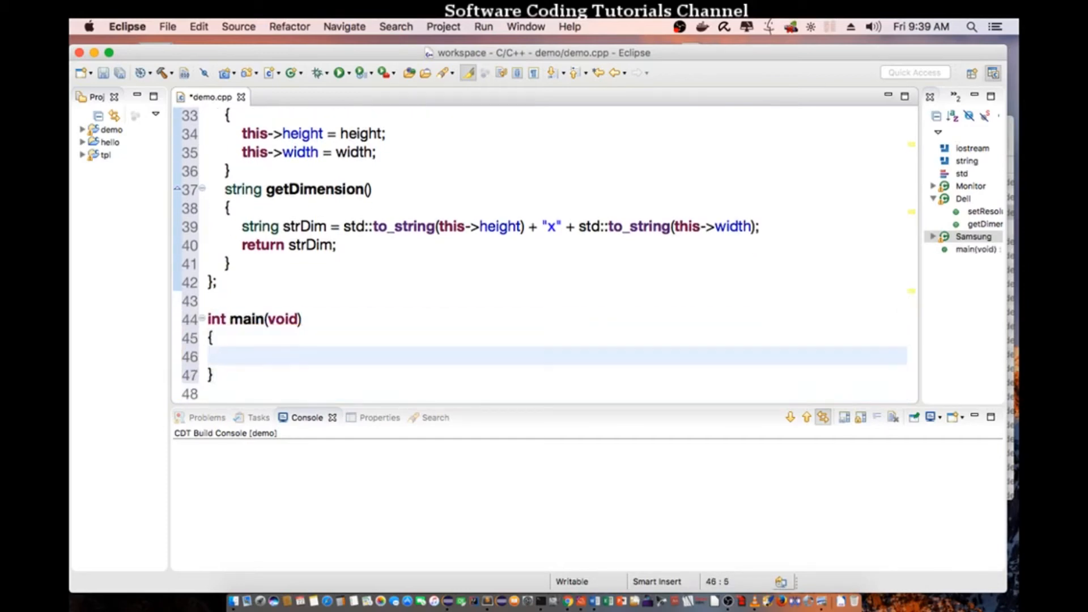
Step: Declare a Dell monitor object in main
text(D)
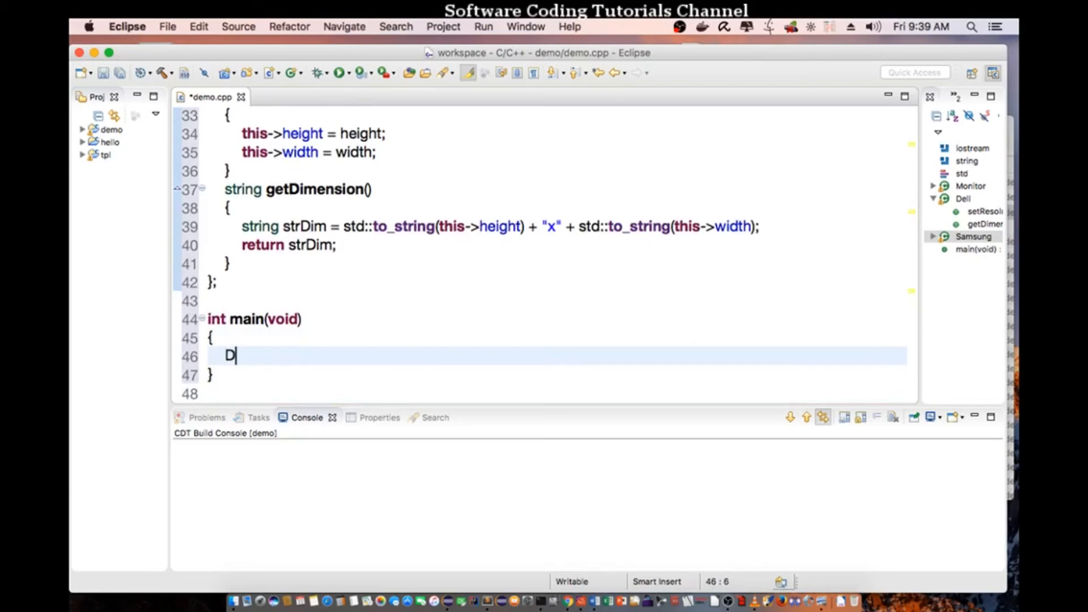
text(ell de)
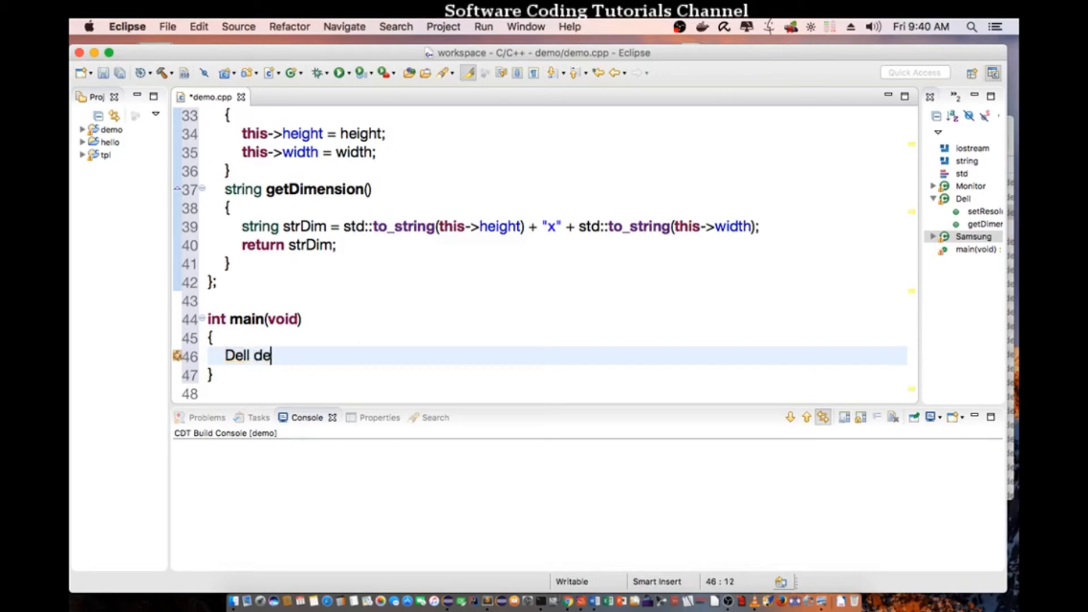
text(M)
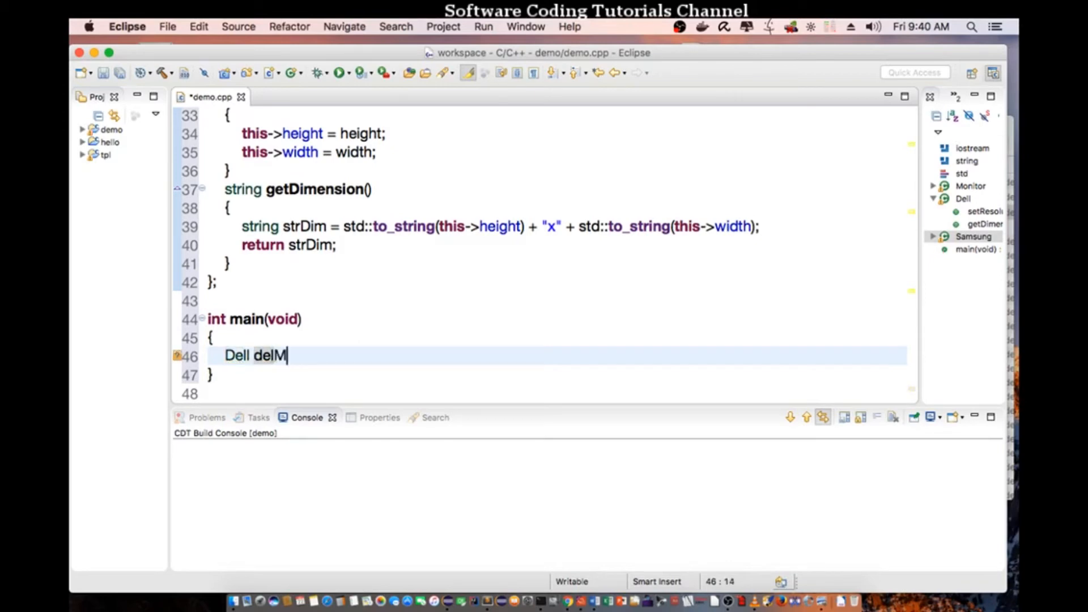
text(on;)
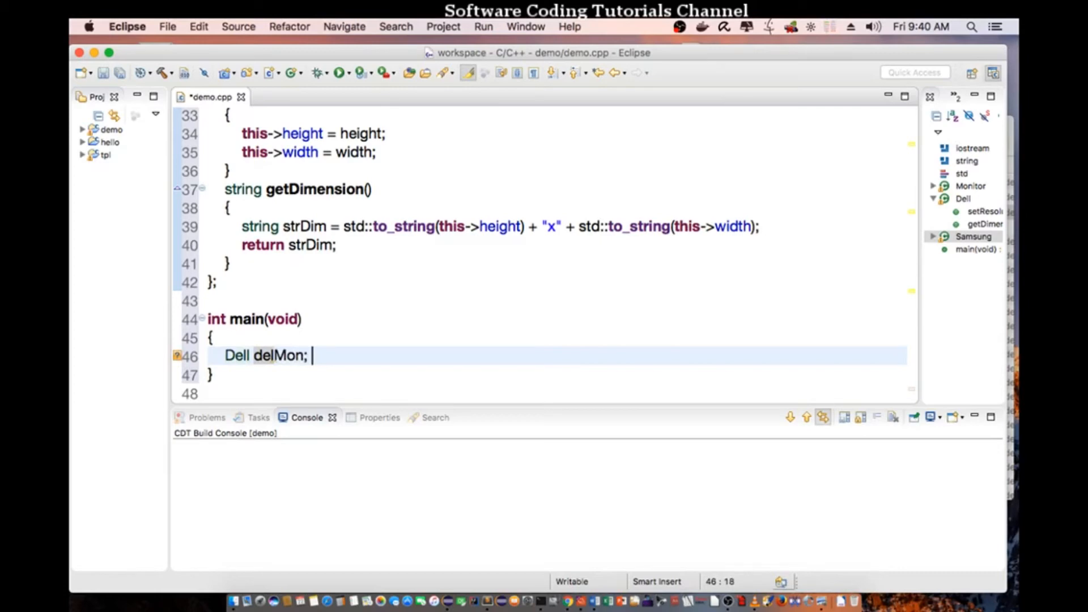
Step: Call dellMon.setResolution(1920, 780); in main
text(dellMon.s)
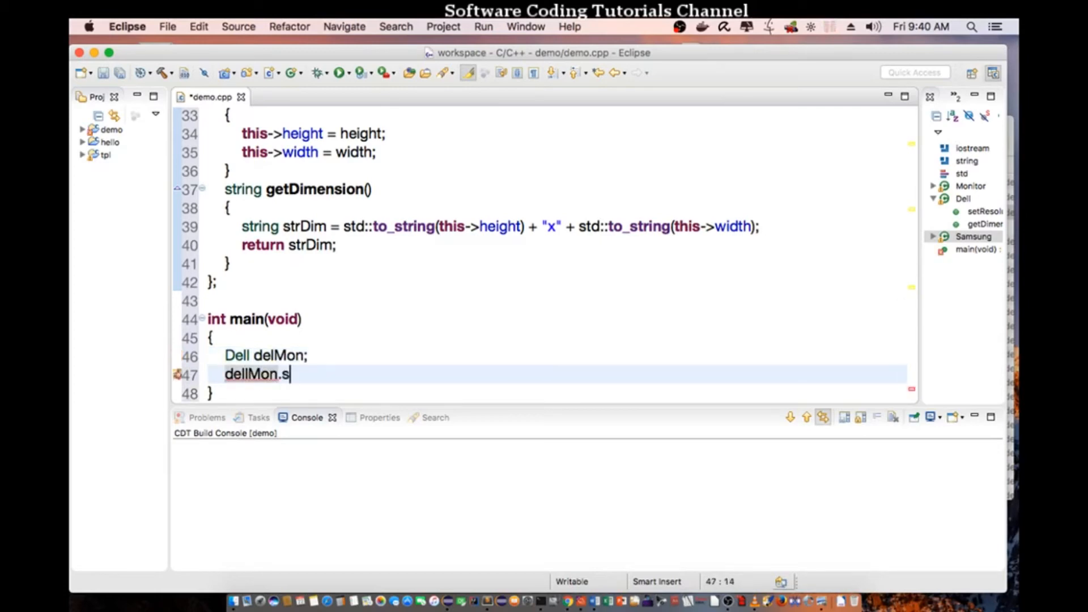
text(etResolution)
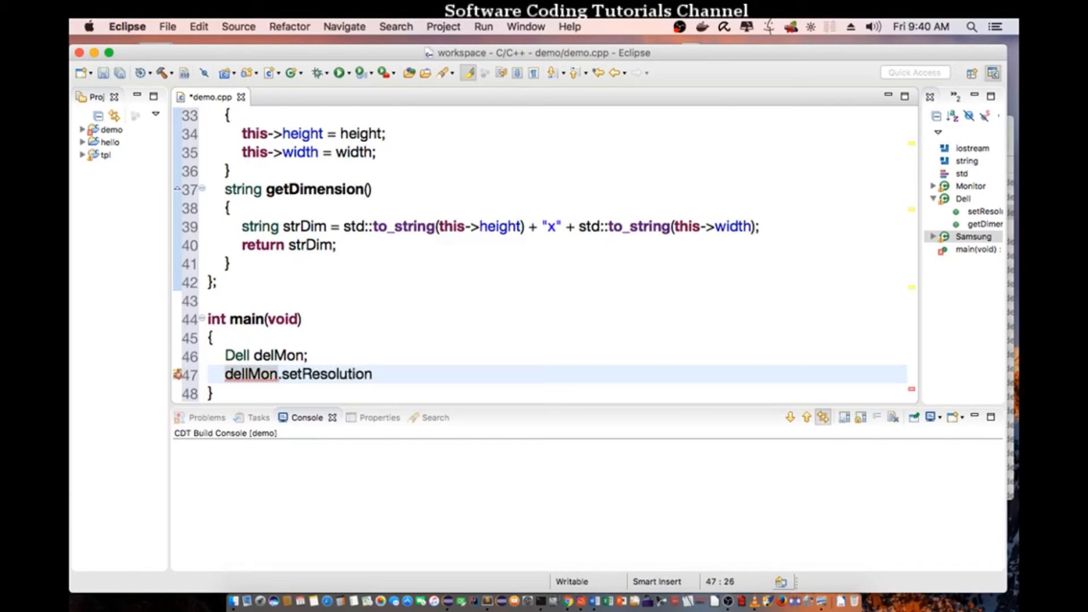
text((192)
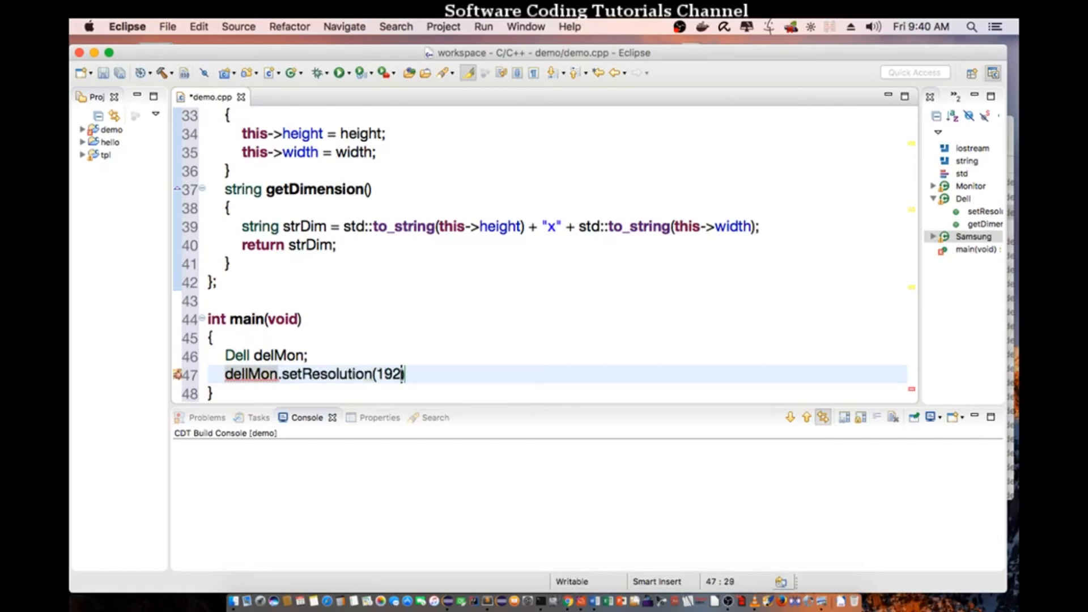
text(0, 780))
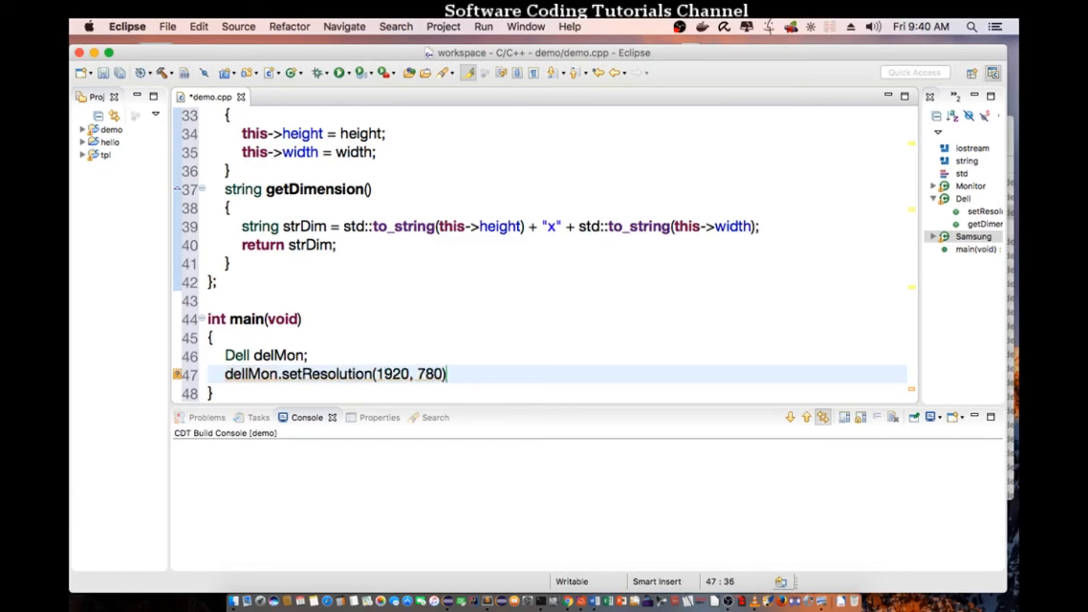
text(;)
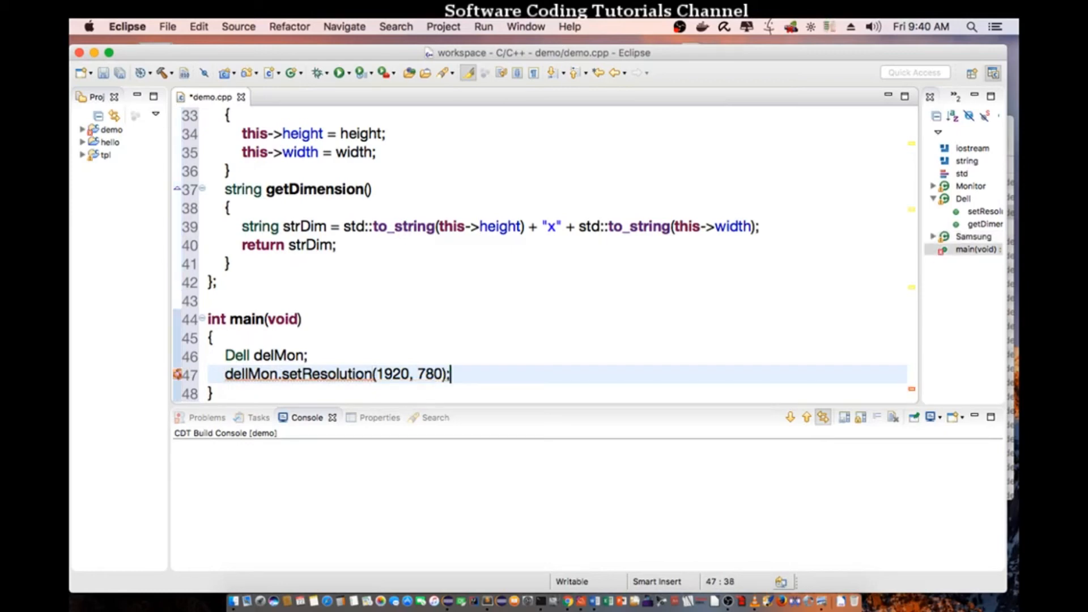
key(enter)
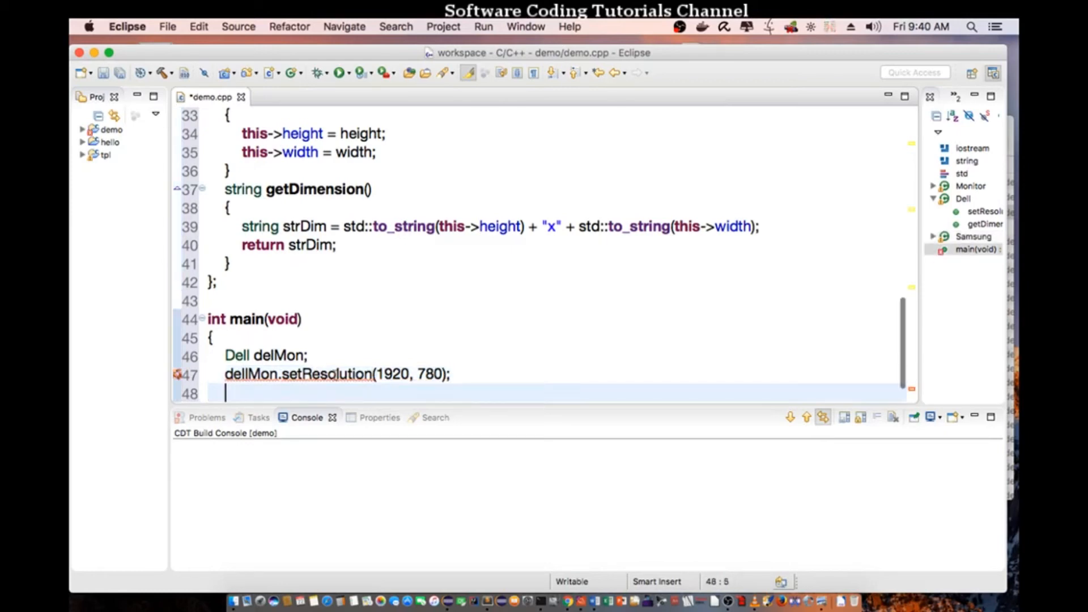
mouse_move(334, 373)
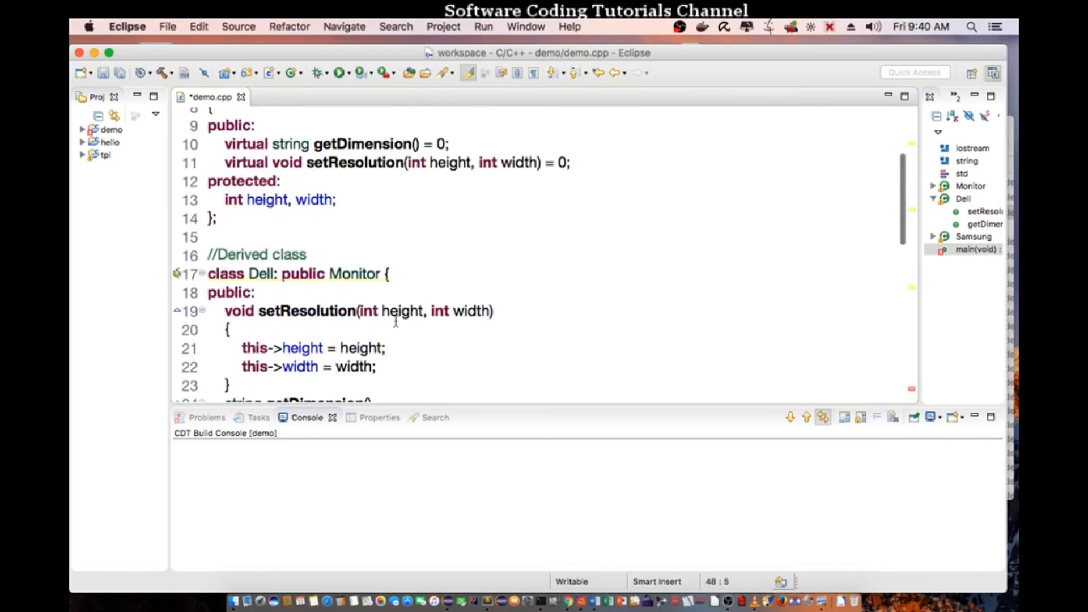
Step: Scroll down to main so the Dell declaration reads Dell dellMon;
scroll(down, 3)
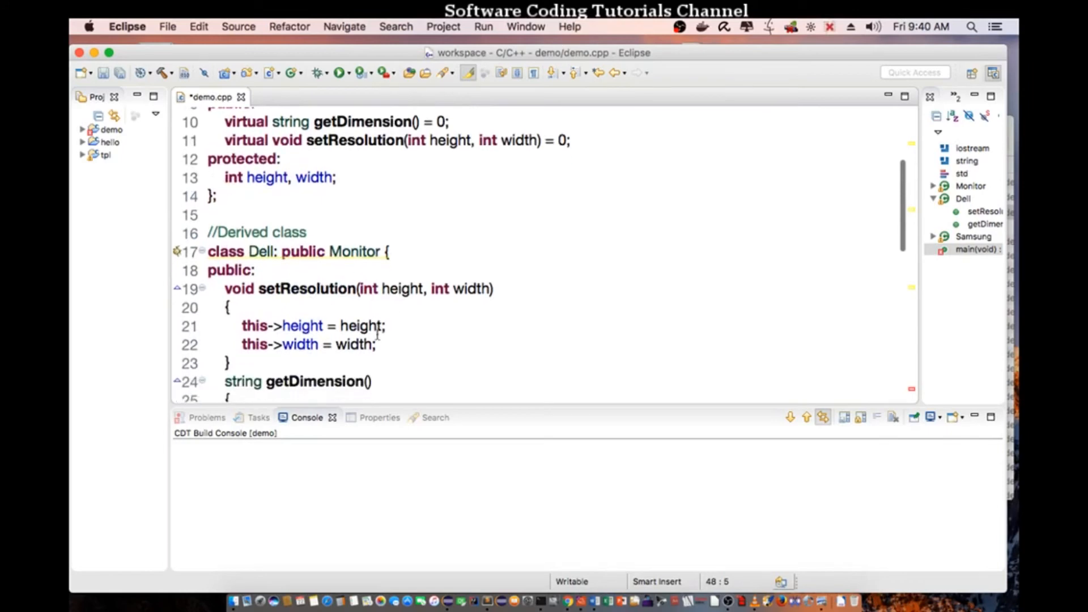
scroll(down, 3)
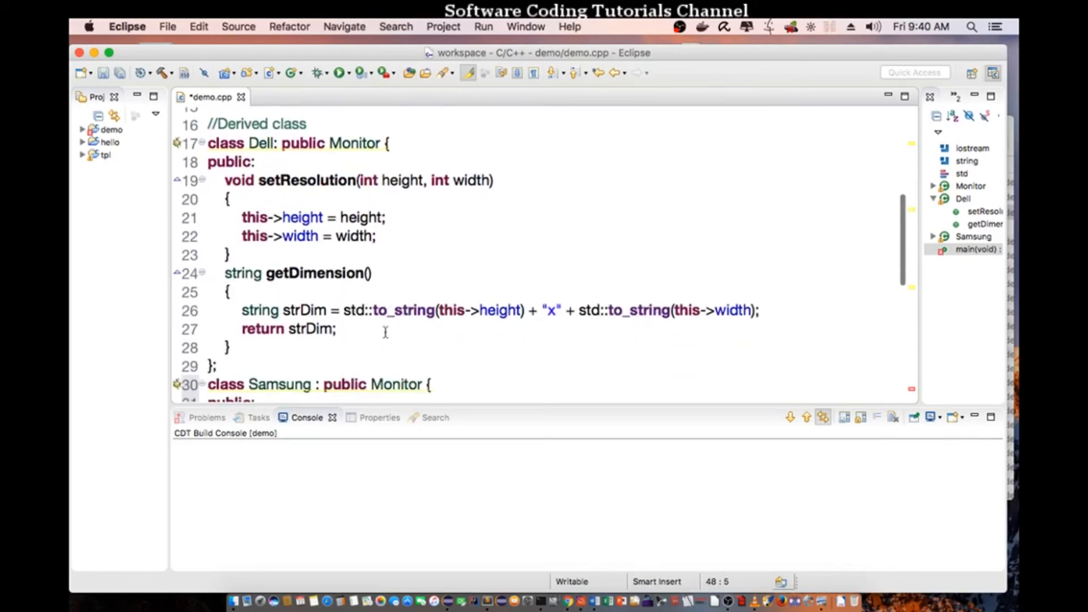
scroll(down, 3)
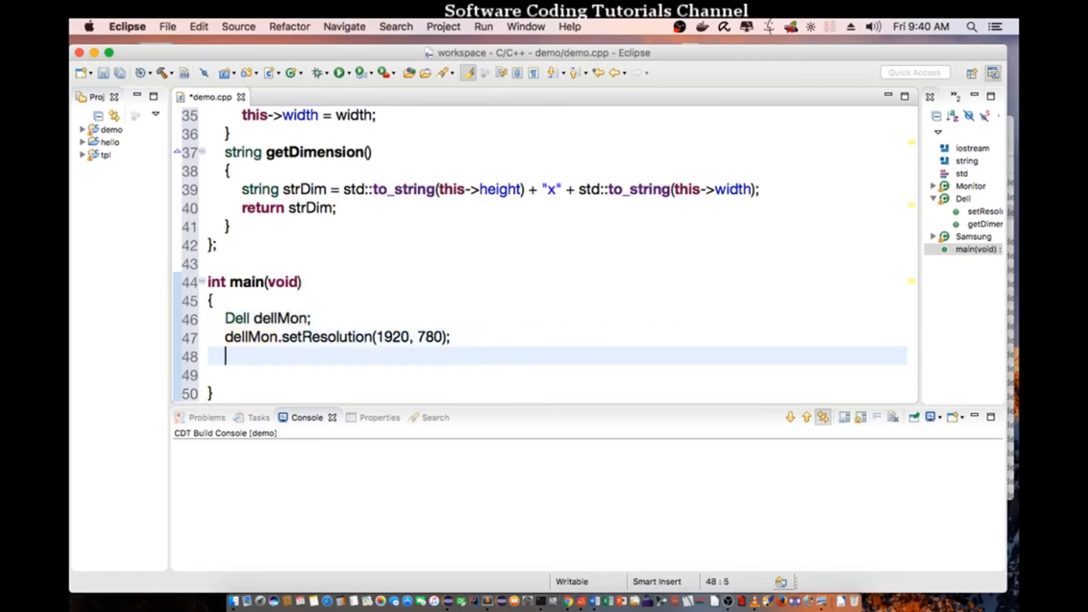
Step: Print dellMon.getDimension() through cout followed by endl
text(cout)
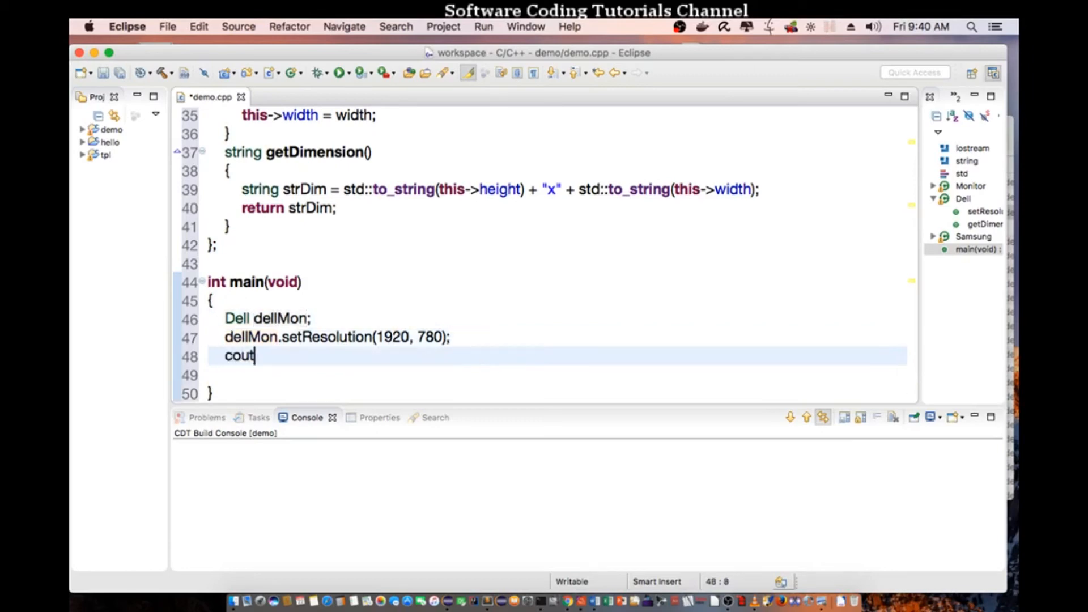
text(<< del)
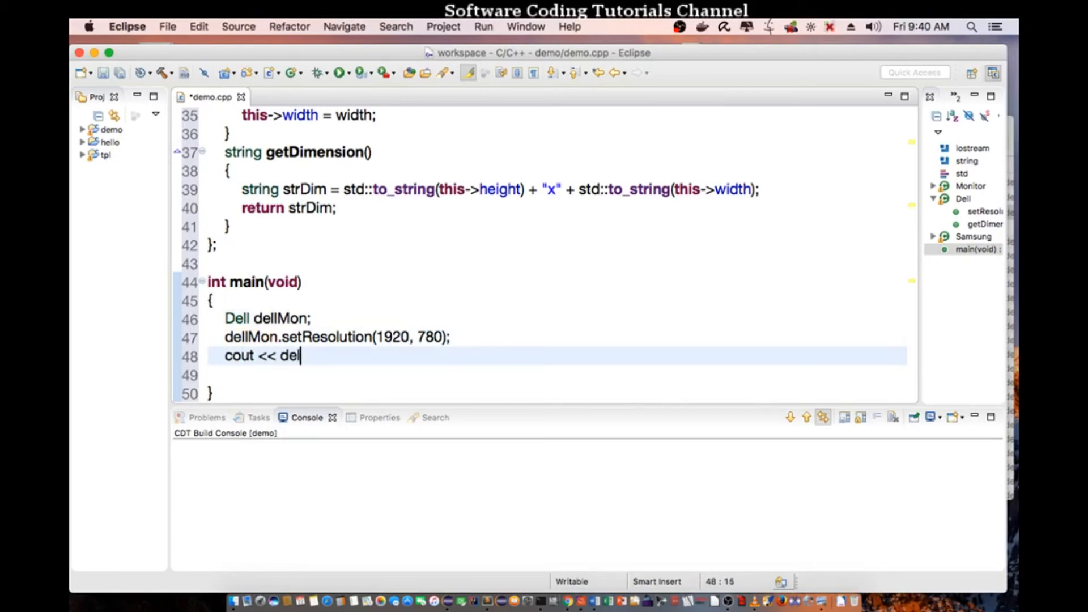
text(lMon.)
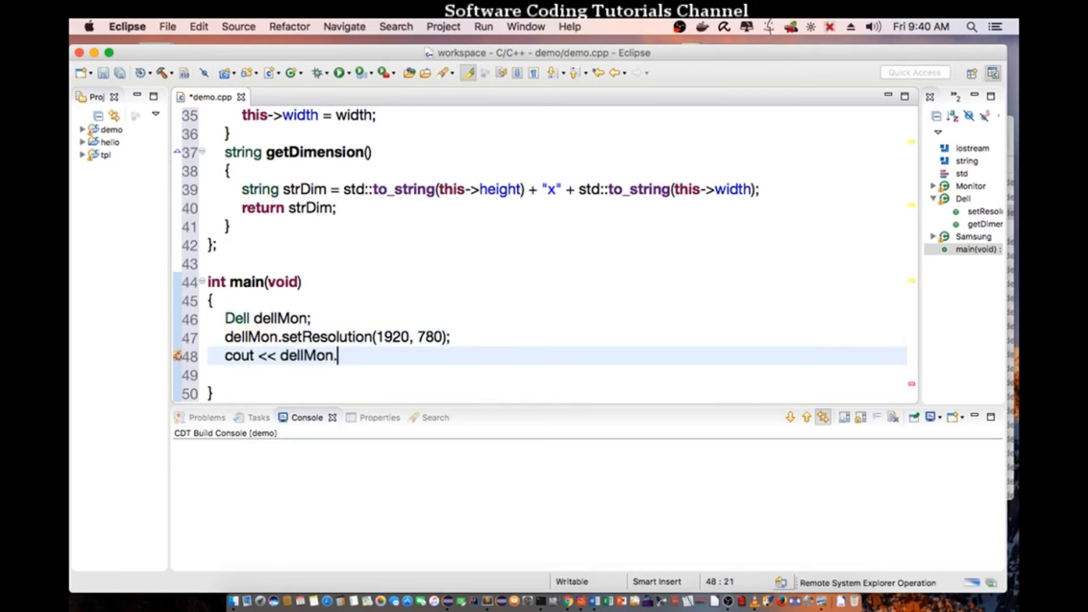
text(.)
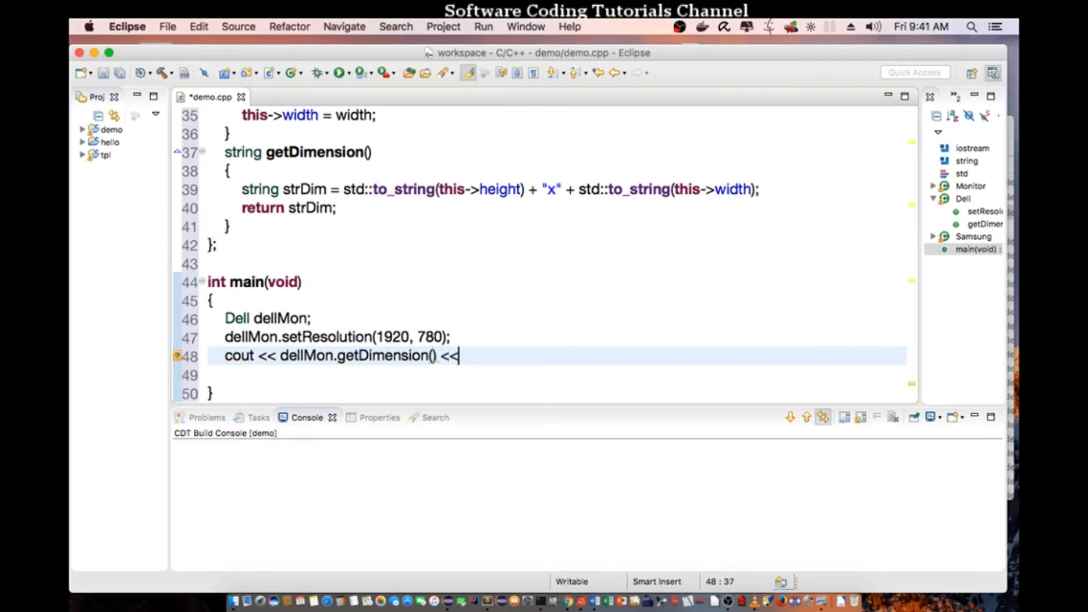
text(endl;)
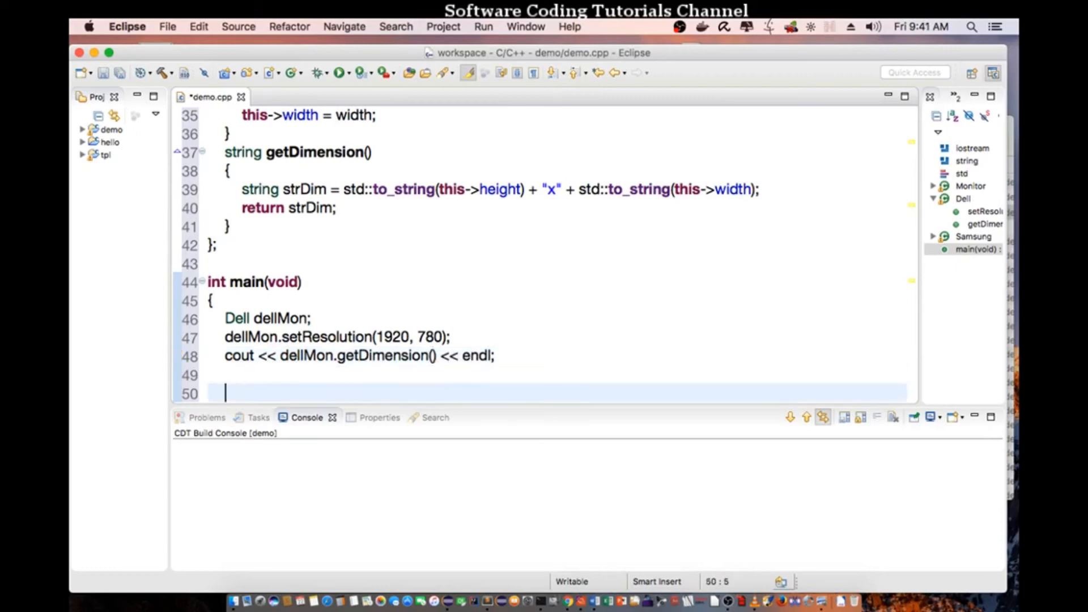
Step: Declare a Samsung object named samMon in main
text(Sa)
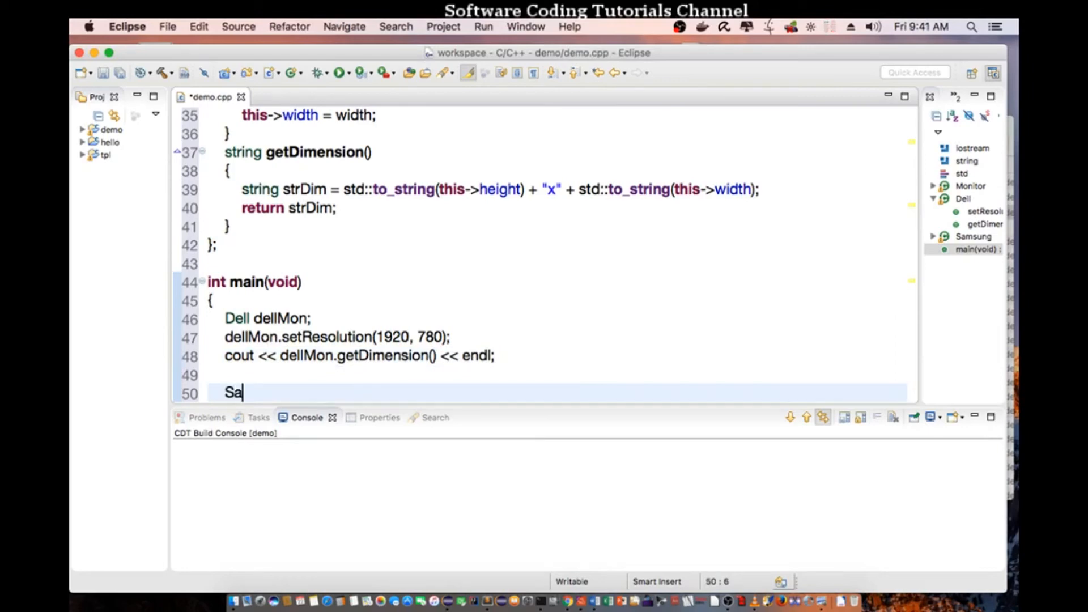
text(msung s)
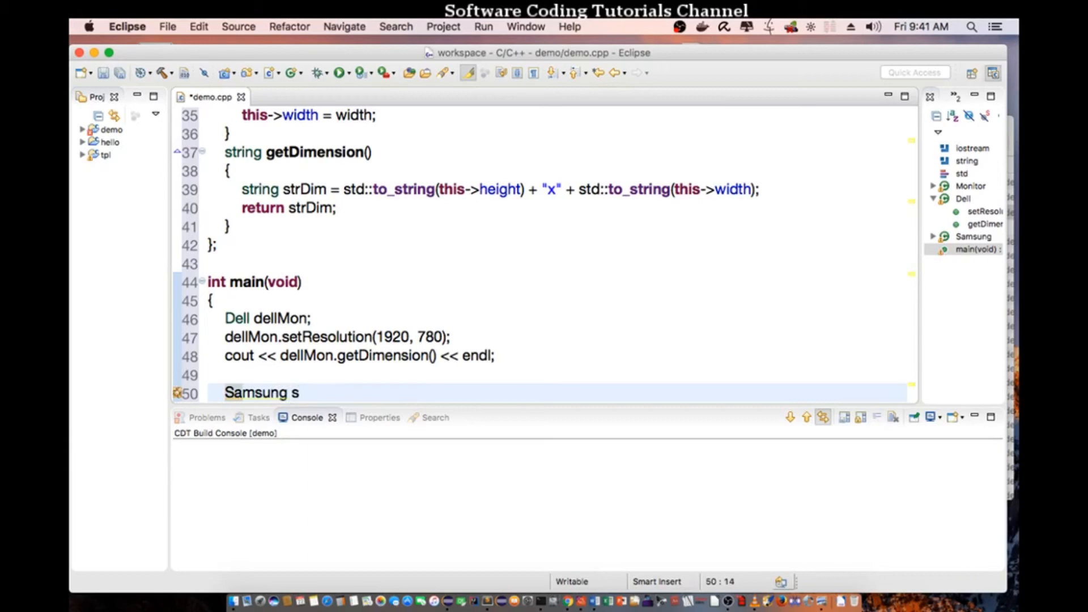
text(am;)
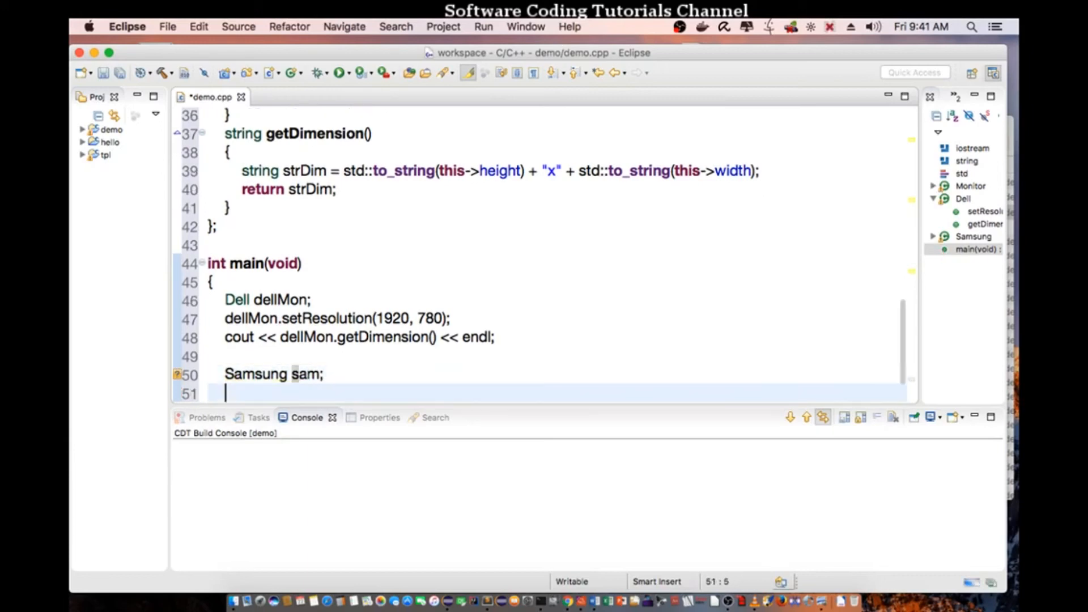
text(sam)
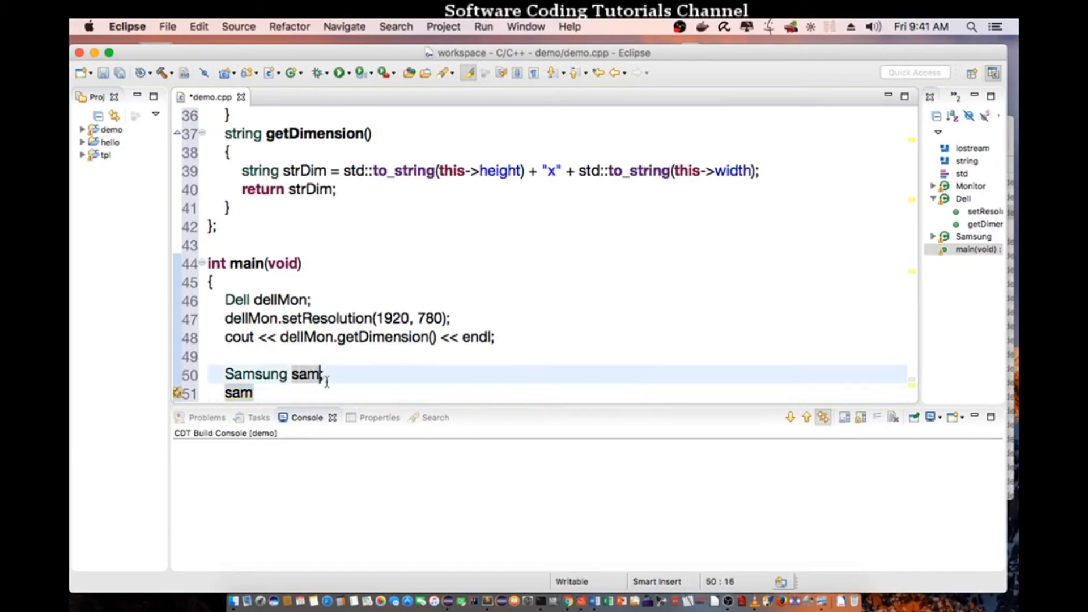
text(Mon;)
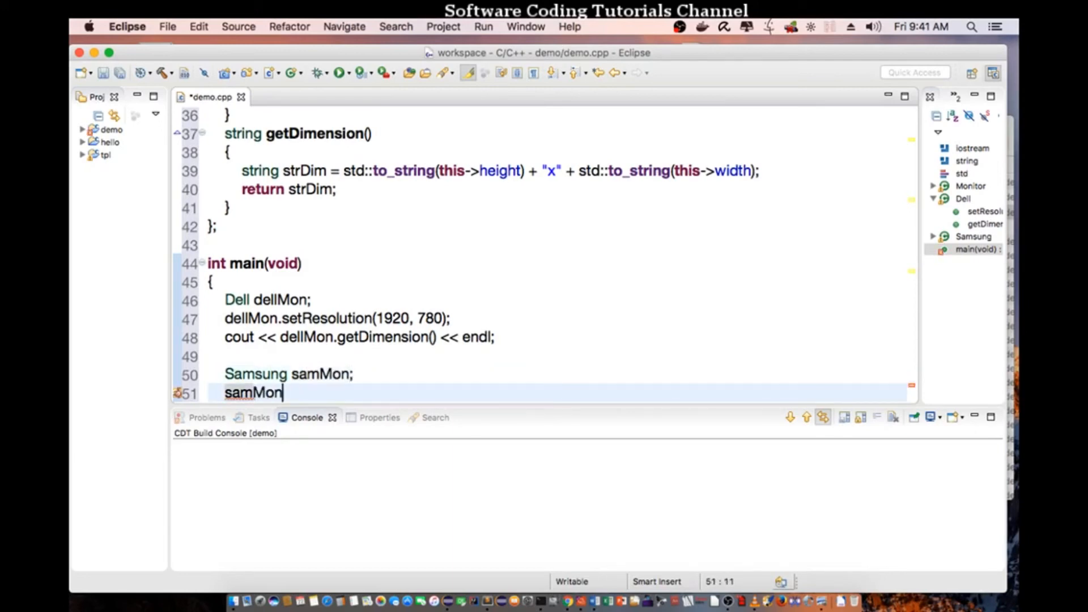
Step: Call samMon.setResolution(1024, 768) and start a new line
text(.setReso)
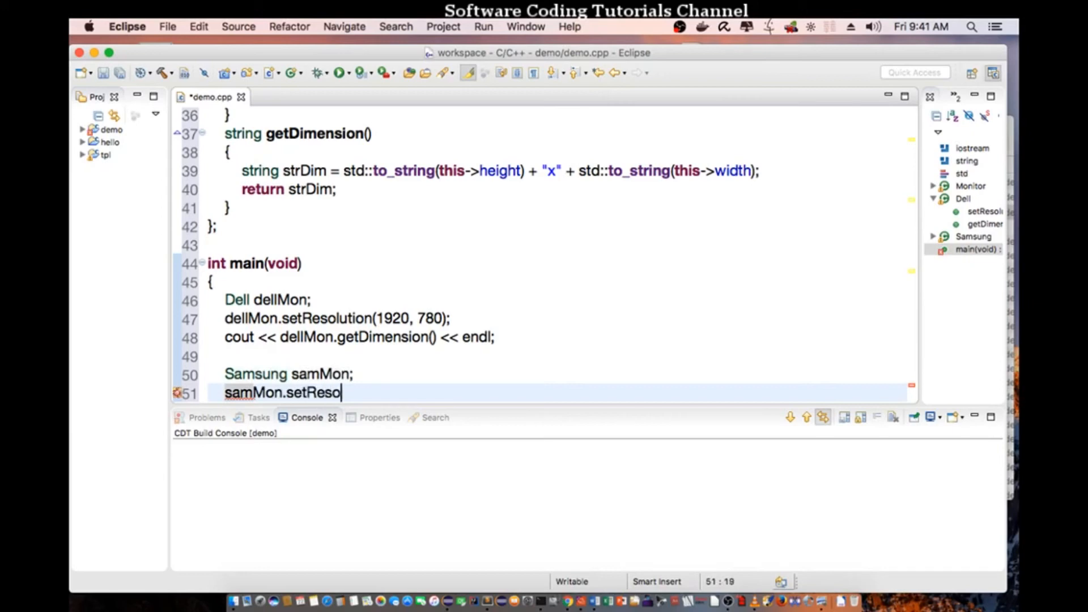
text(lution())
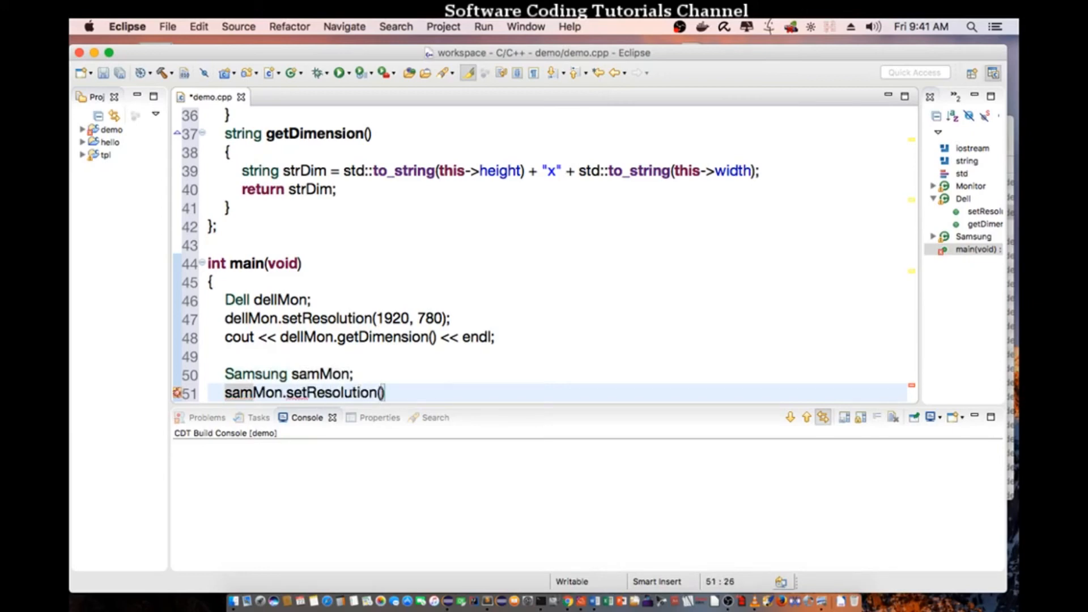
text(1024,)
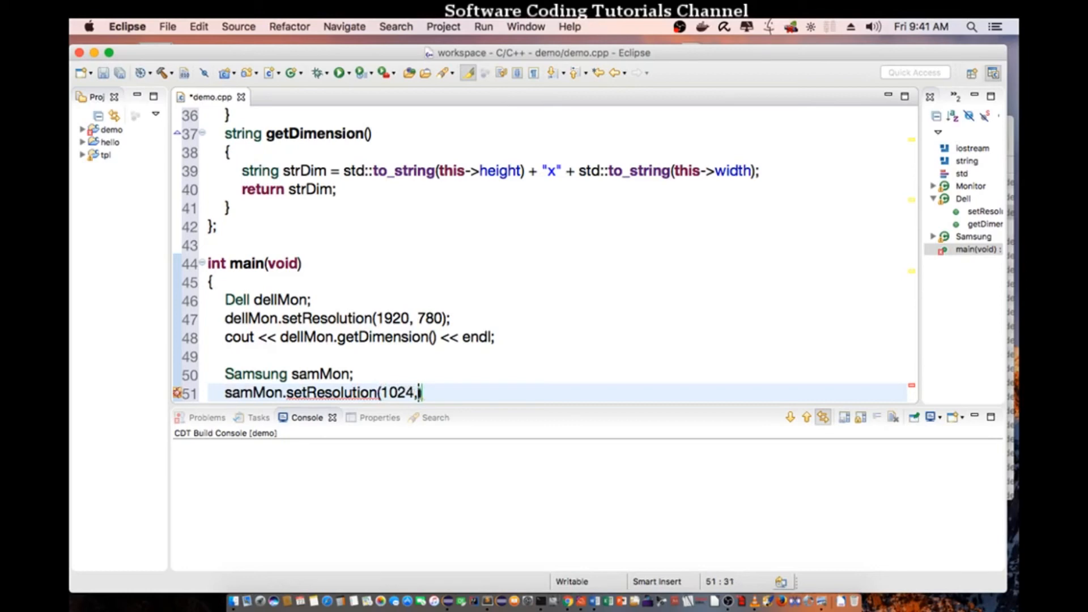
text(768))
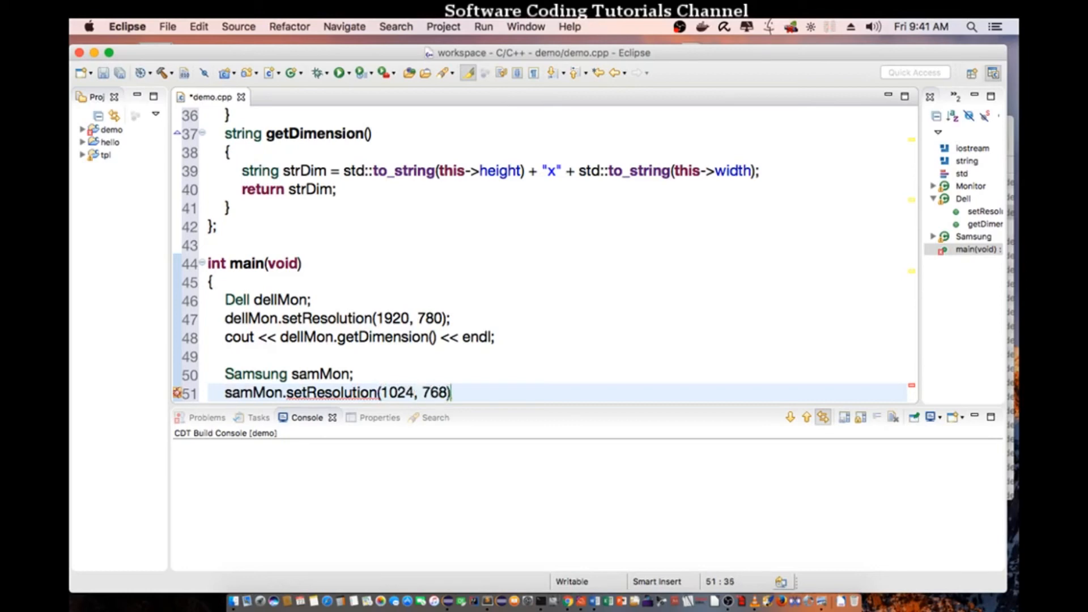
key(Return)
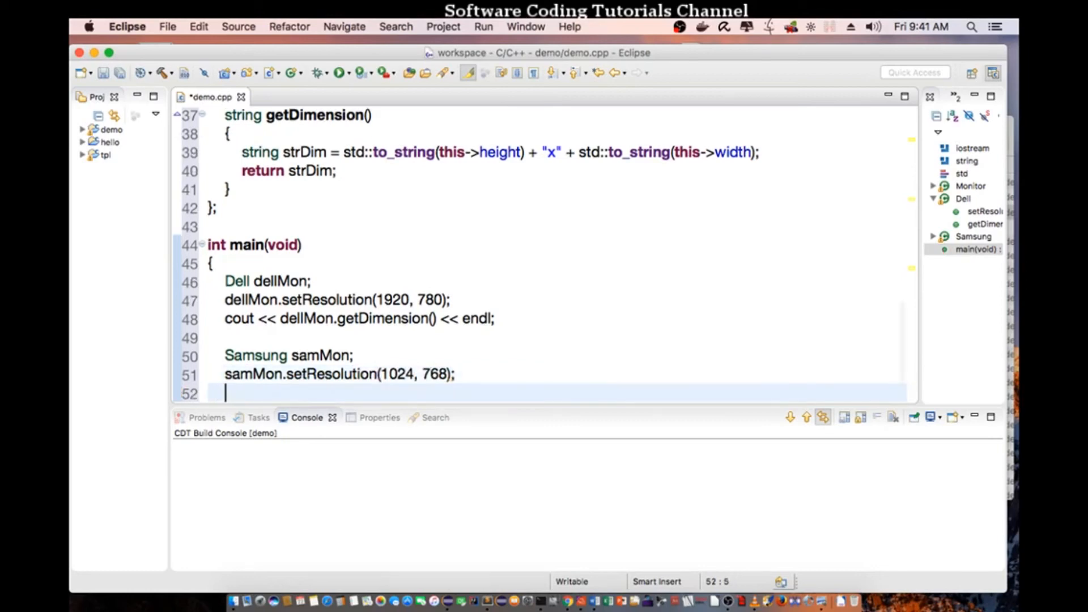
Step: Add cout << samMon.getDimension() << endl; and save demo.cpp
text(cout << "")
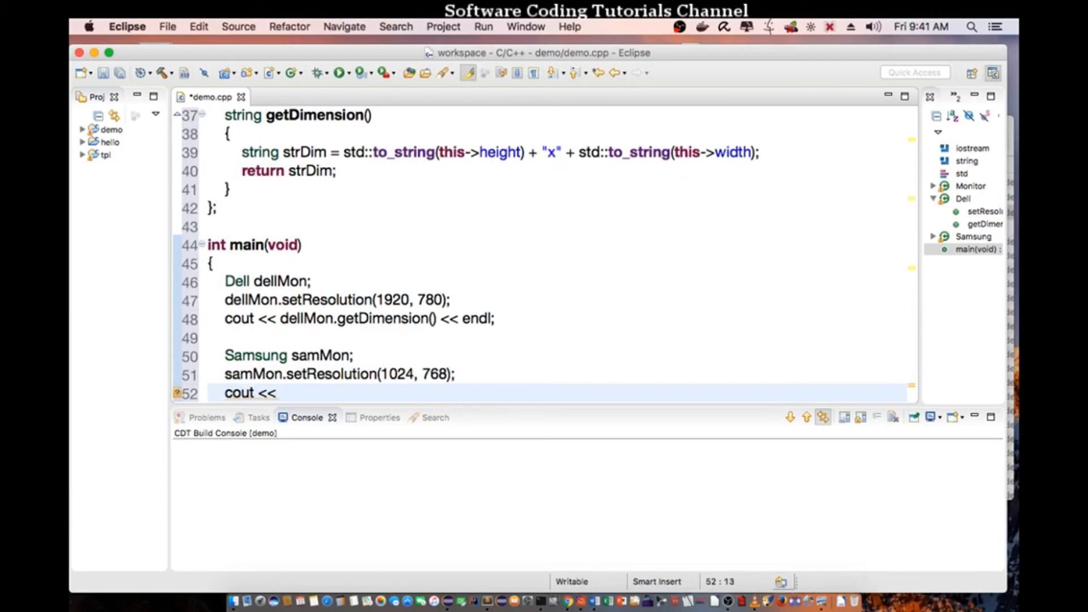
text(samMon.getDimension() << en)
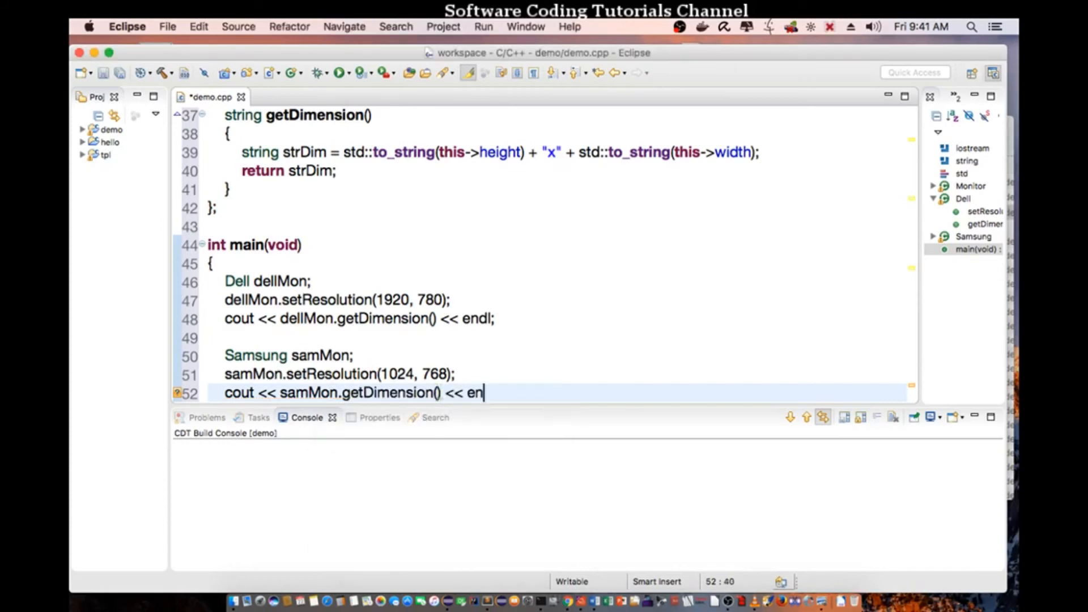
text(dl;)
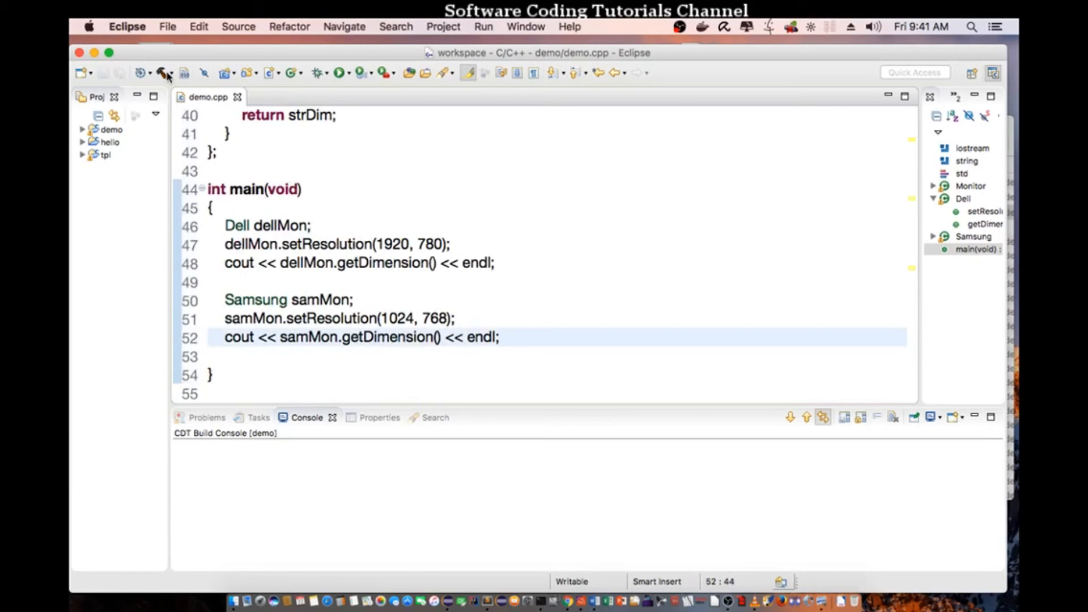
click(166, 73)
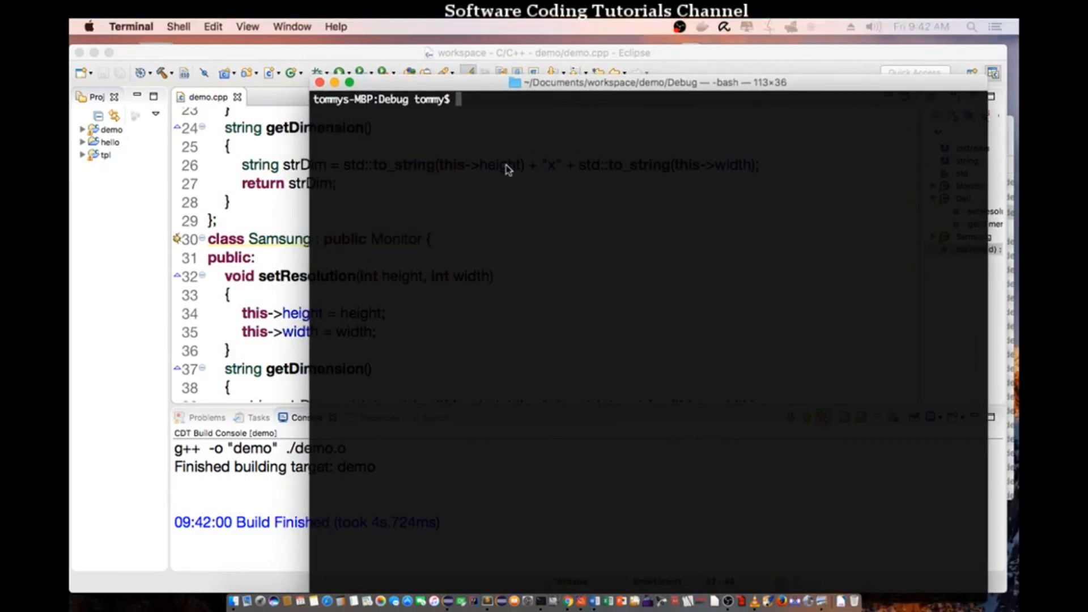
Step: Run ls -ltr in the Debug folder to list the build output
text(ls -ltr)
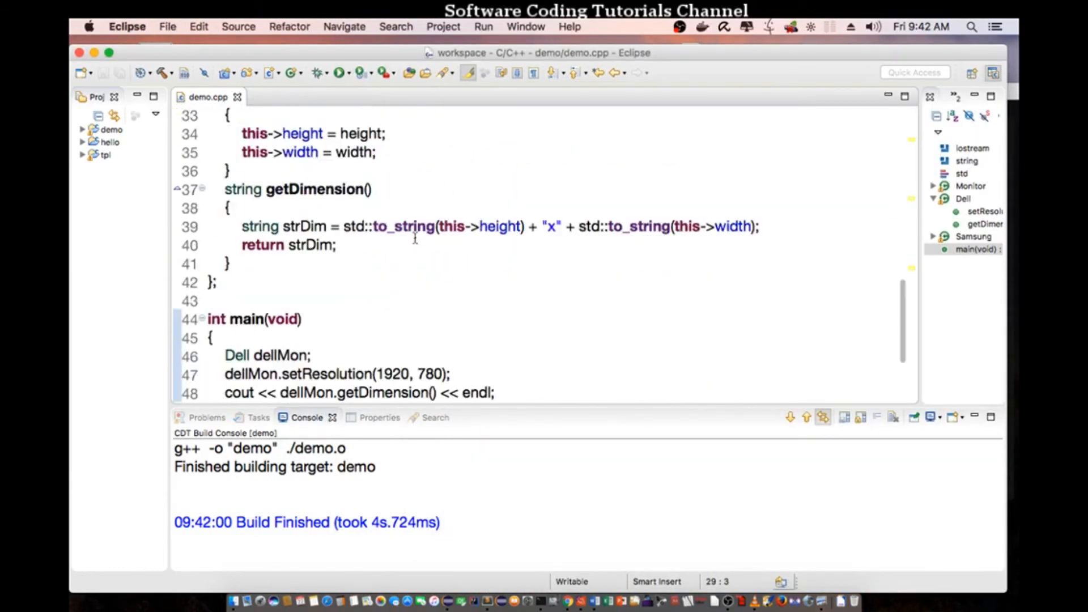
scroll(down, 3)
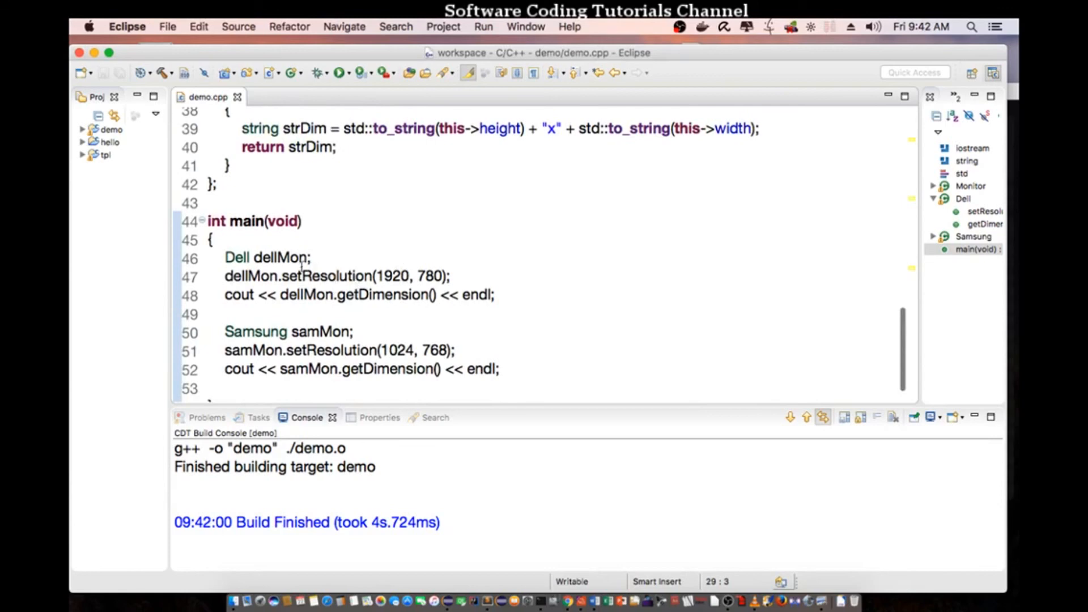
mouse_move(539, 601)
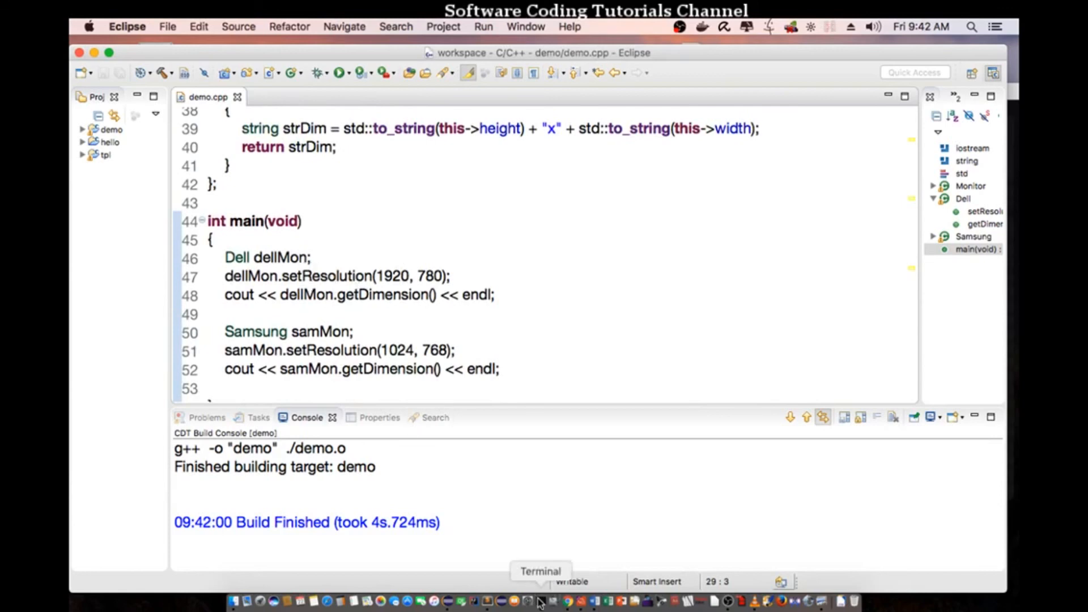
Step: Bring Terminal forward and run ./demo to print 1920x780 and 1024x768
click(540, 601)
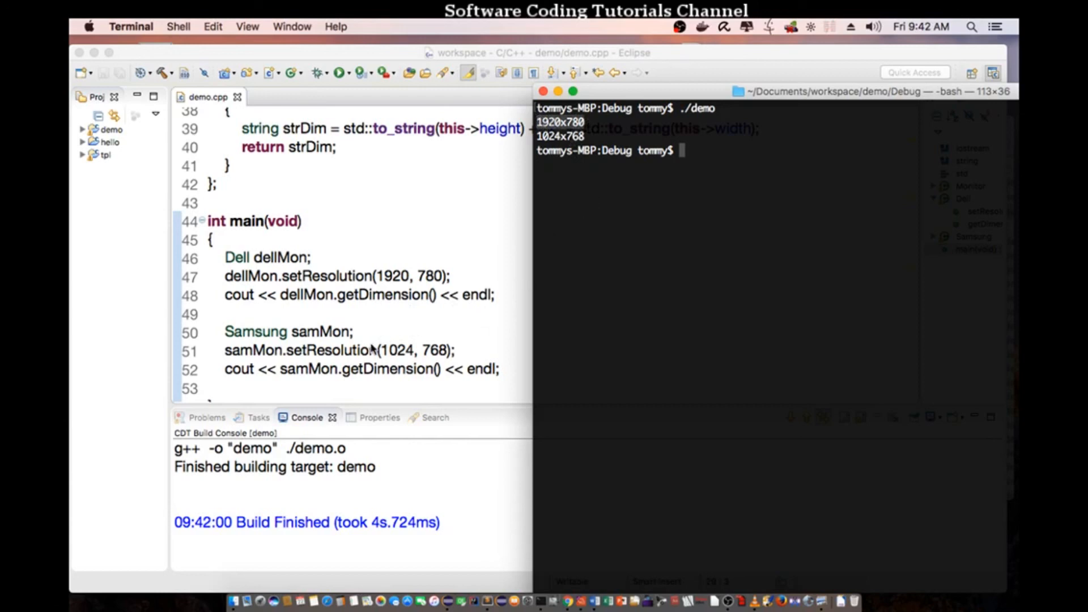
mouse_move(354, 363)
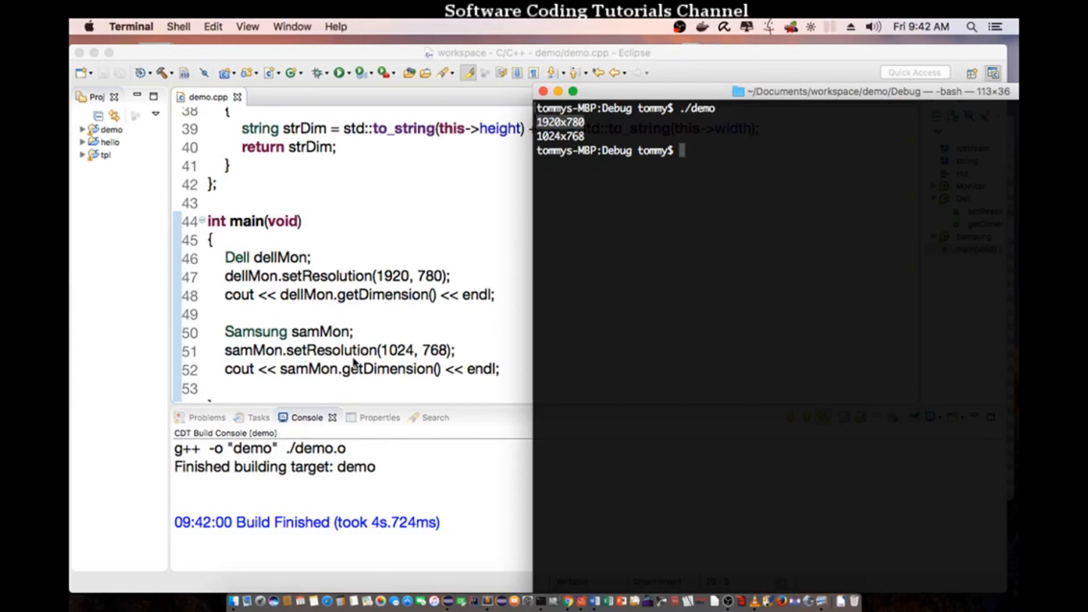
mouse_move(409, 366)
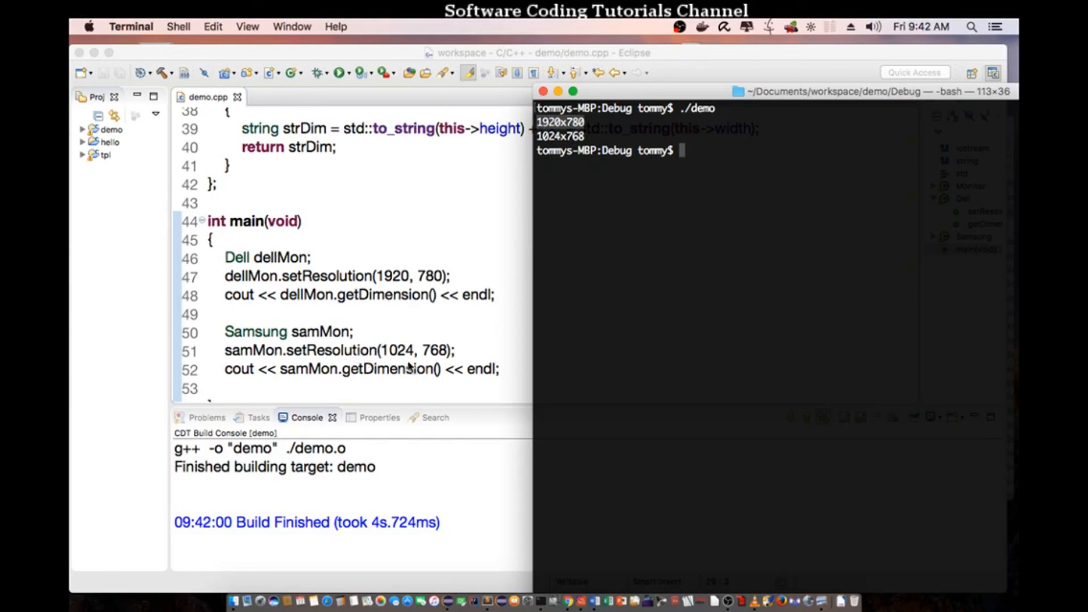
mouse_move(438, 361)
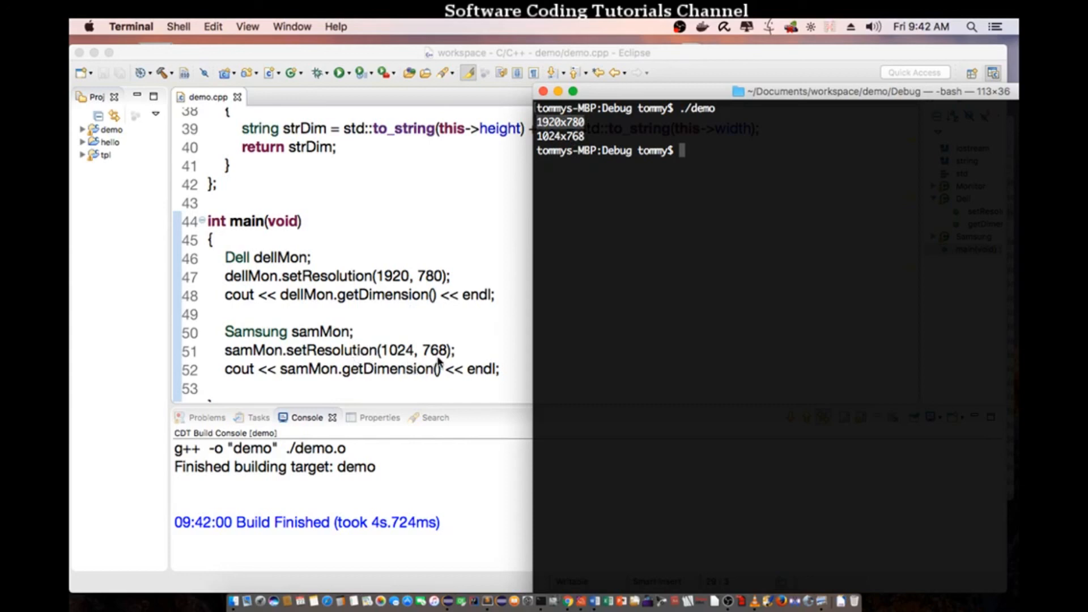
mouse_move(413, 383)
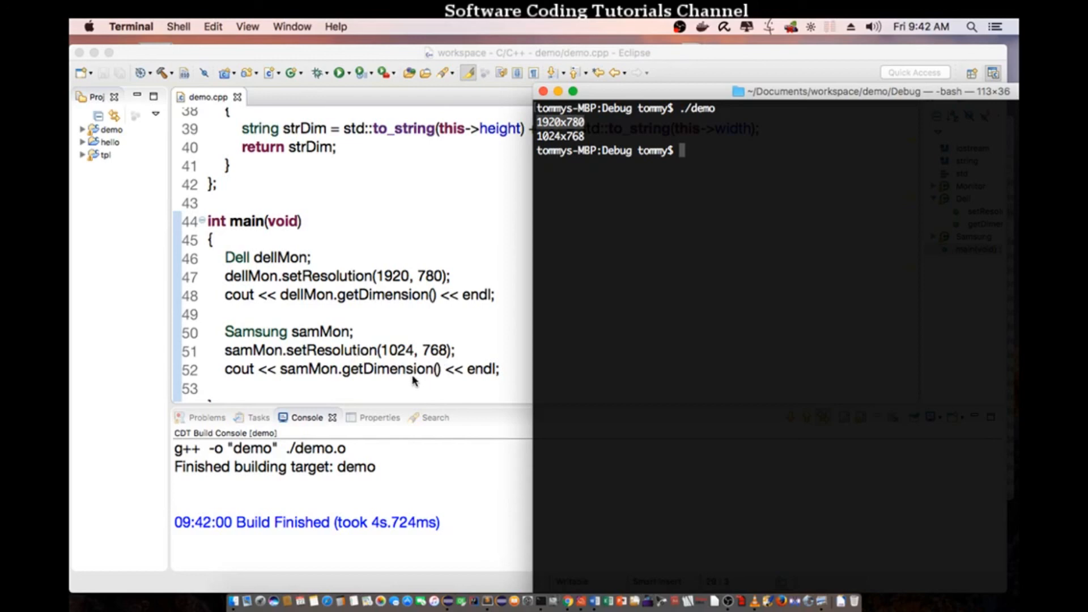
mouse_move(585, 262)
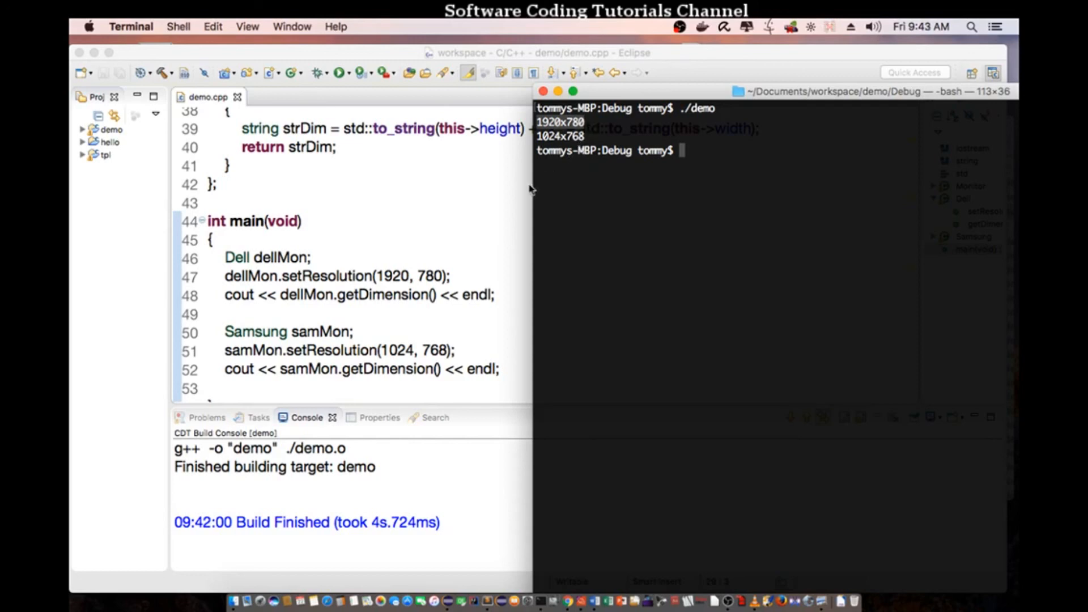
mouse_move(373, 311)
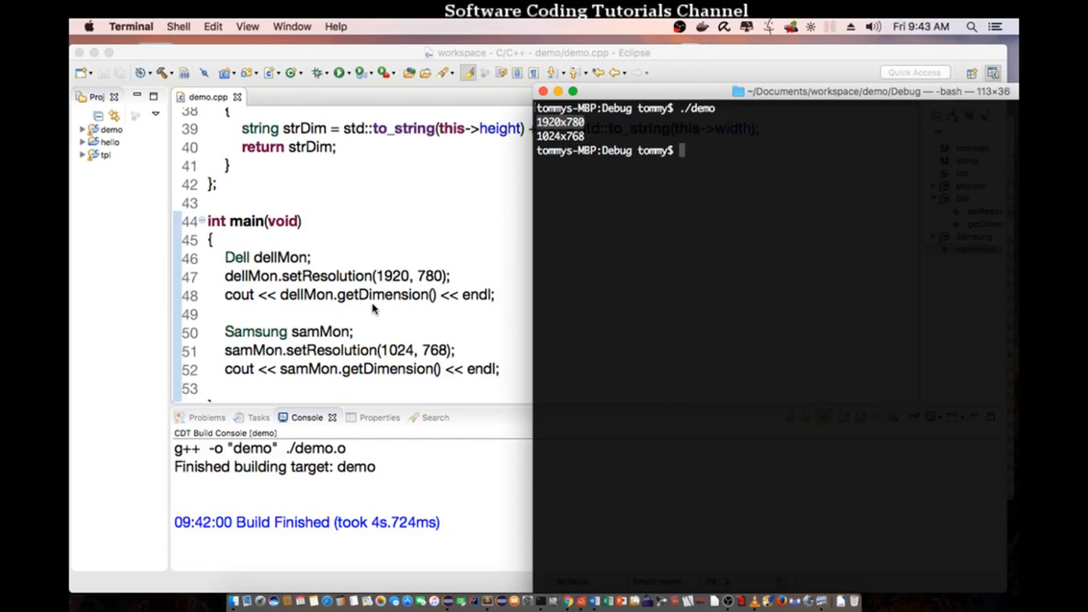
mouse_move(328, 270)
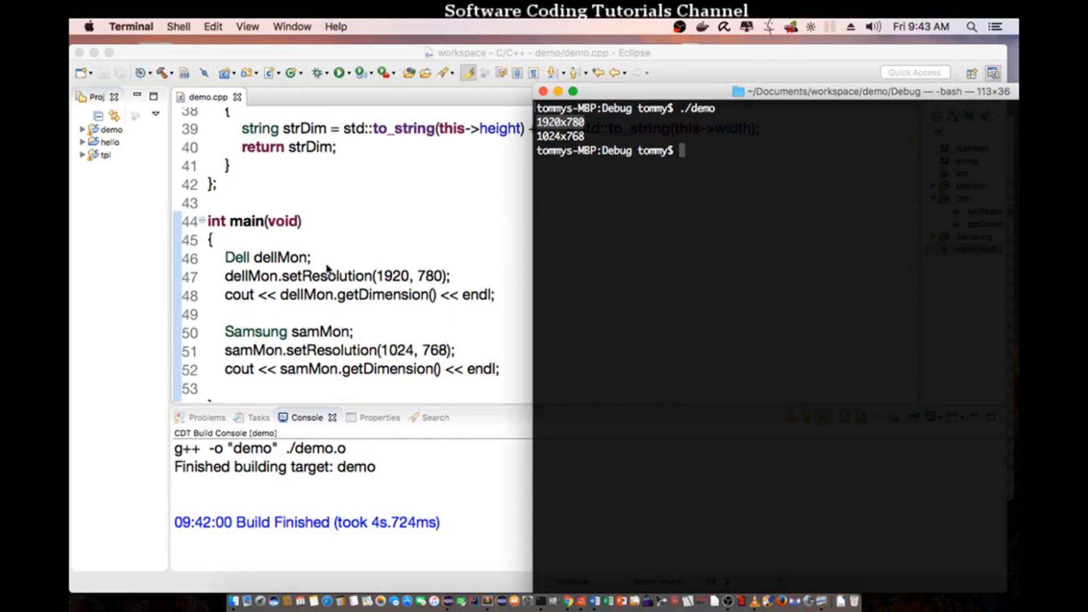
mouse_move(362, 323)
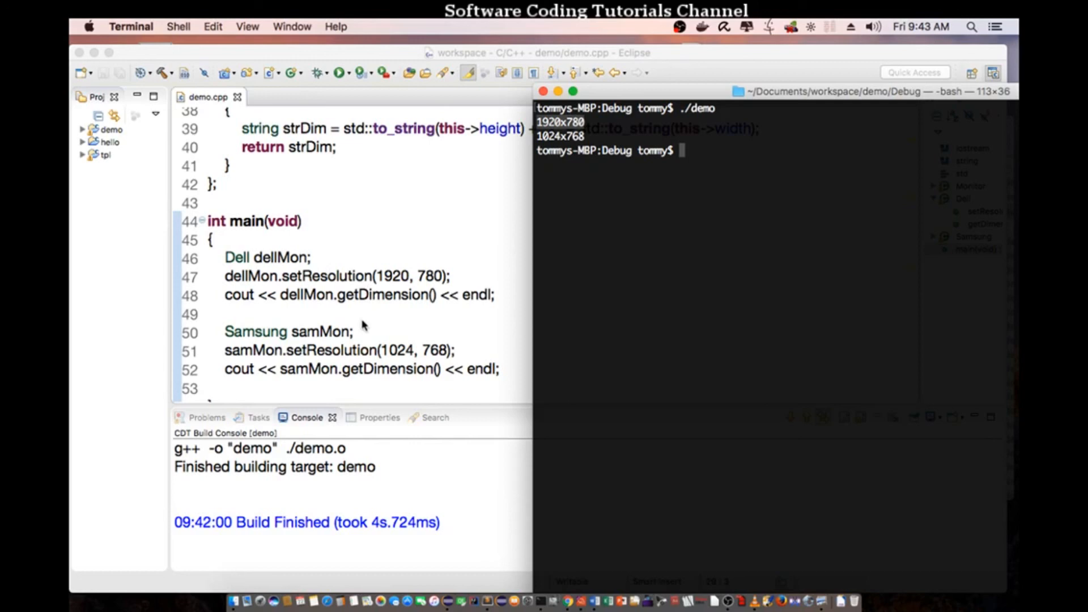
mouse_move(393, 340)
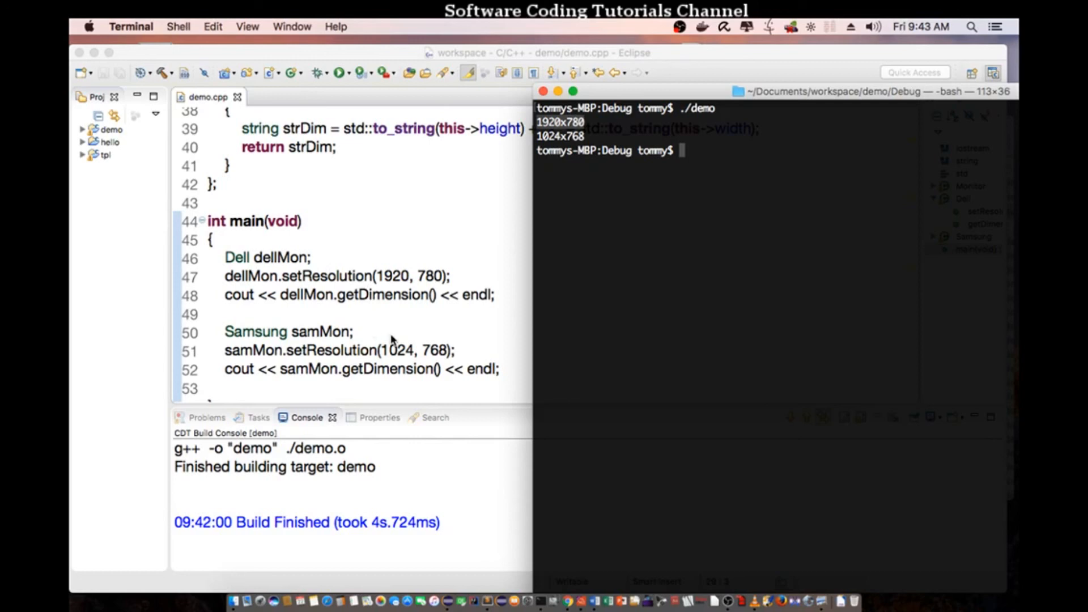
mouse_move(409, 347)
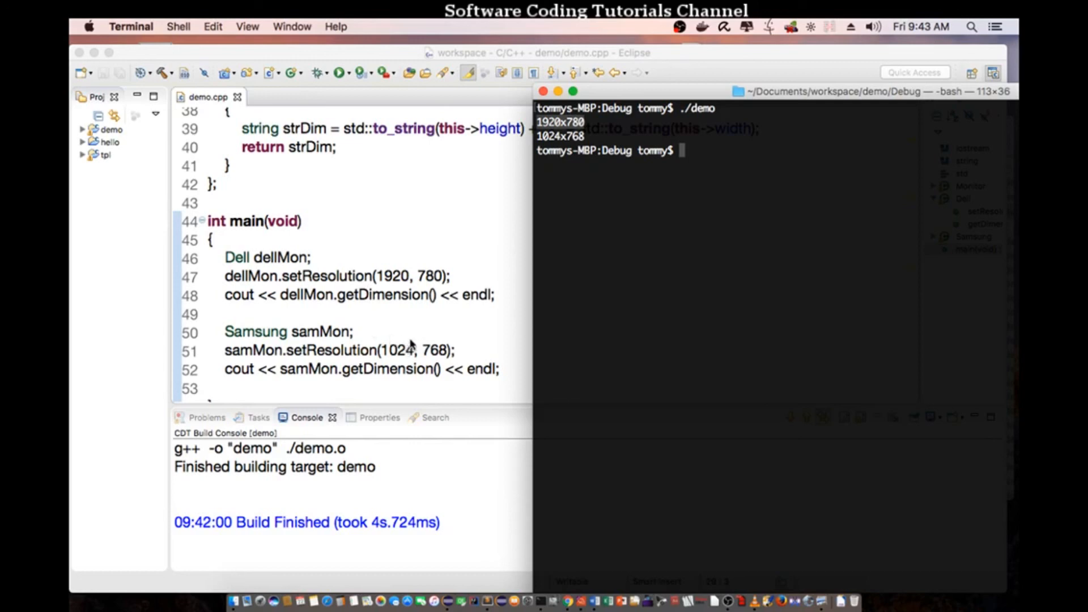
mouse_move(439, 343)
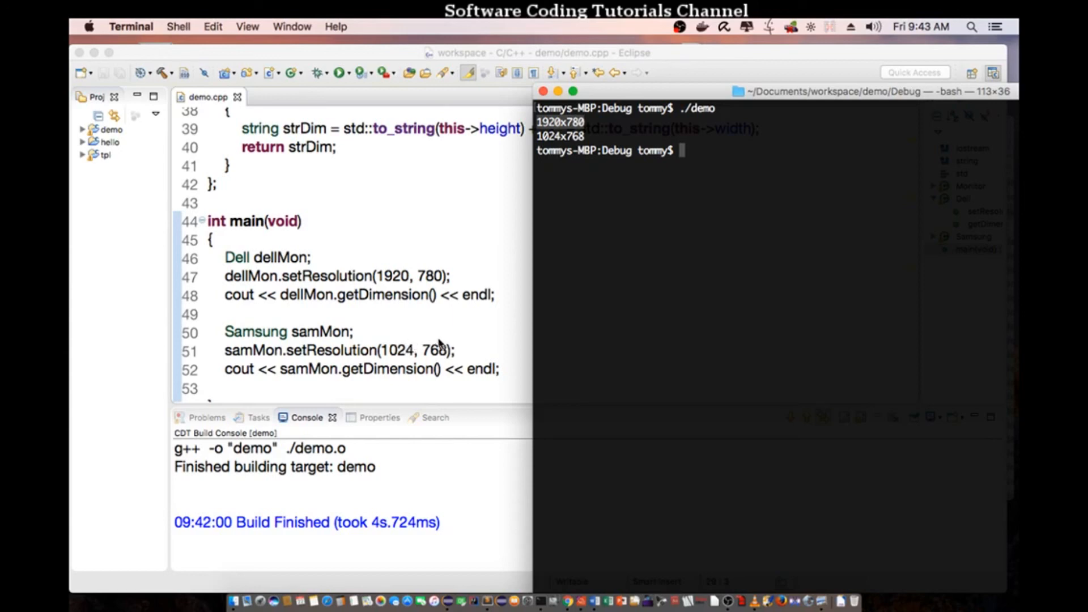
mouse_move(575, 341)
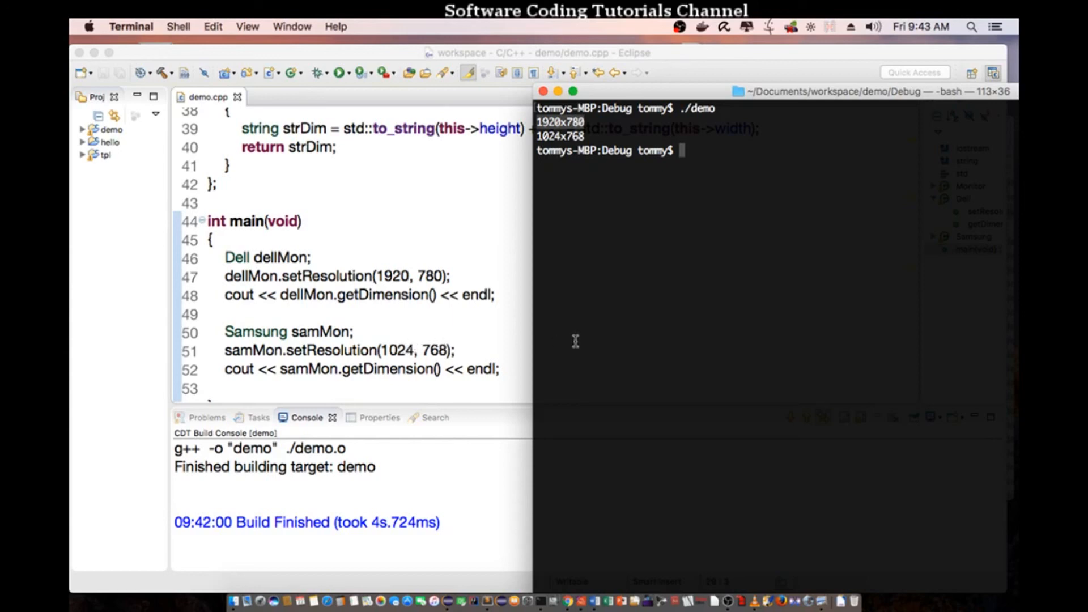
mouse_move(584, 331)
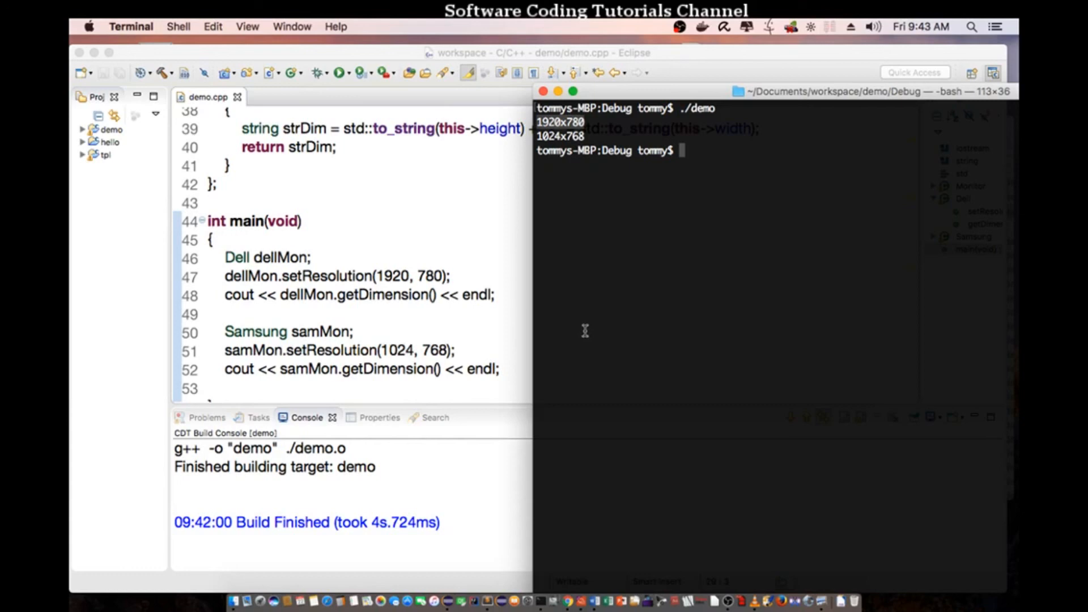